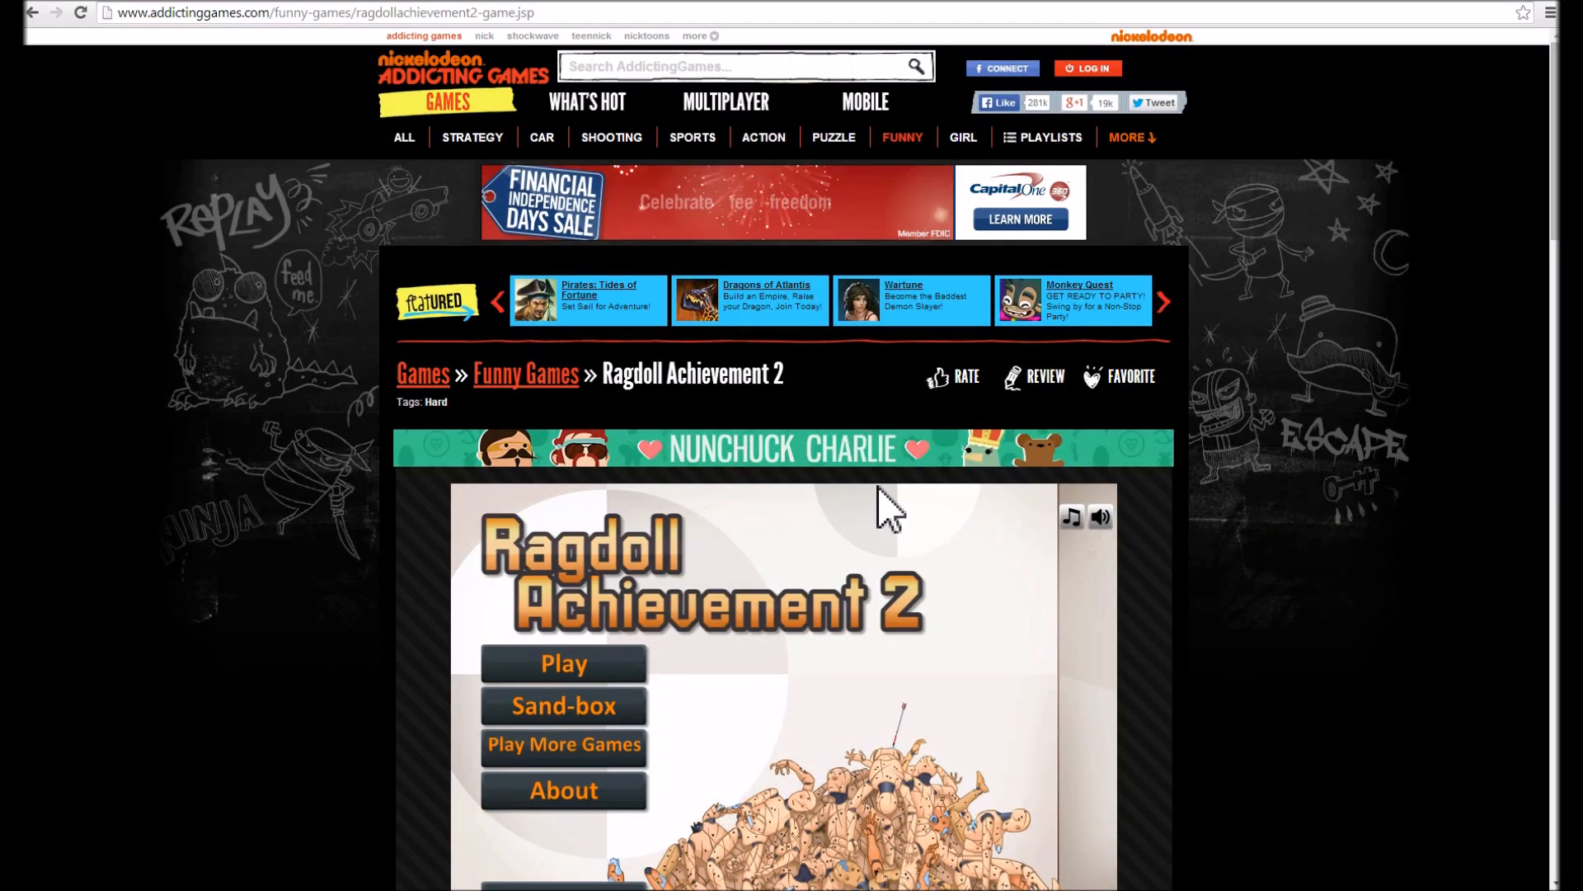
pyautogui.moveTo(1368, 484)
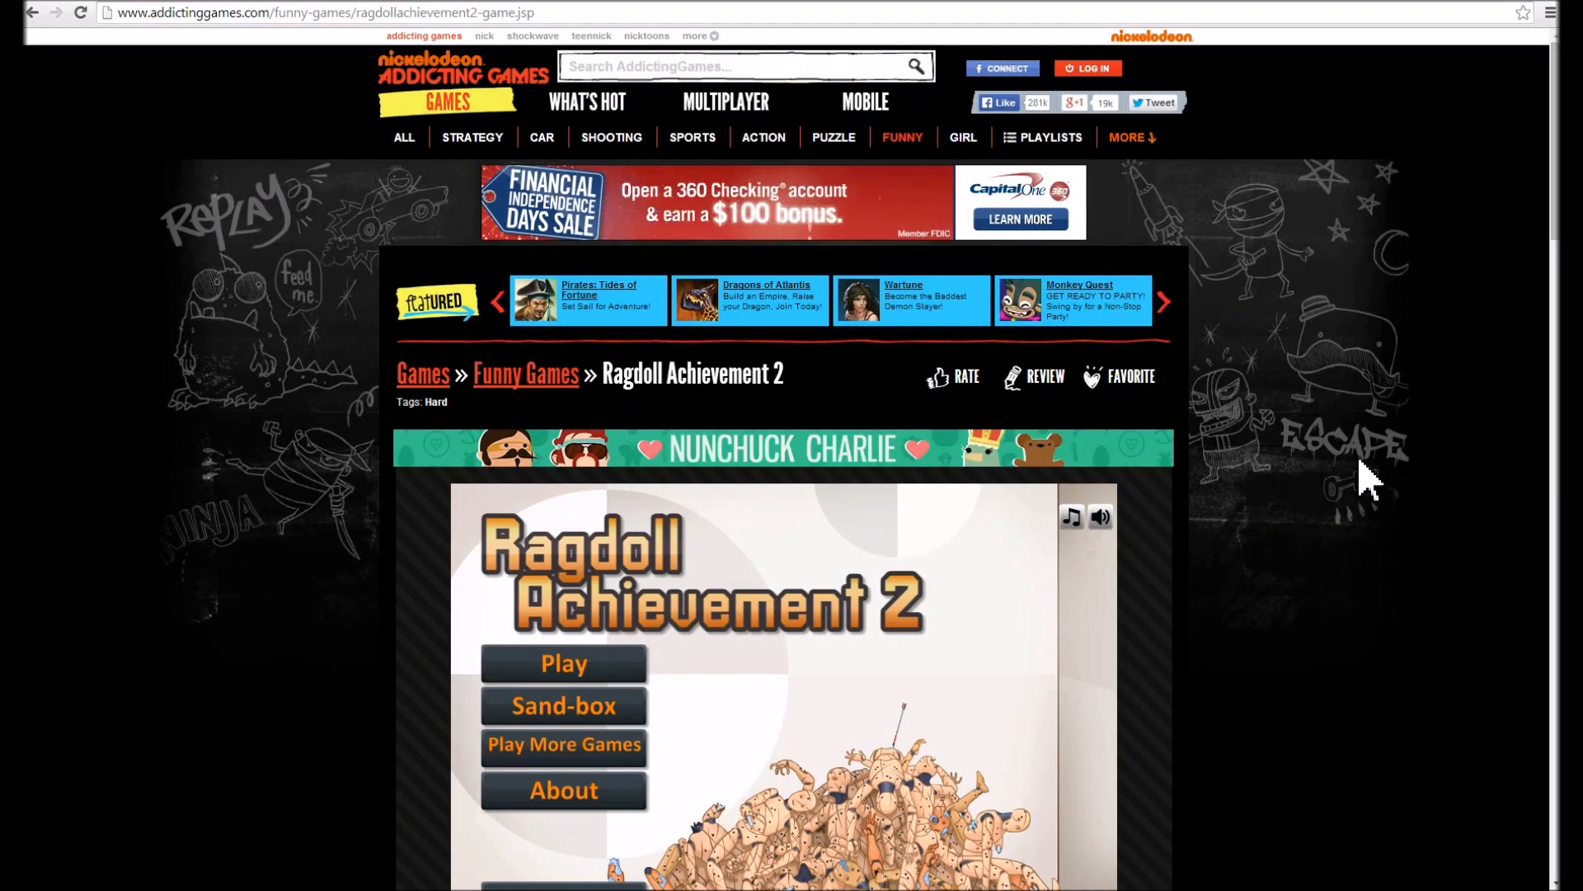
# - Scroll down to the sandbox room with one ragdoll and 114 money
pyautogui.scroll(-3)
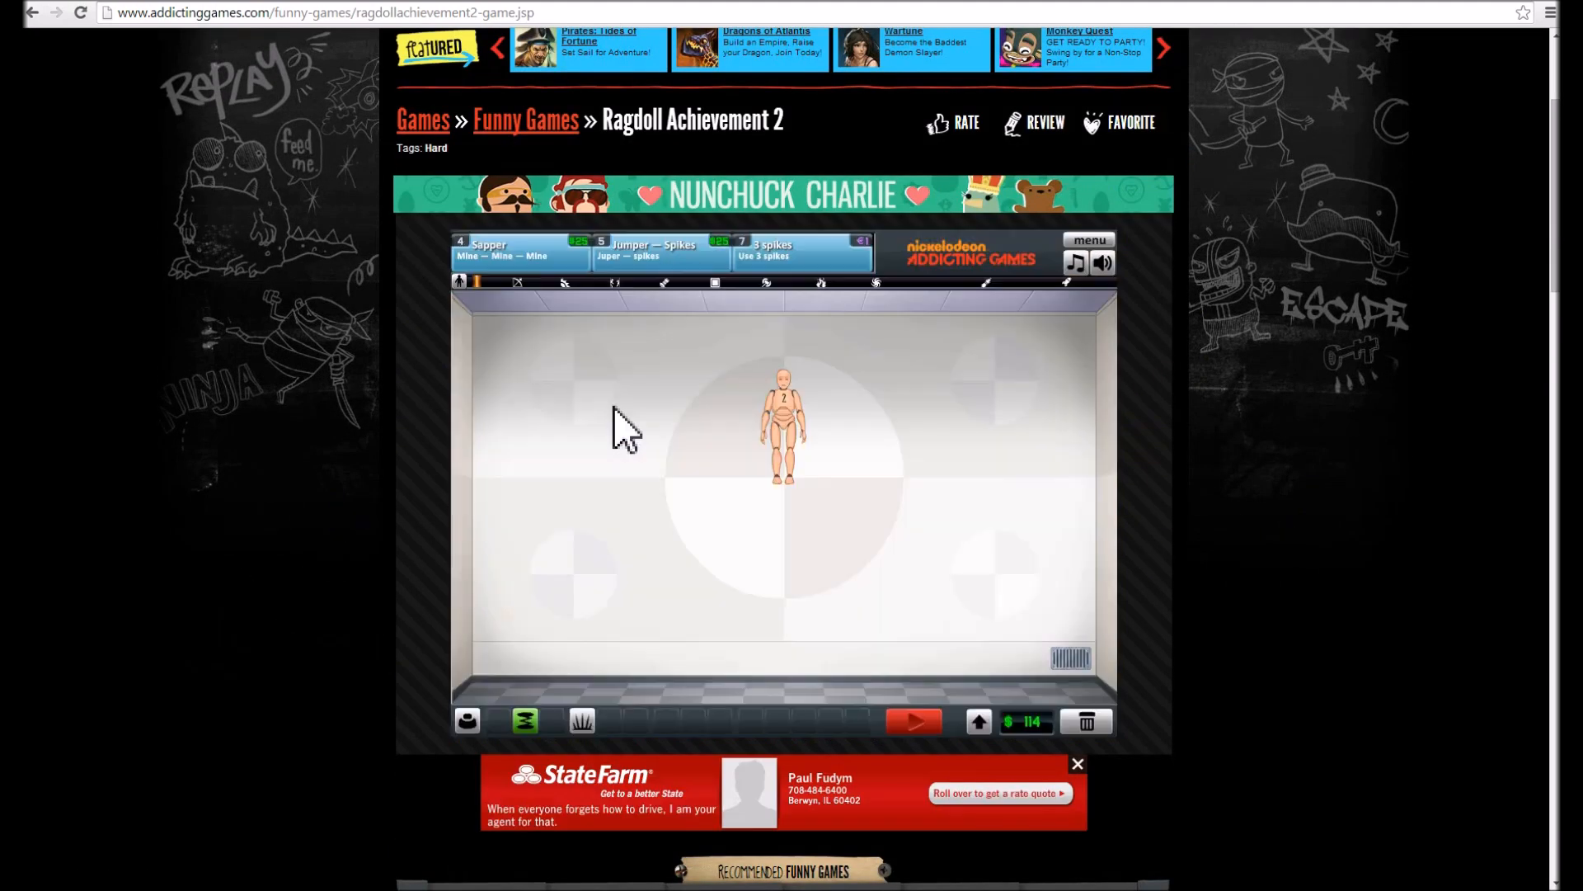
pyautogui.moveTo(230, 319)
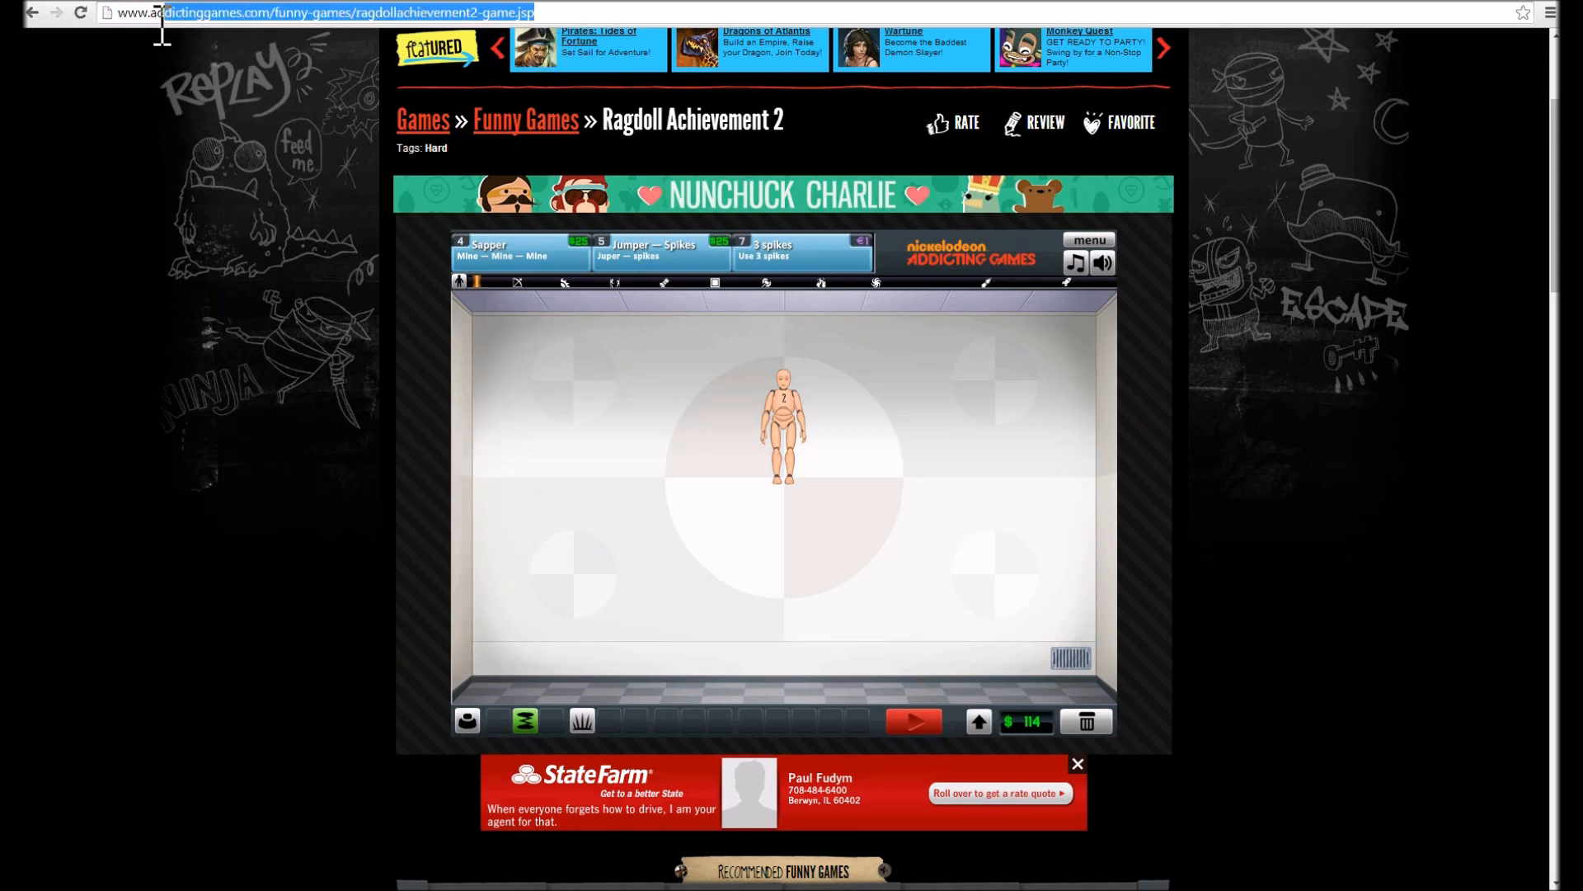
pyautogui.moveTo(1039, 752)
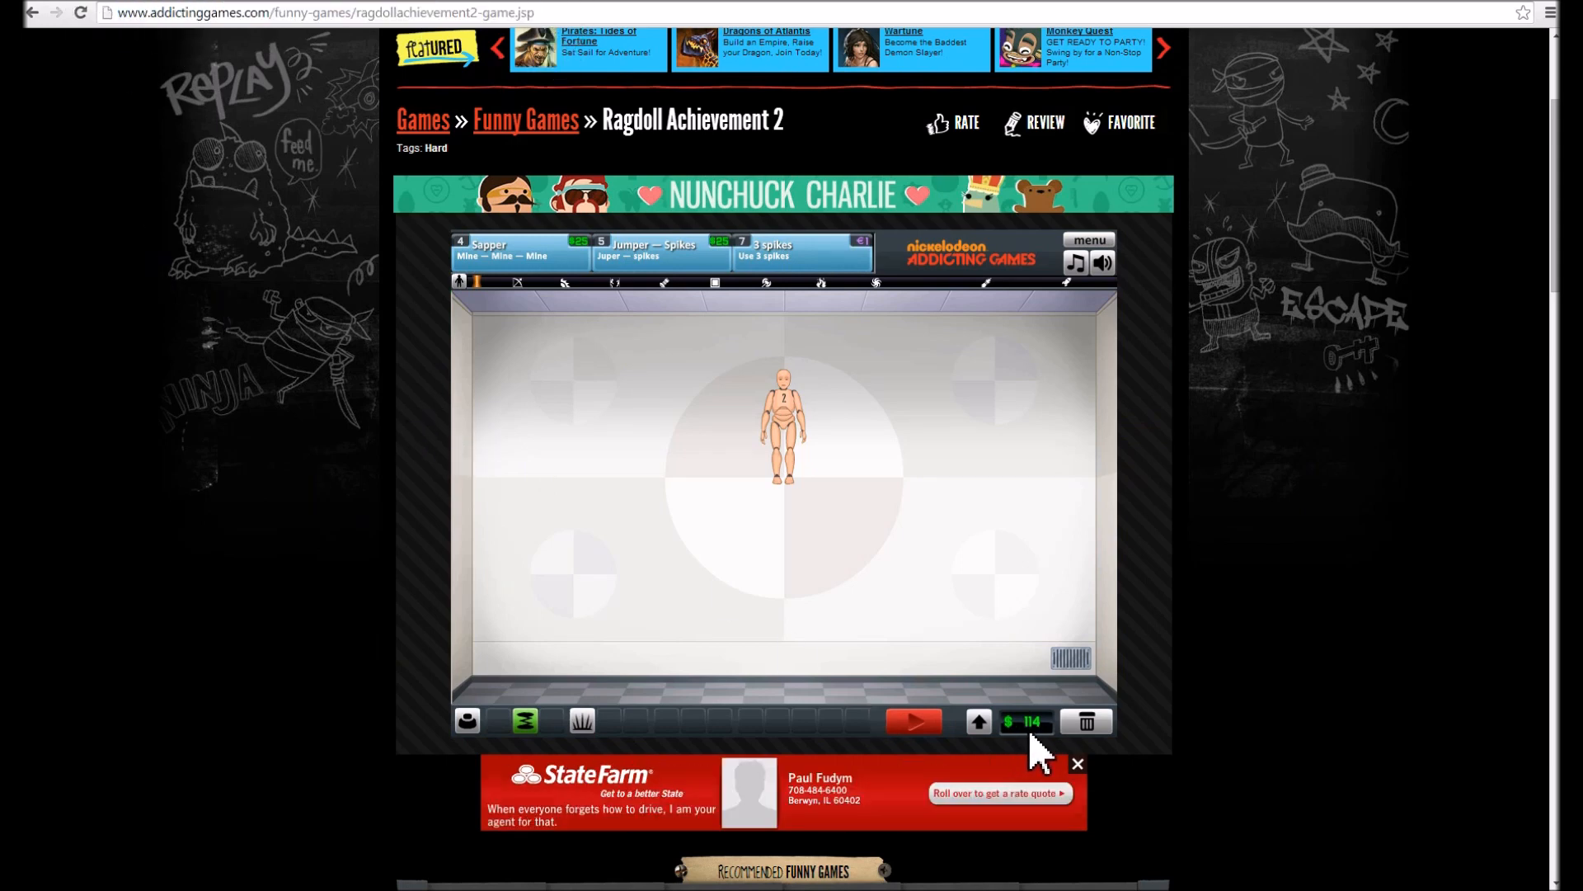
pyautogui.moveTo(867, 447)
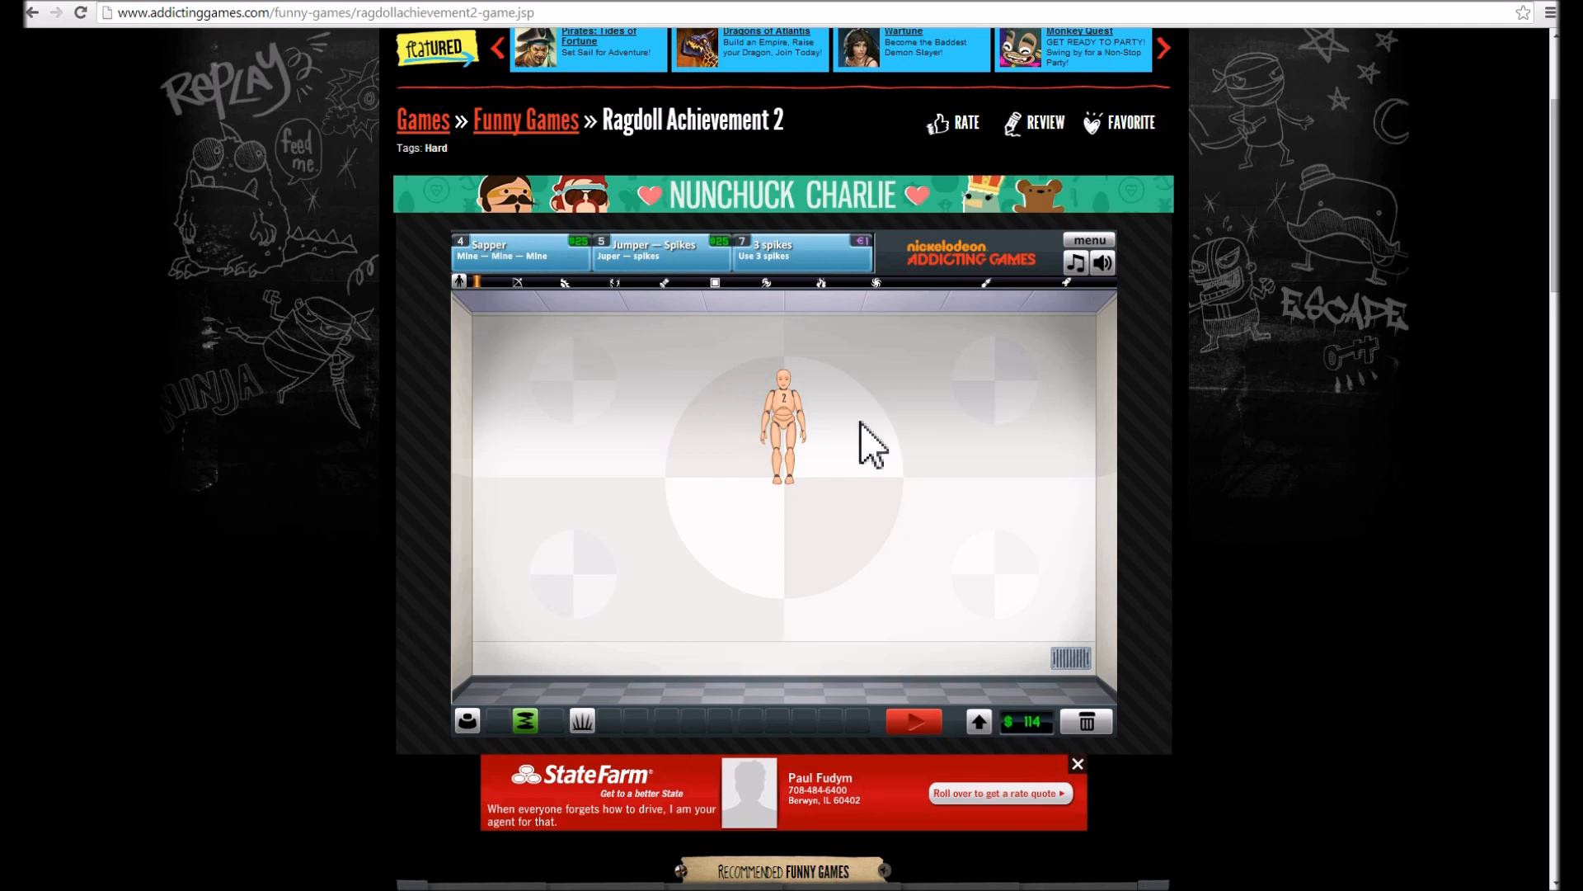
pyautogui.moveTo(1030, 455)
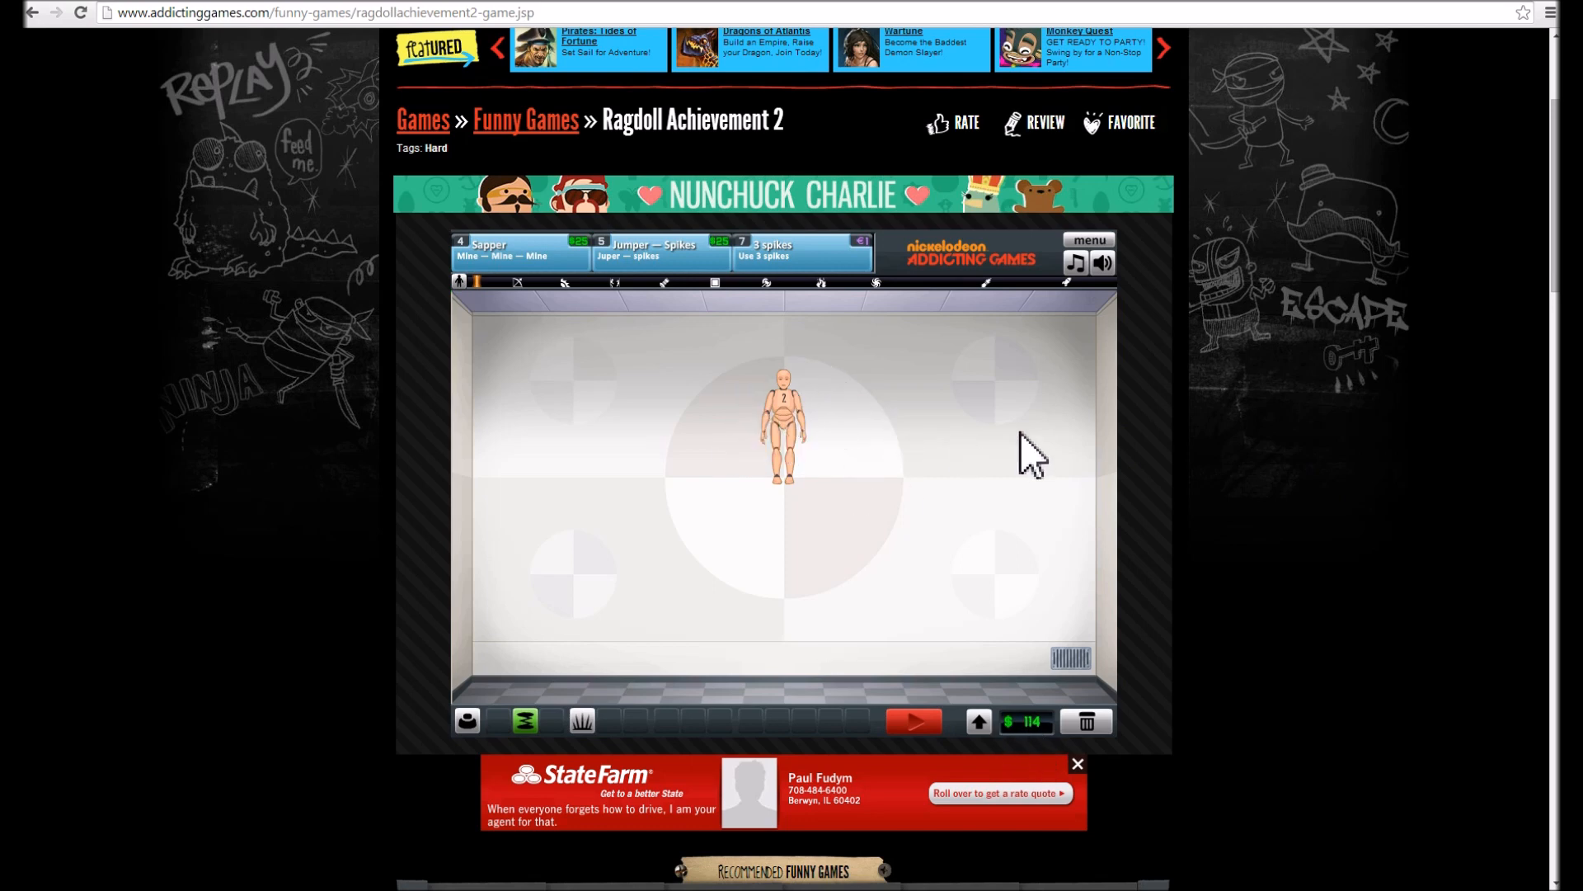
pyautogui.moveTo(1385, 397)
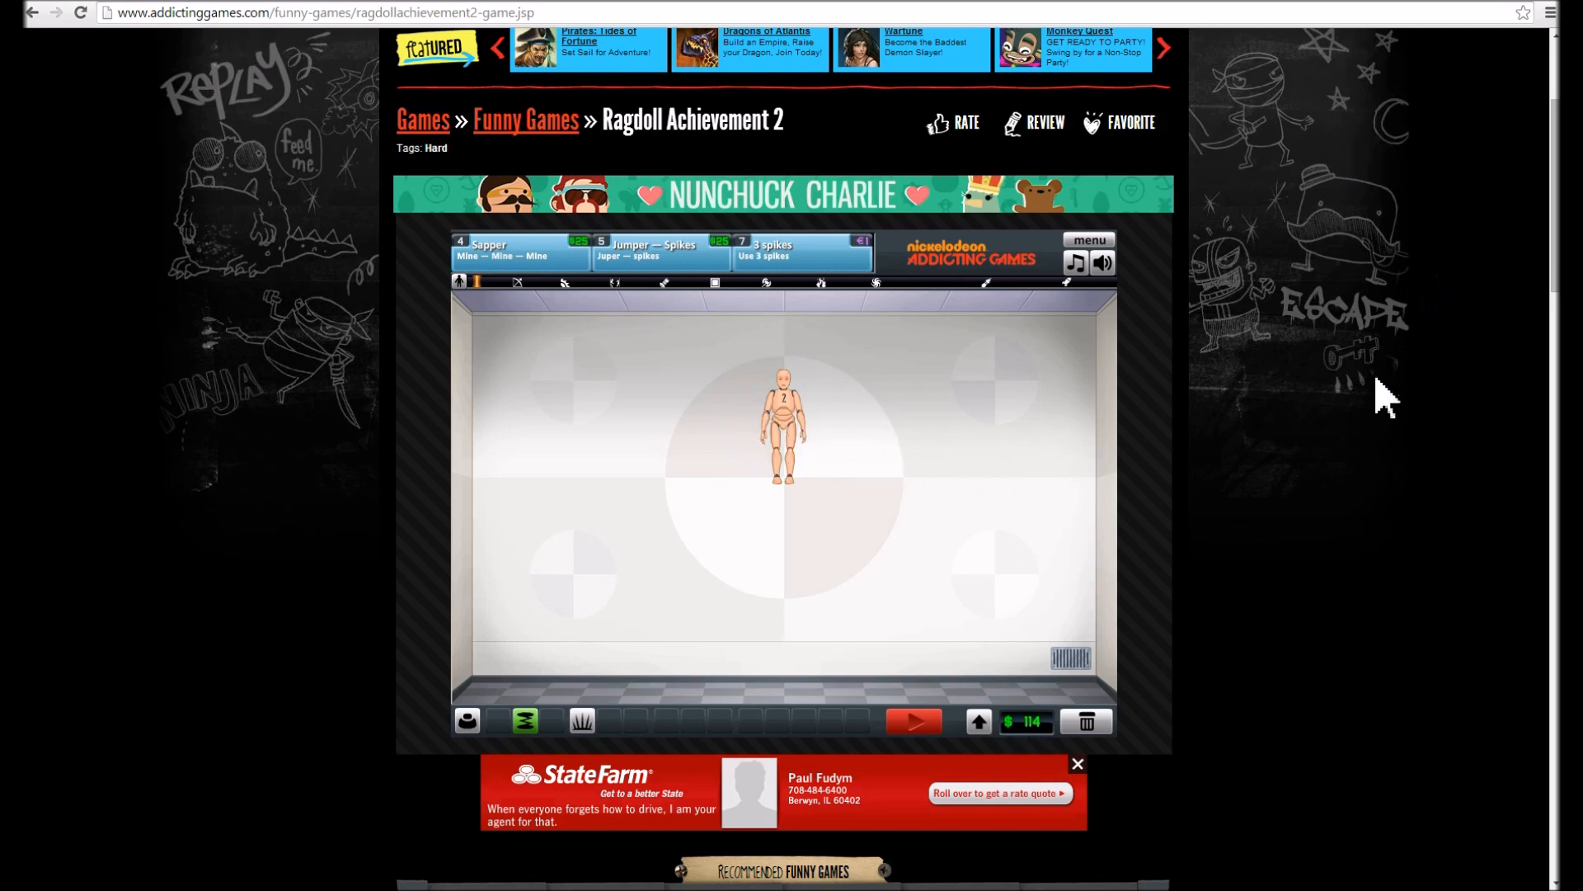
pyautogui.moveTo(1510, 192)
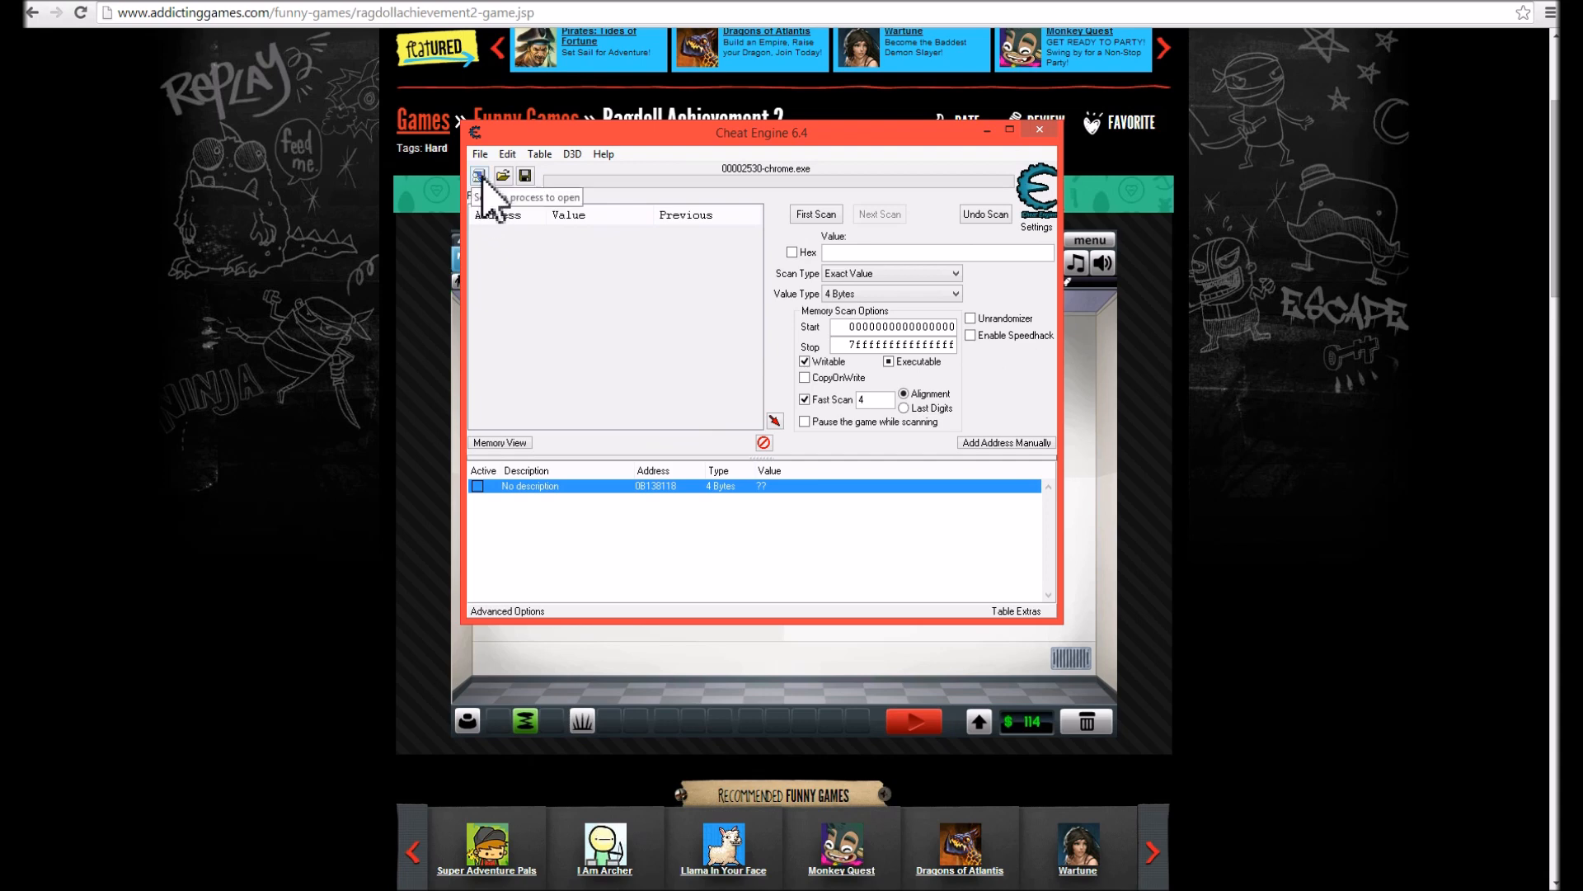
# - Attach Cheat Engine to a chrome.exe process, keeping the existing address list
pyautogui.click(480, 174)
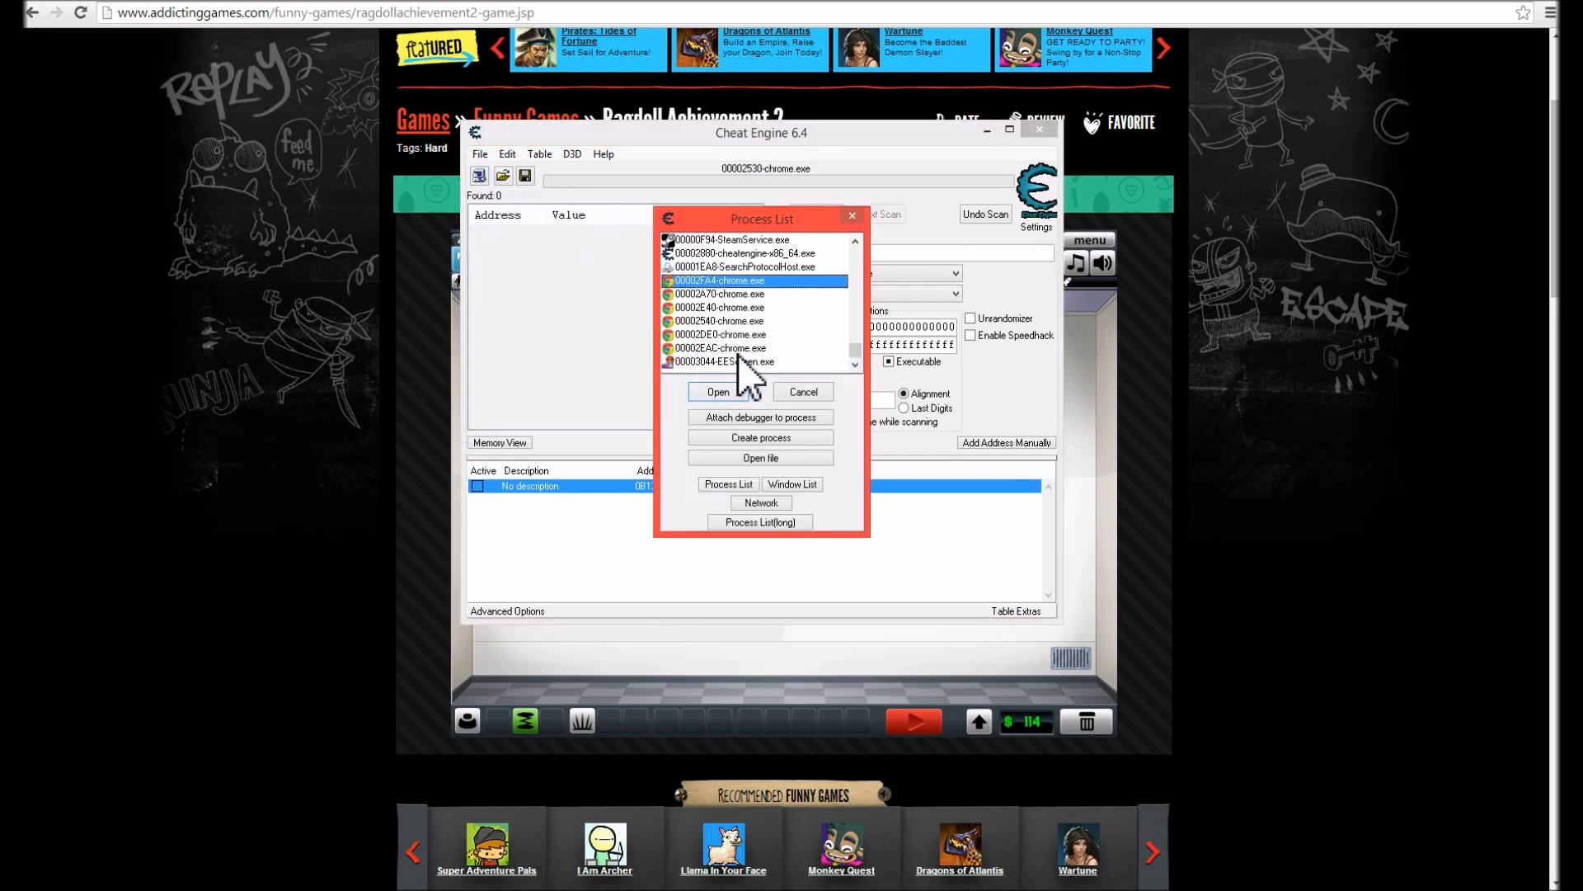
pyautogui.moveTo(742, 308)
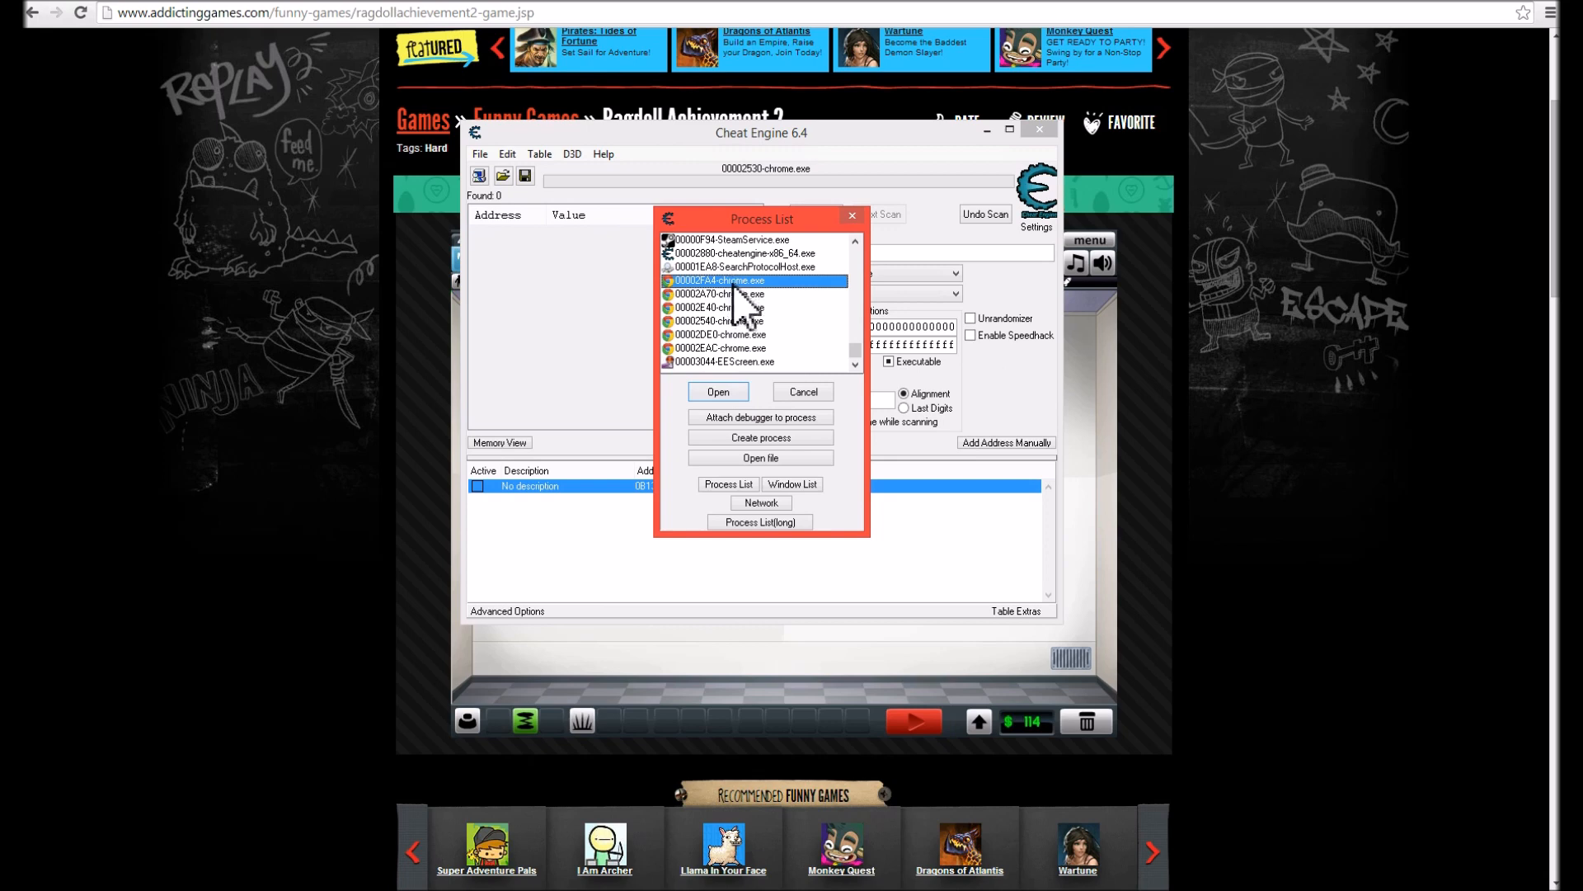
pyautogui.moveTo(744, 310)
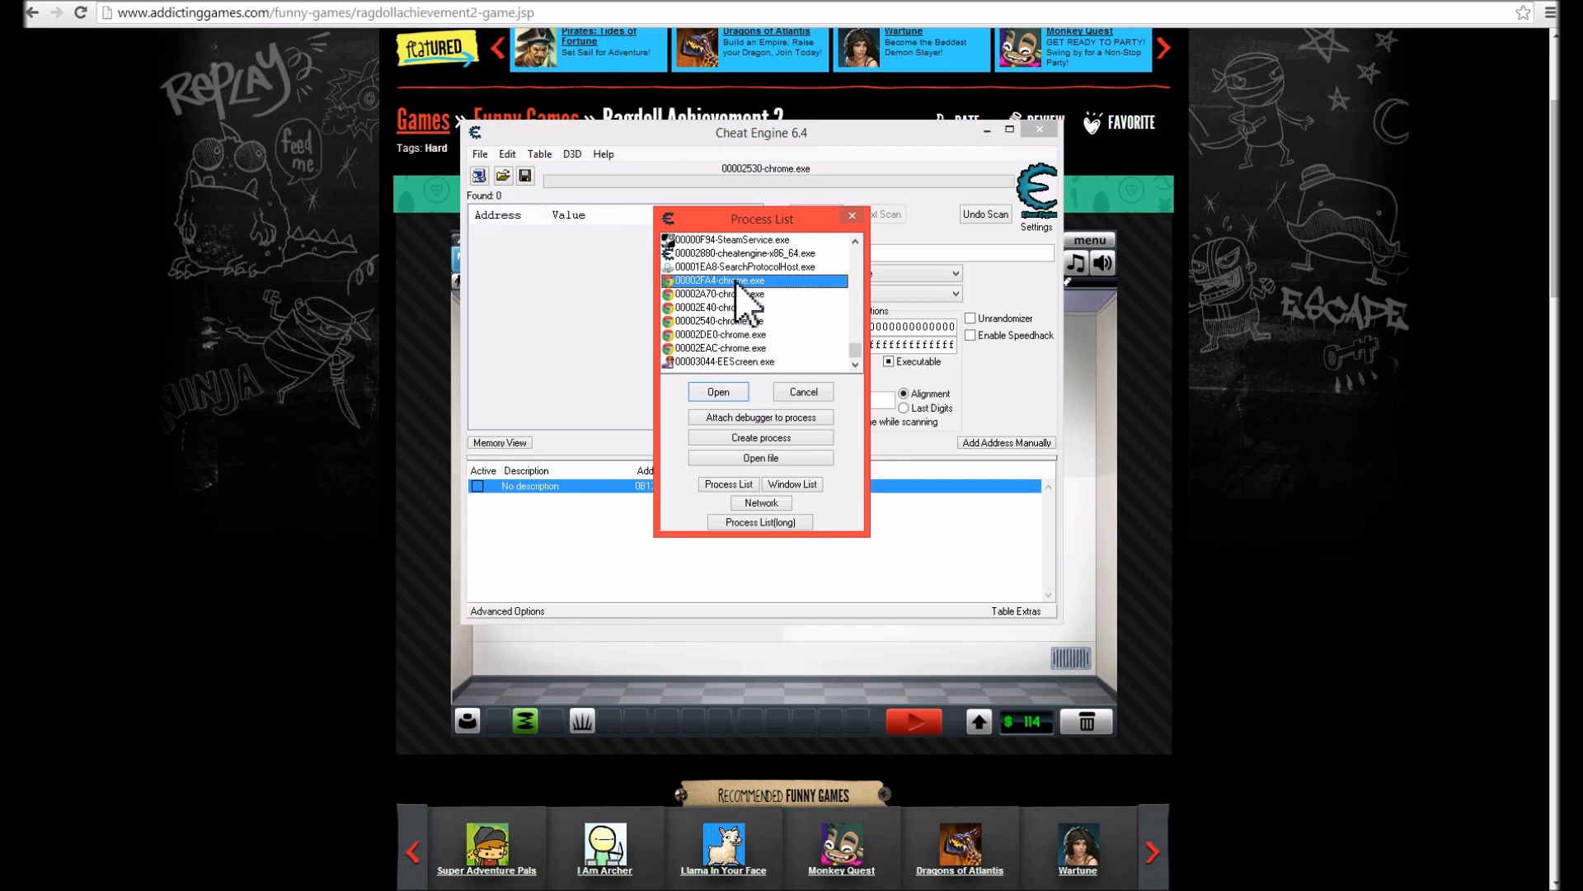
pyautogui.click(717, 391)
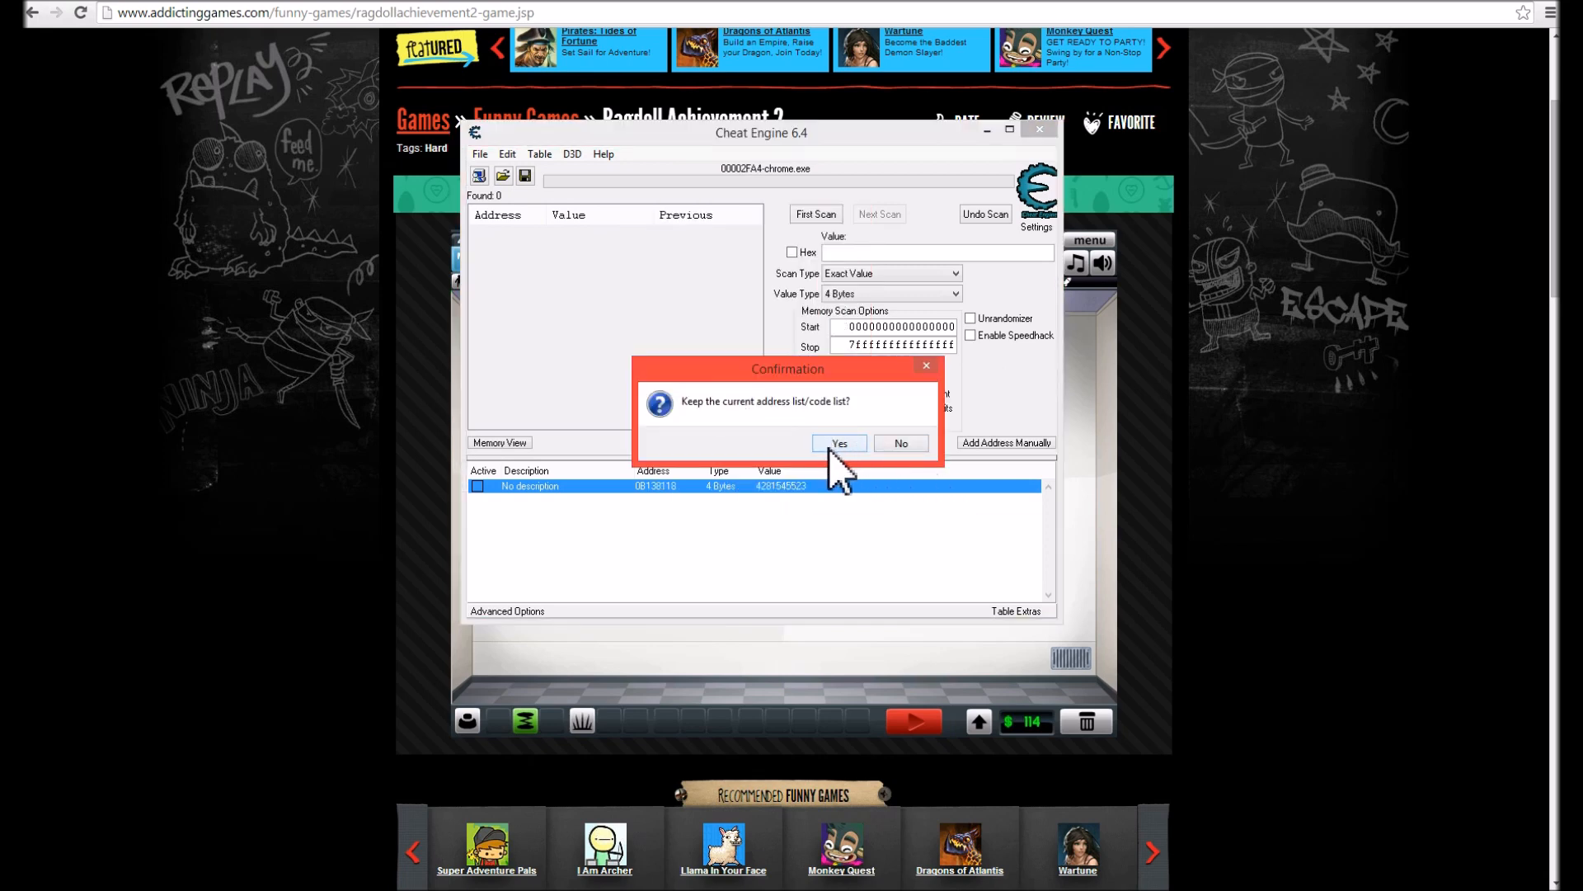
pyautogui.click(839, 444)
pyautogui.write('93')
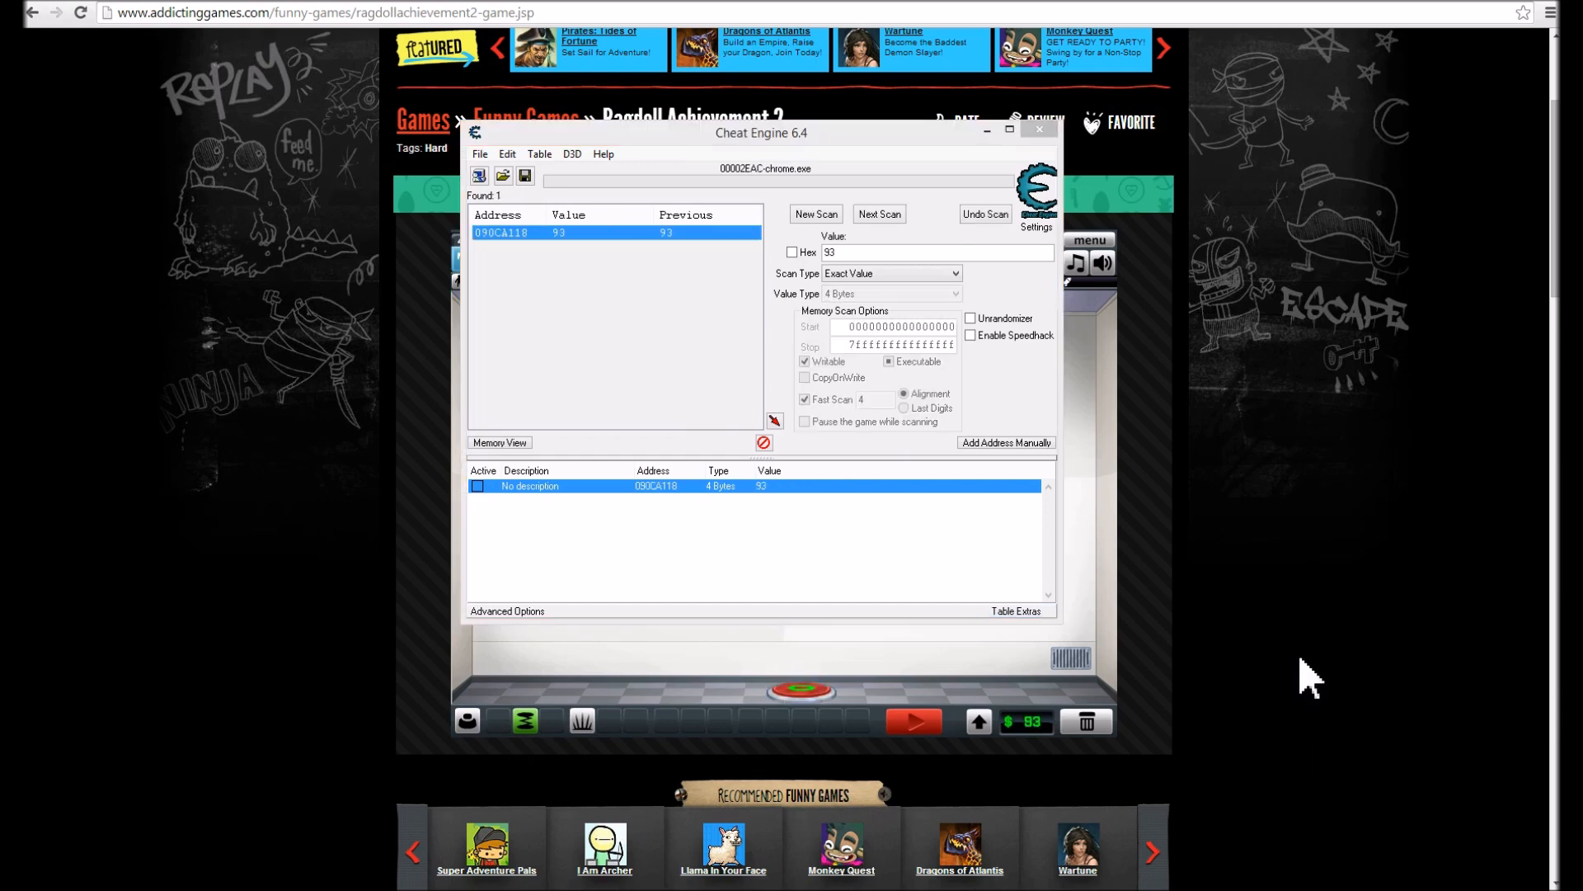
pyautogui.click(1039, 130)
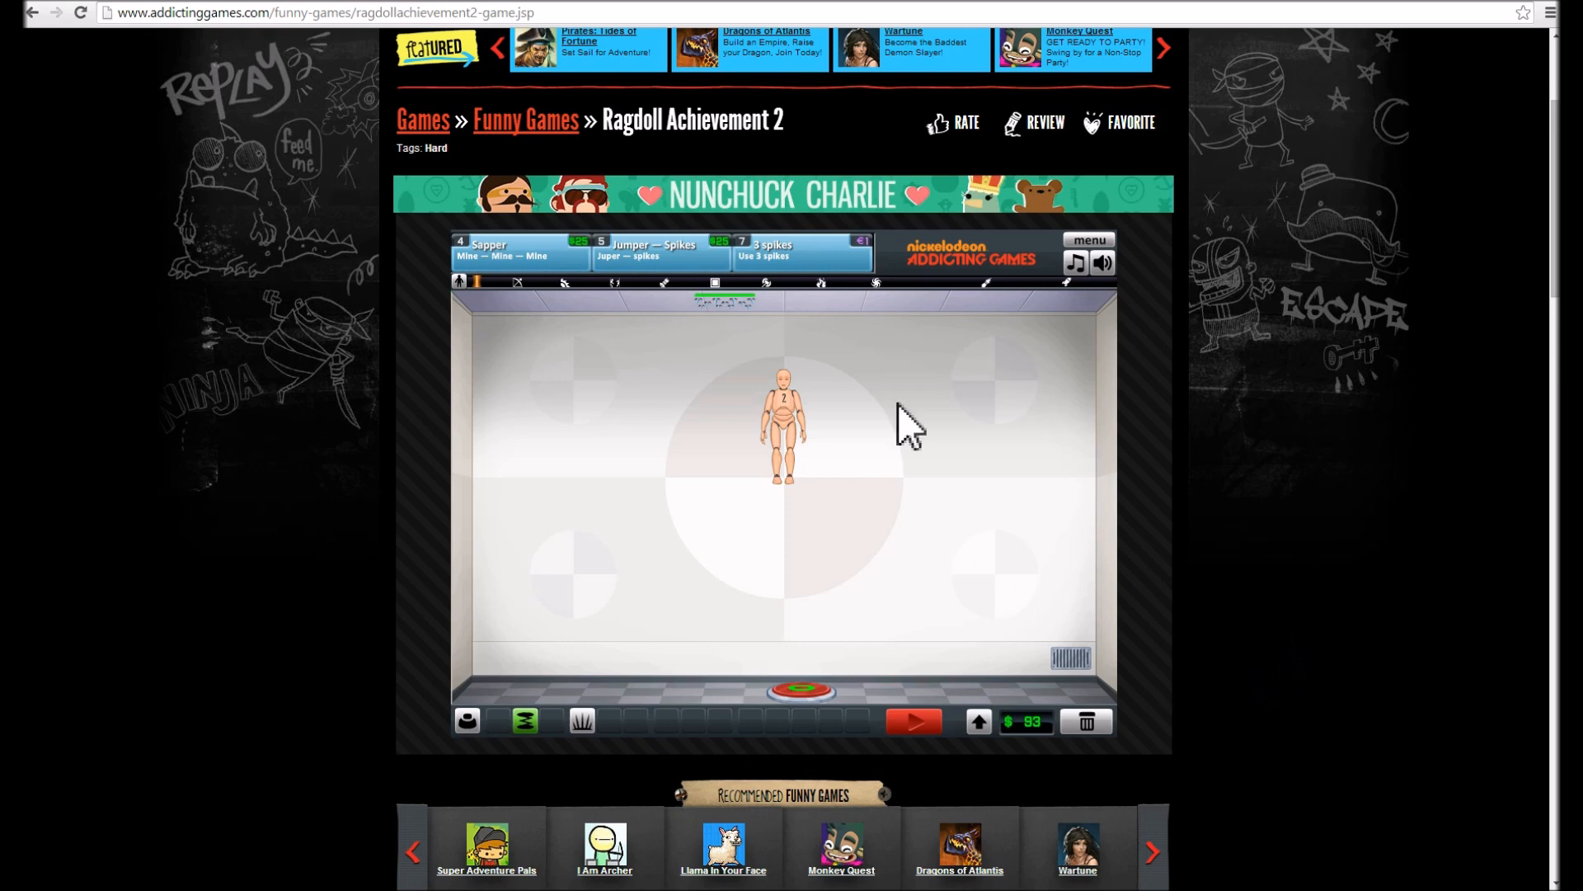
pyautogui.moveTo(1055, 468)
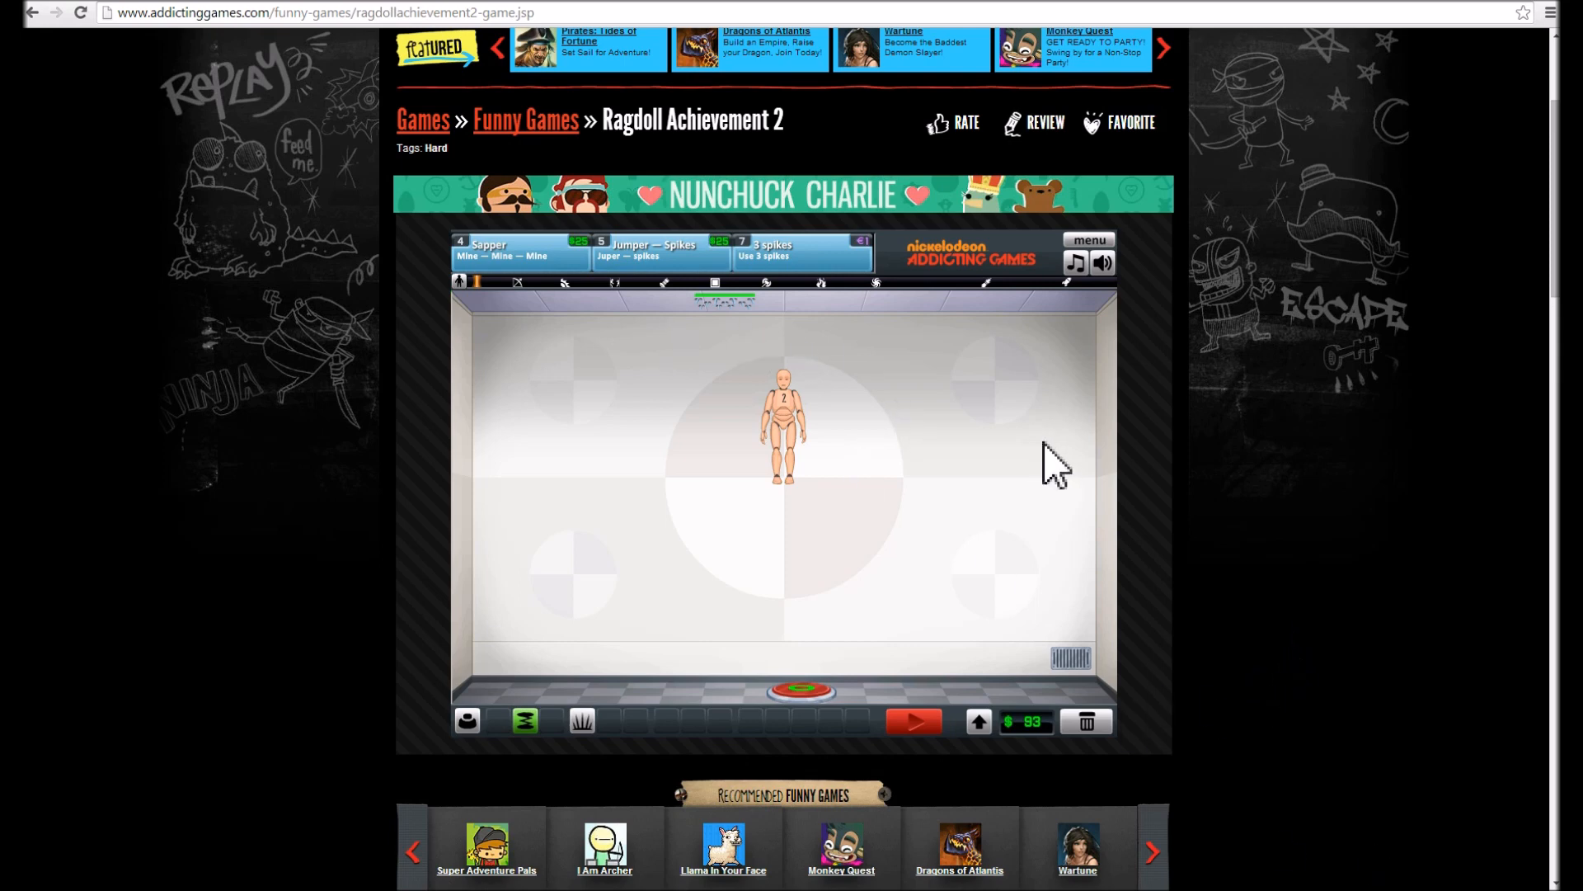
pyautogui.moveTo(1520, 308)
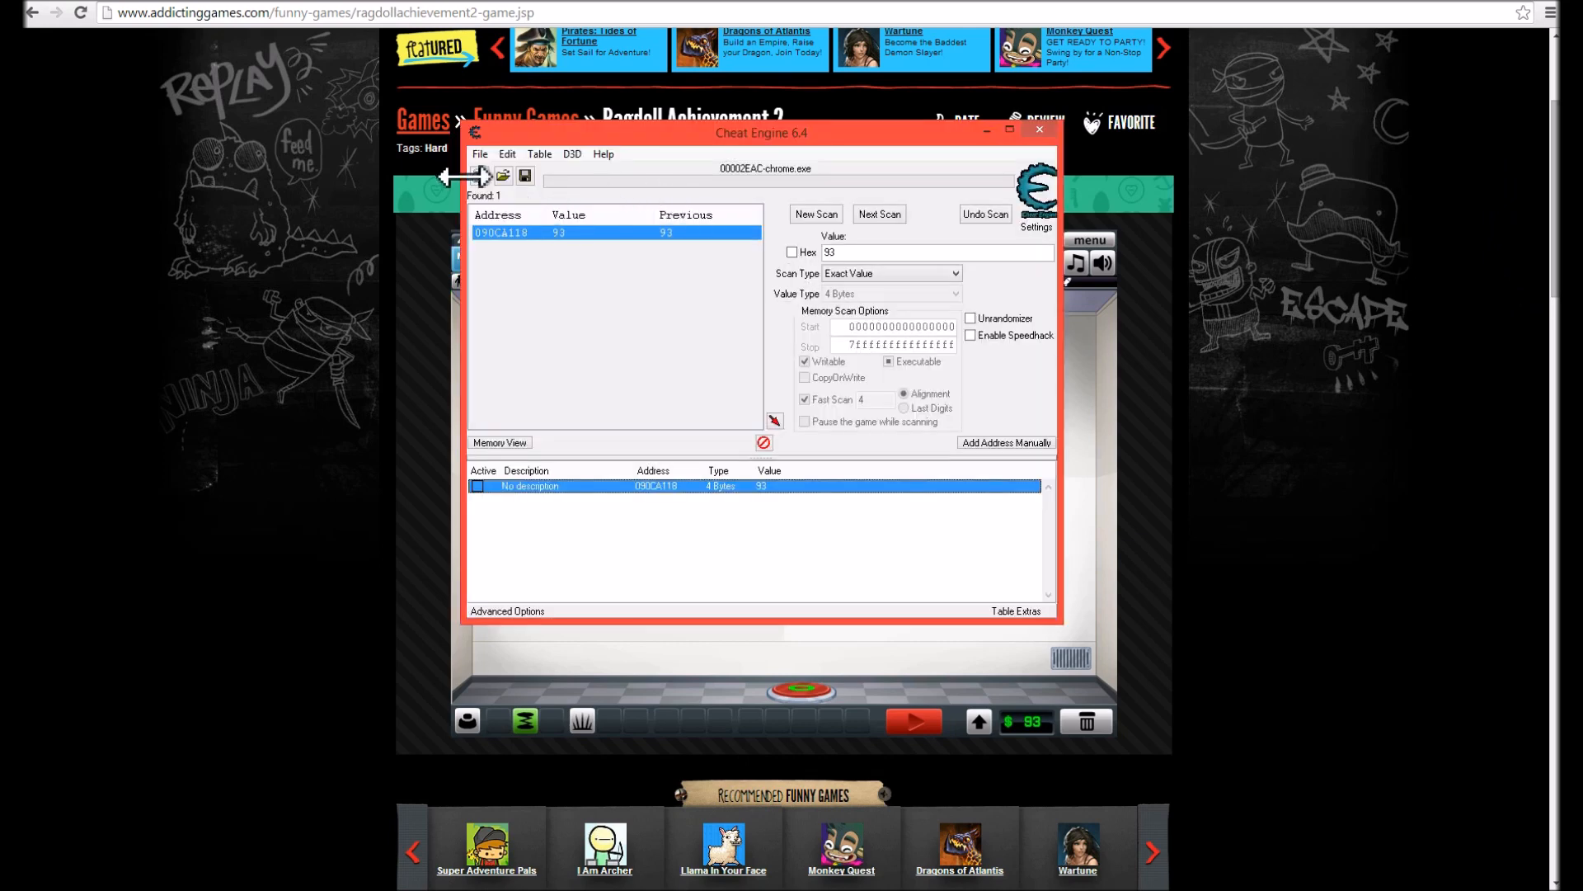
pyautogui.click(478, 174)
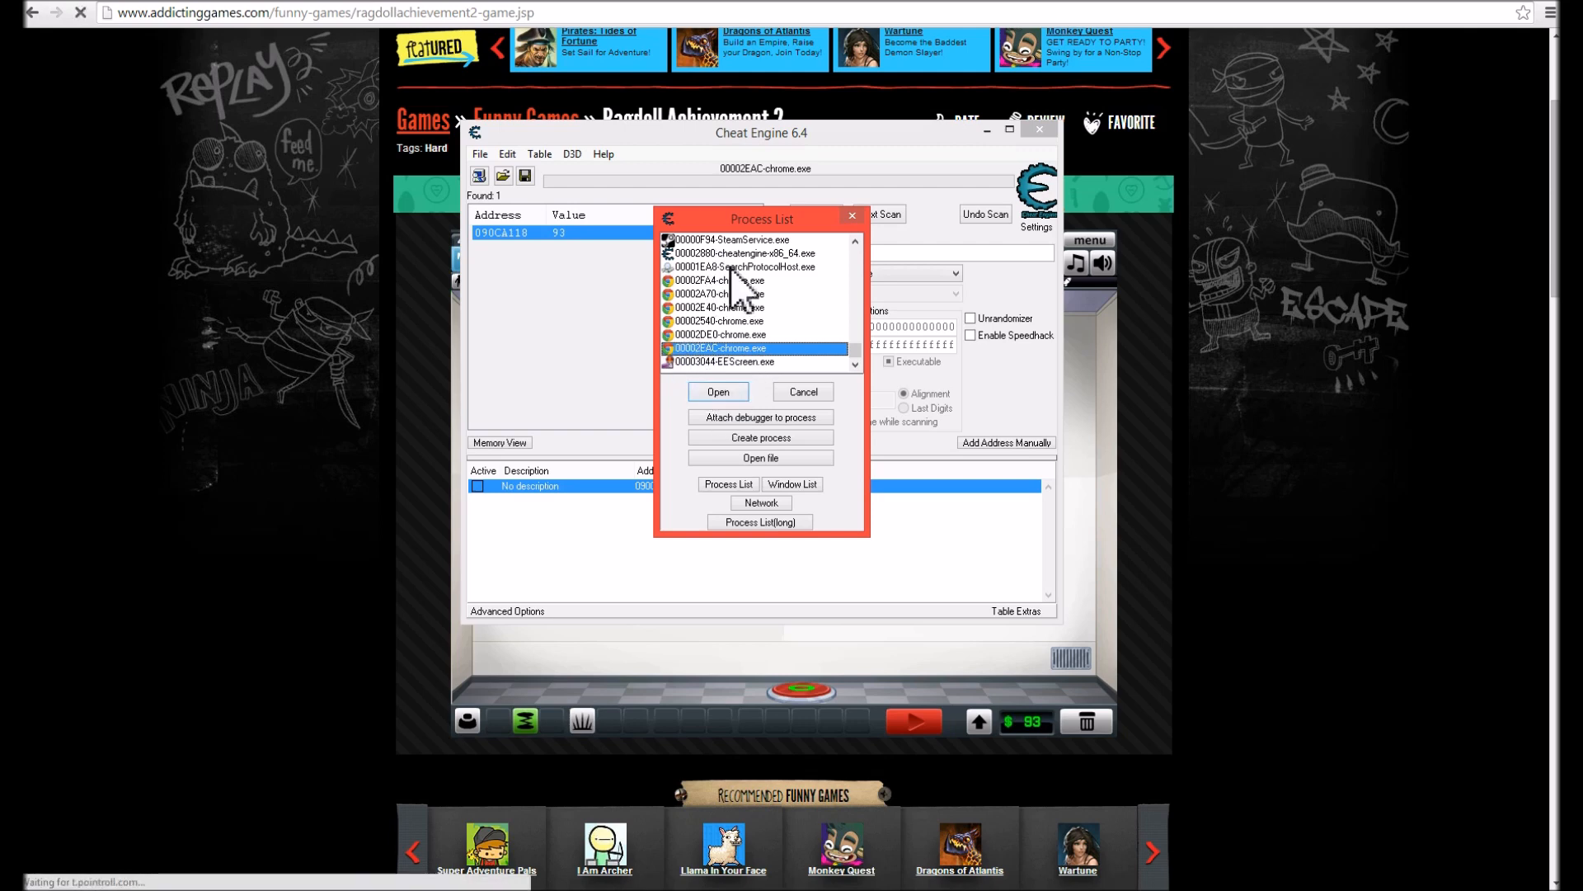
pyautogui.moveTo(727, 435)
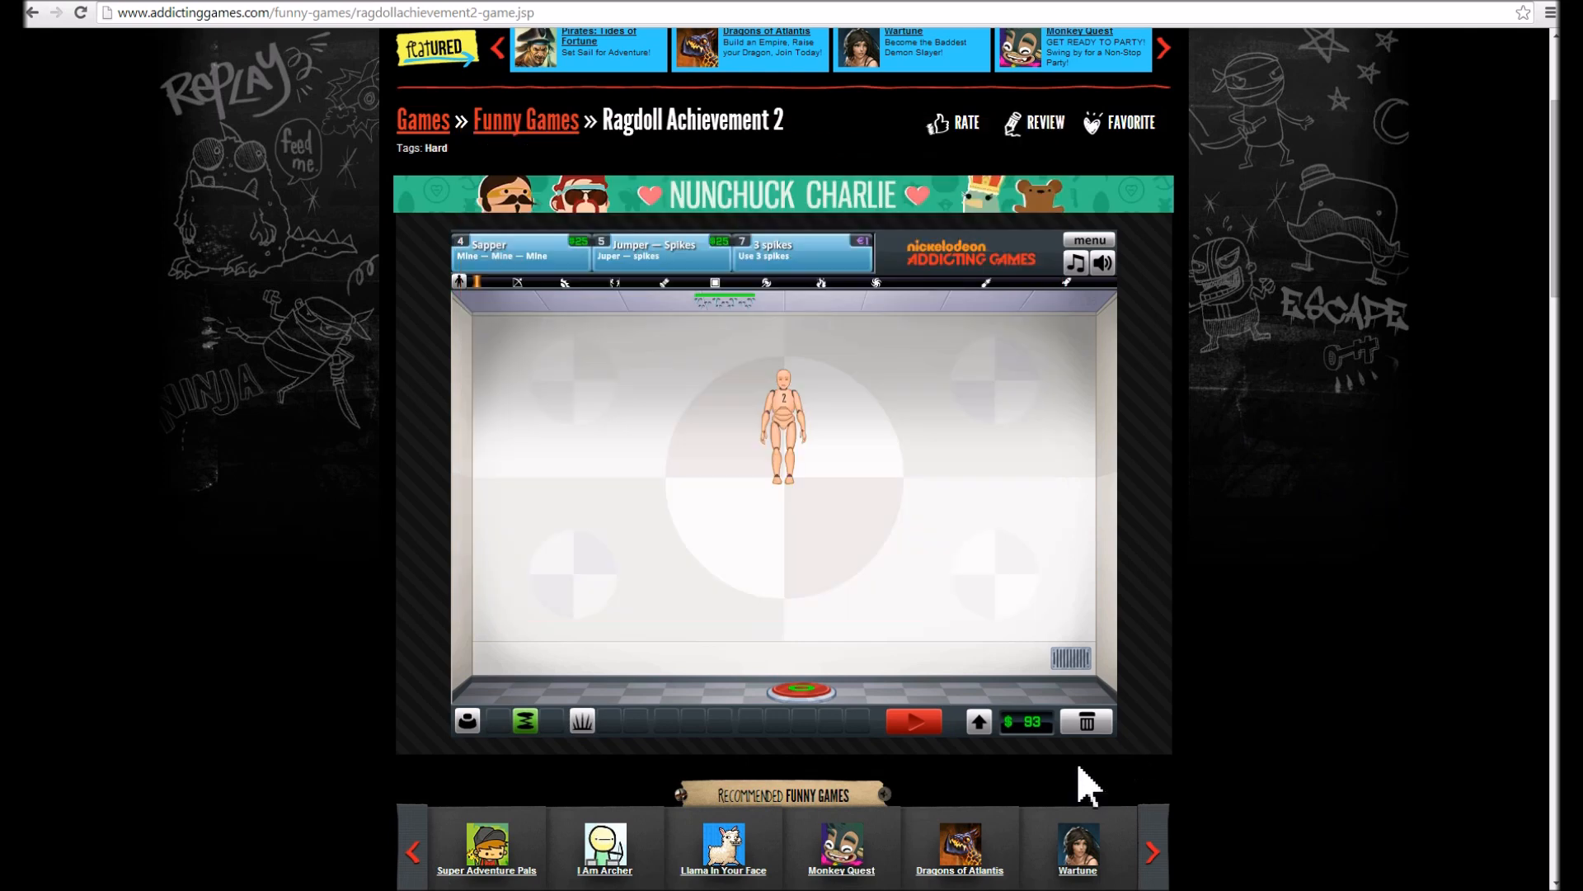
pyautogui.moveTo(1032, 749)
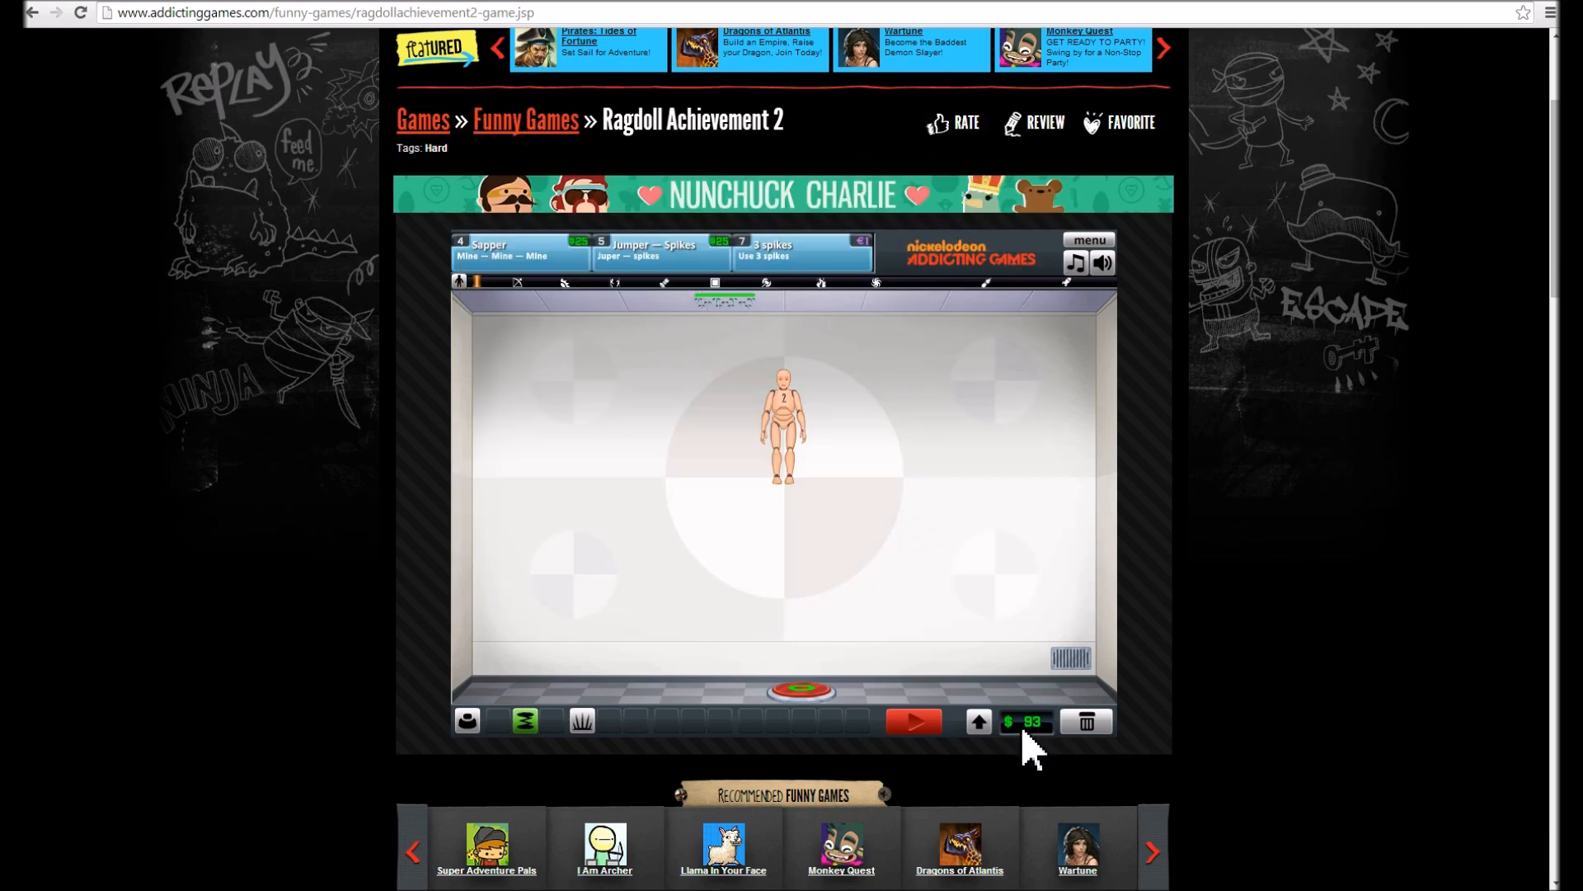
pyautogui.moveTo(739, 616)
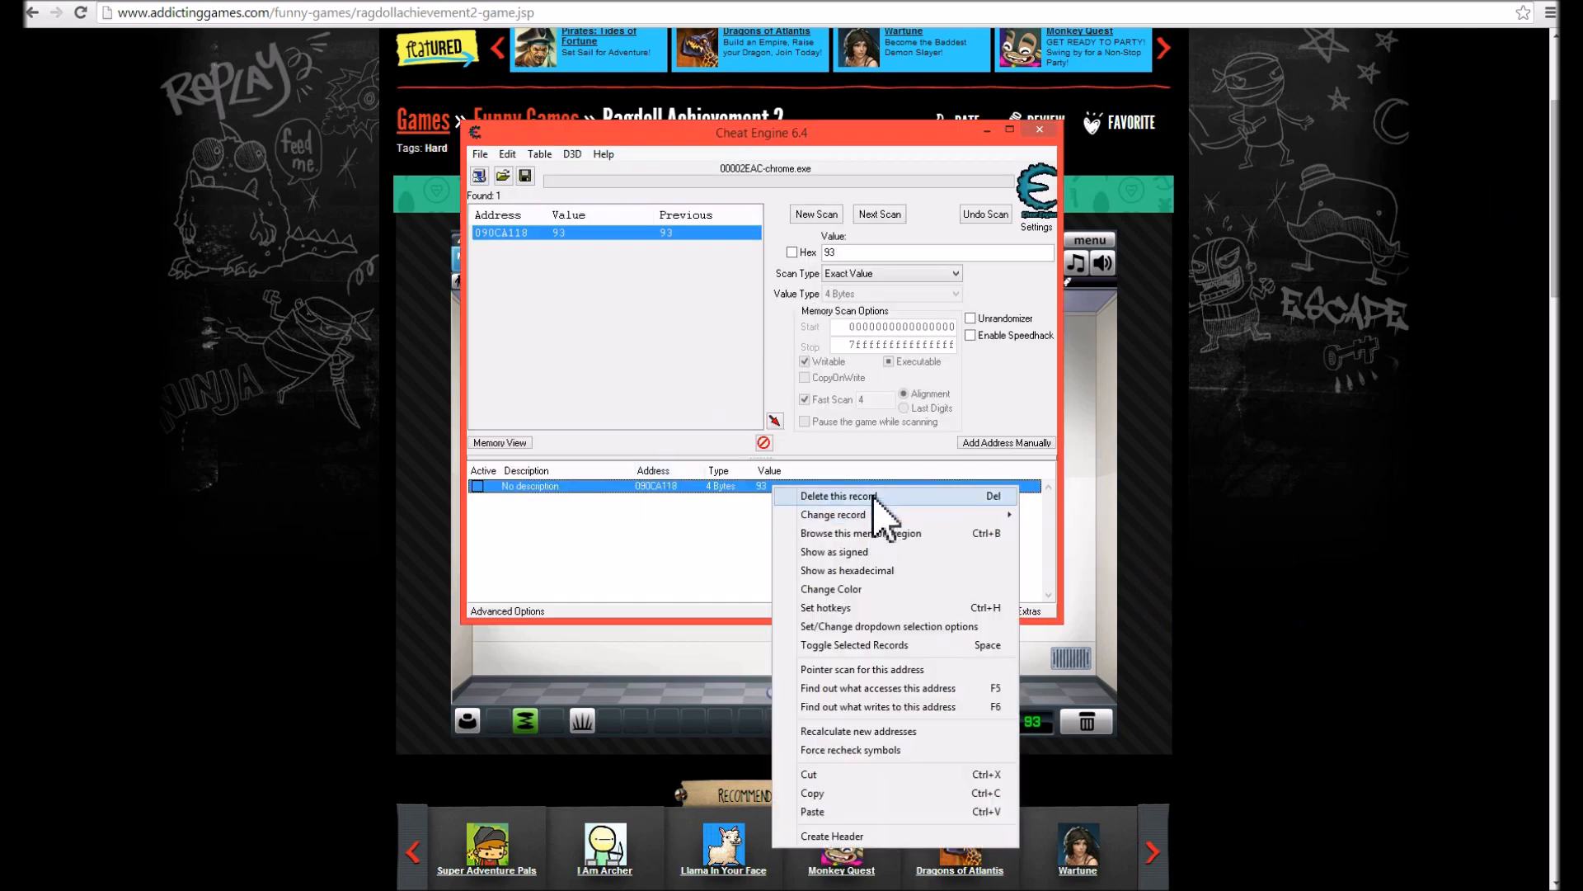
# - Delete the saved money address record and run a First Scan for 93
pyautogui.click(838, 496)
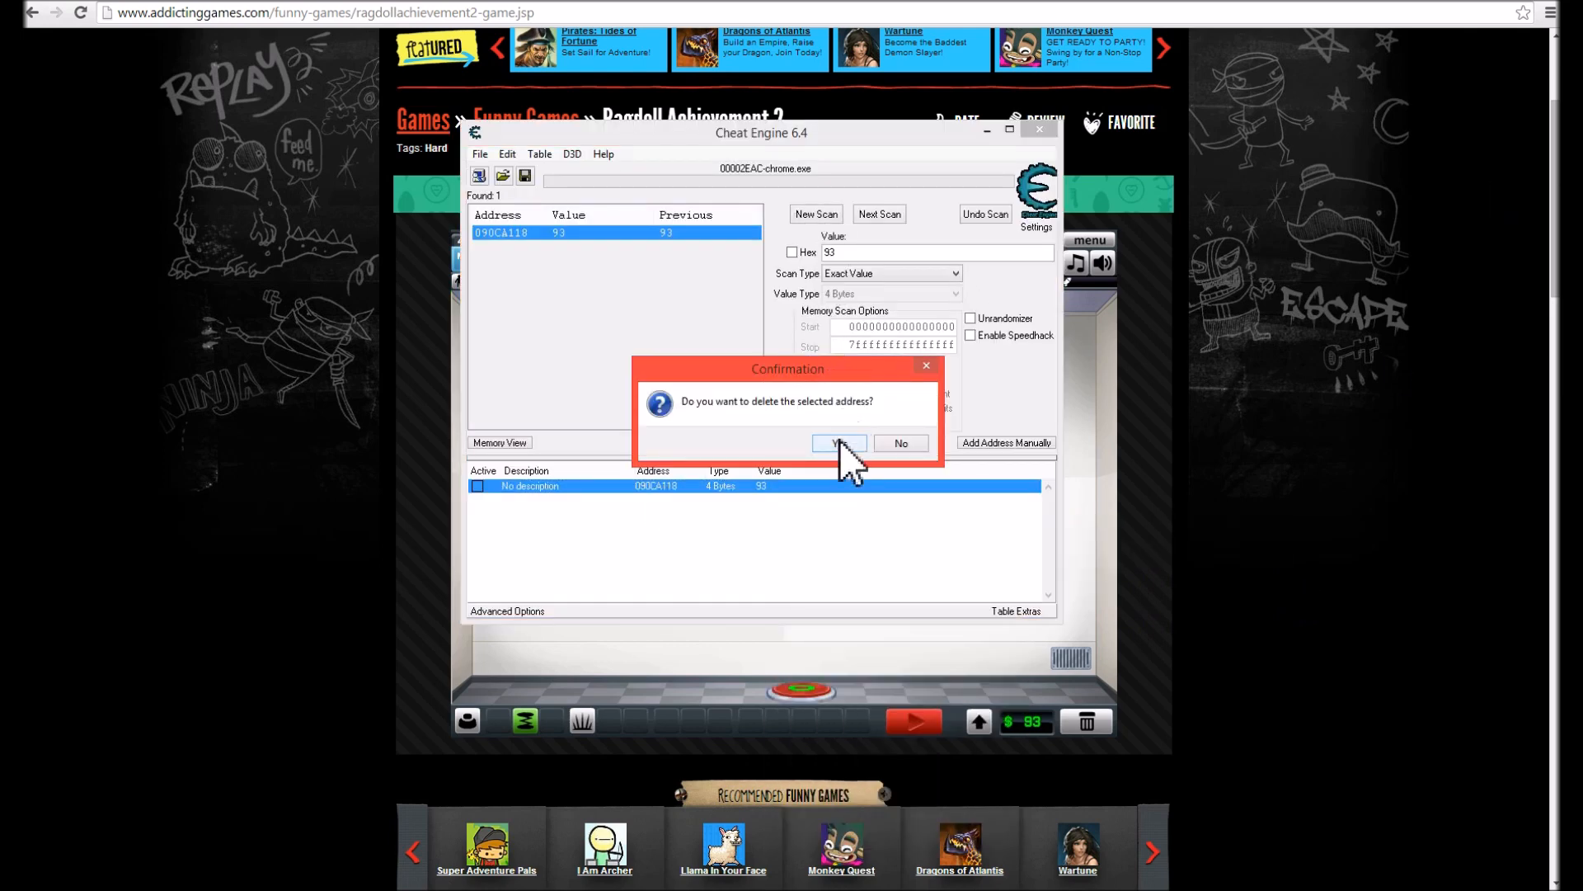
pyautogui.click(837, 444)
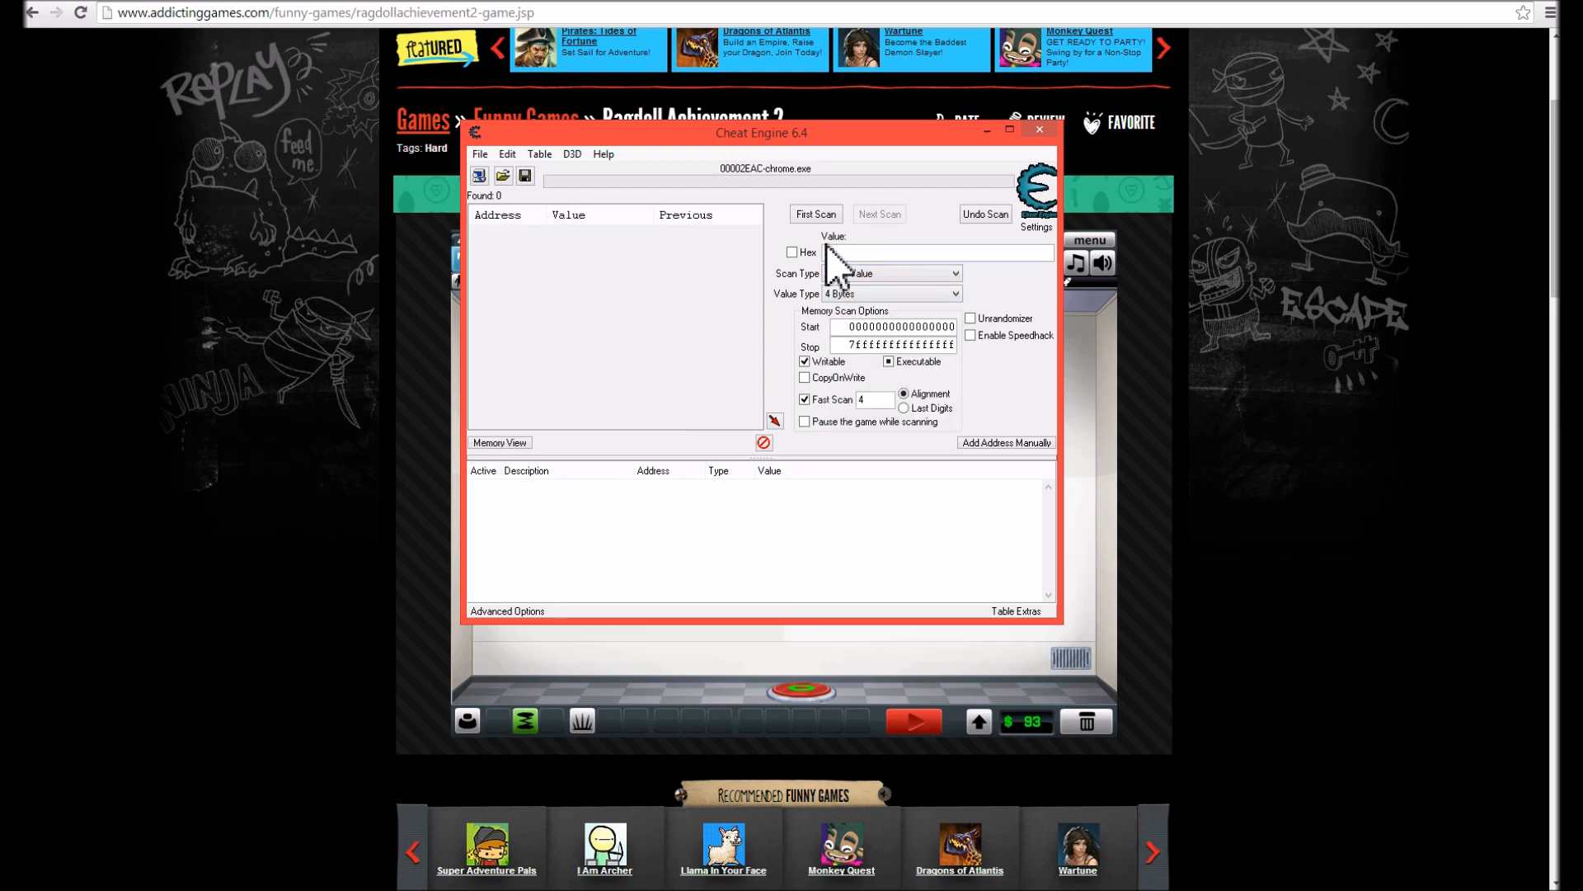
pyautogui.write('93')
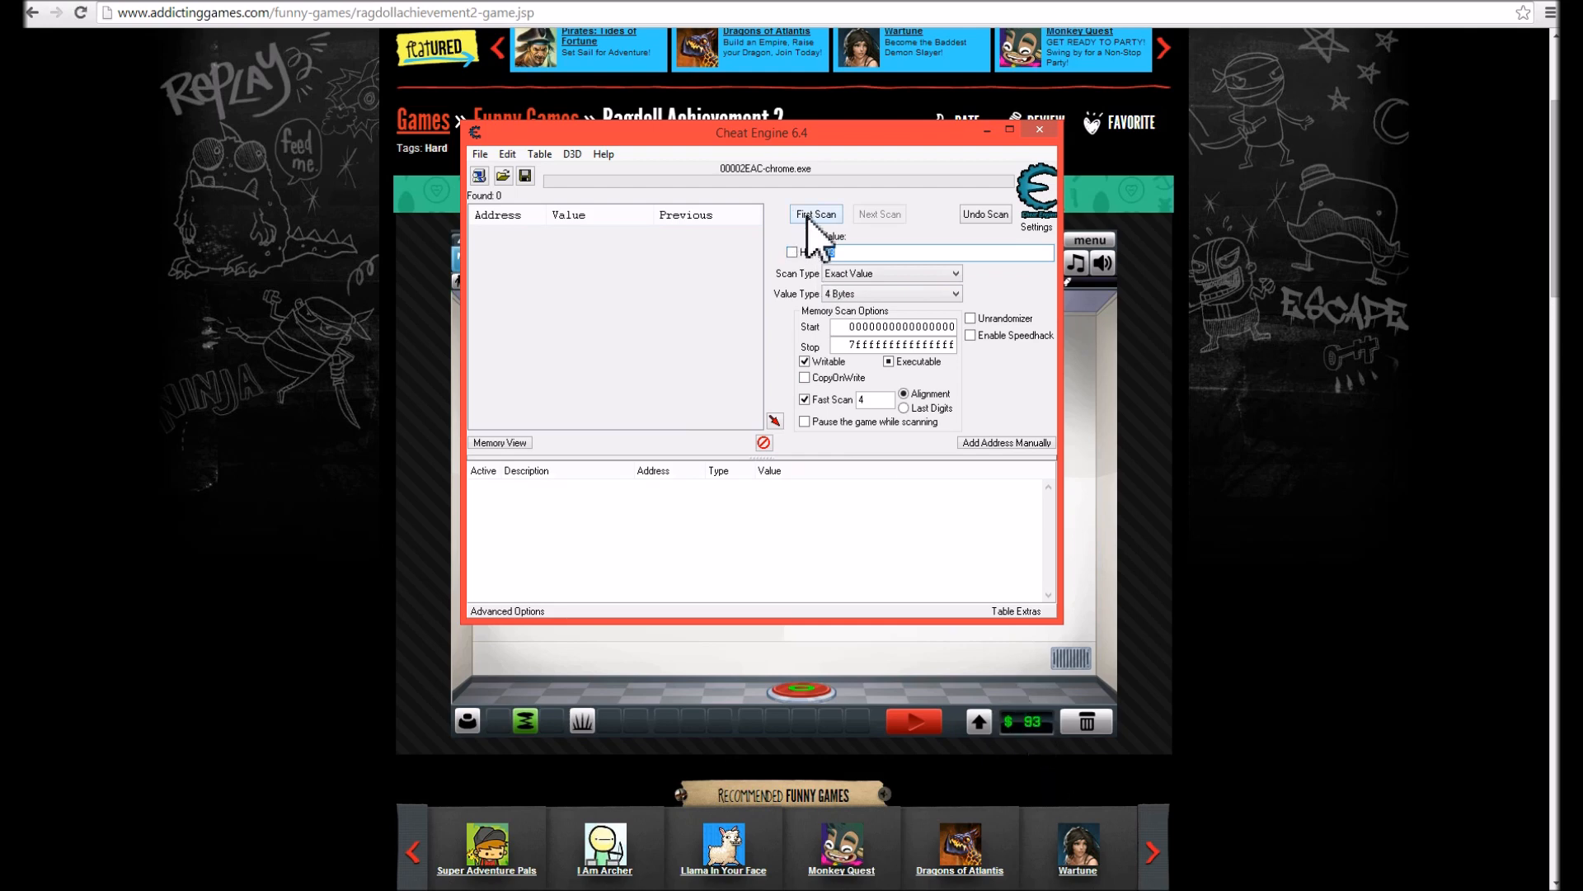
pyautogui.click(815, 213)
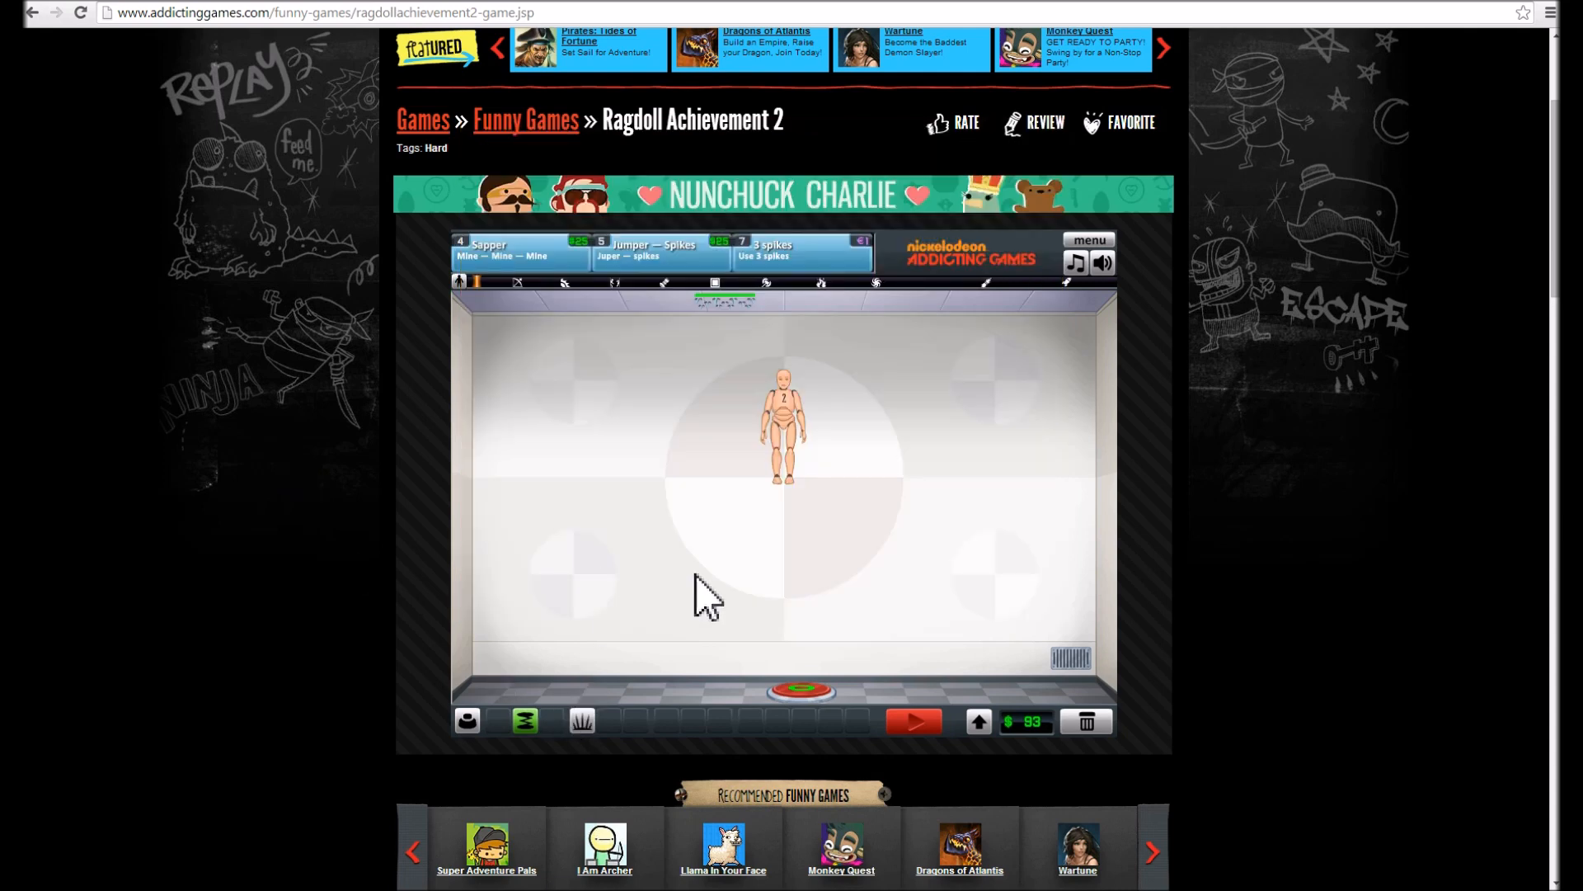
pyautogui.moveTo(583, 724)
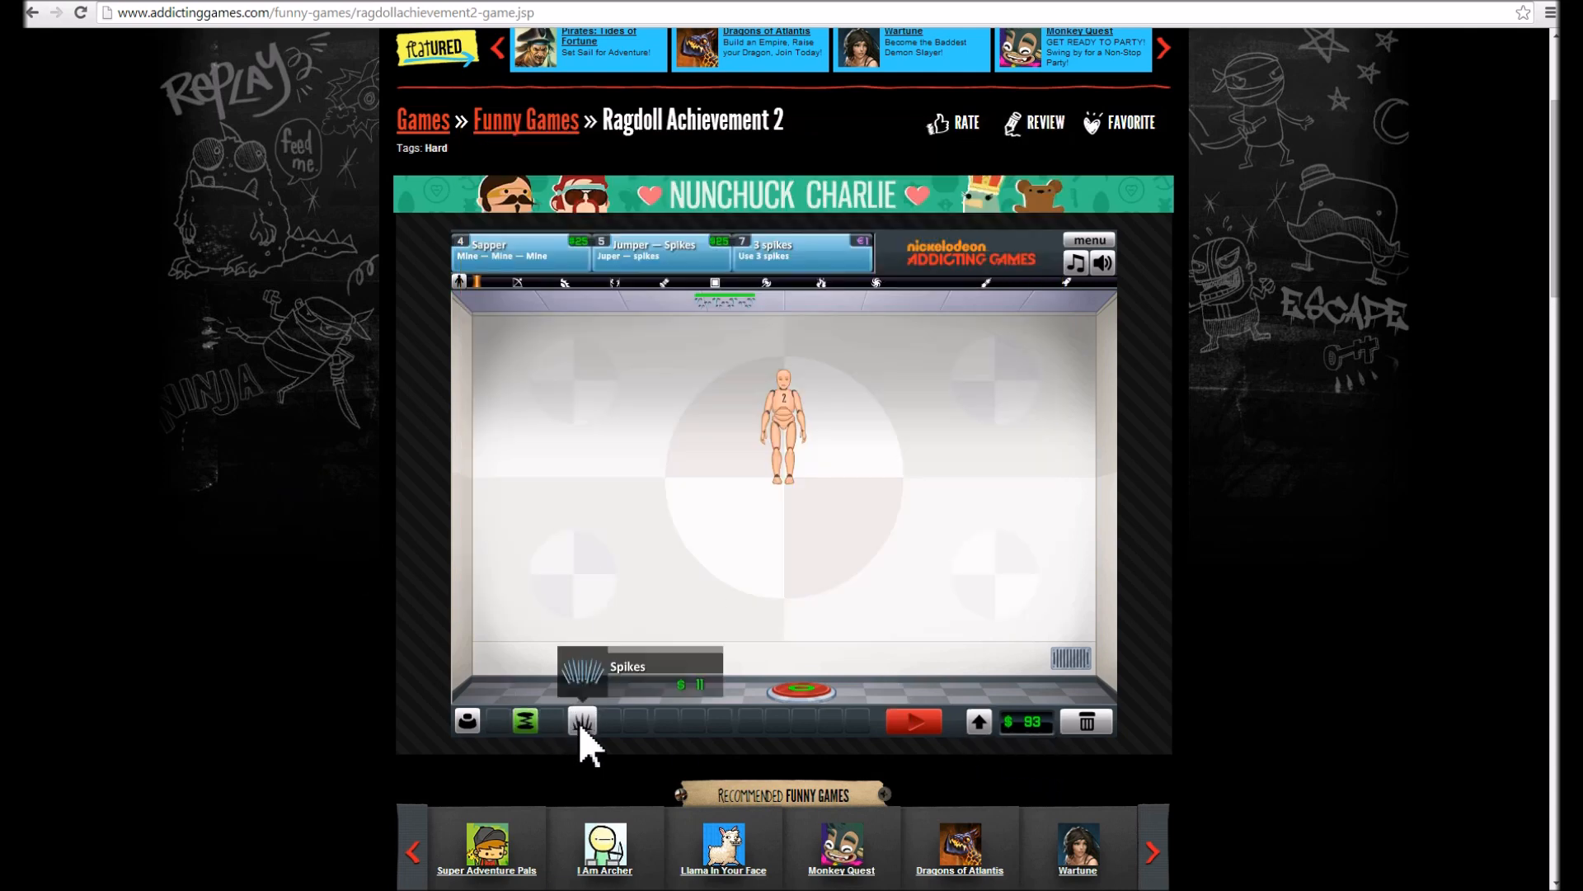
# - Buy Spikes to lower money to 82, then Next Scan for 82
pyautogui.click(500, 485)
pyautogui.write('8')
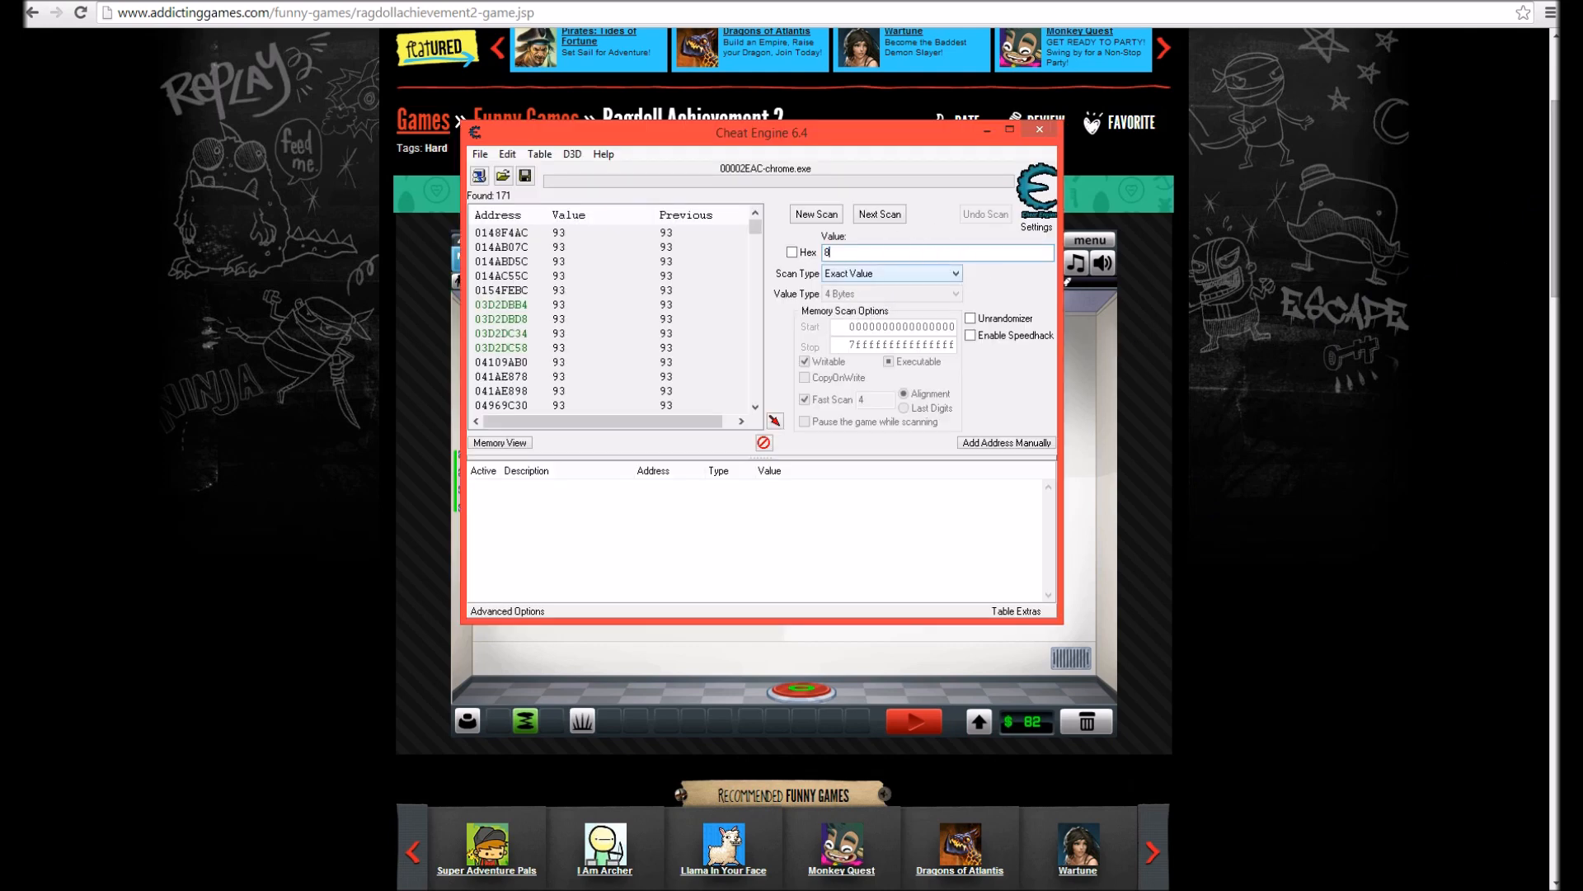
pyautogui.click(878, 213)
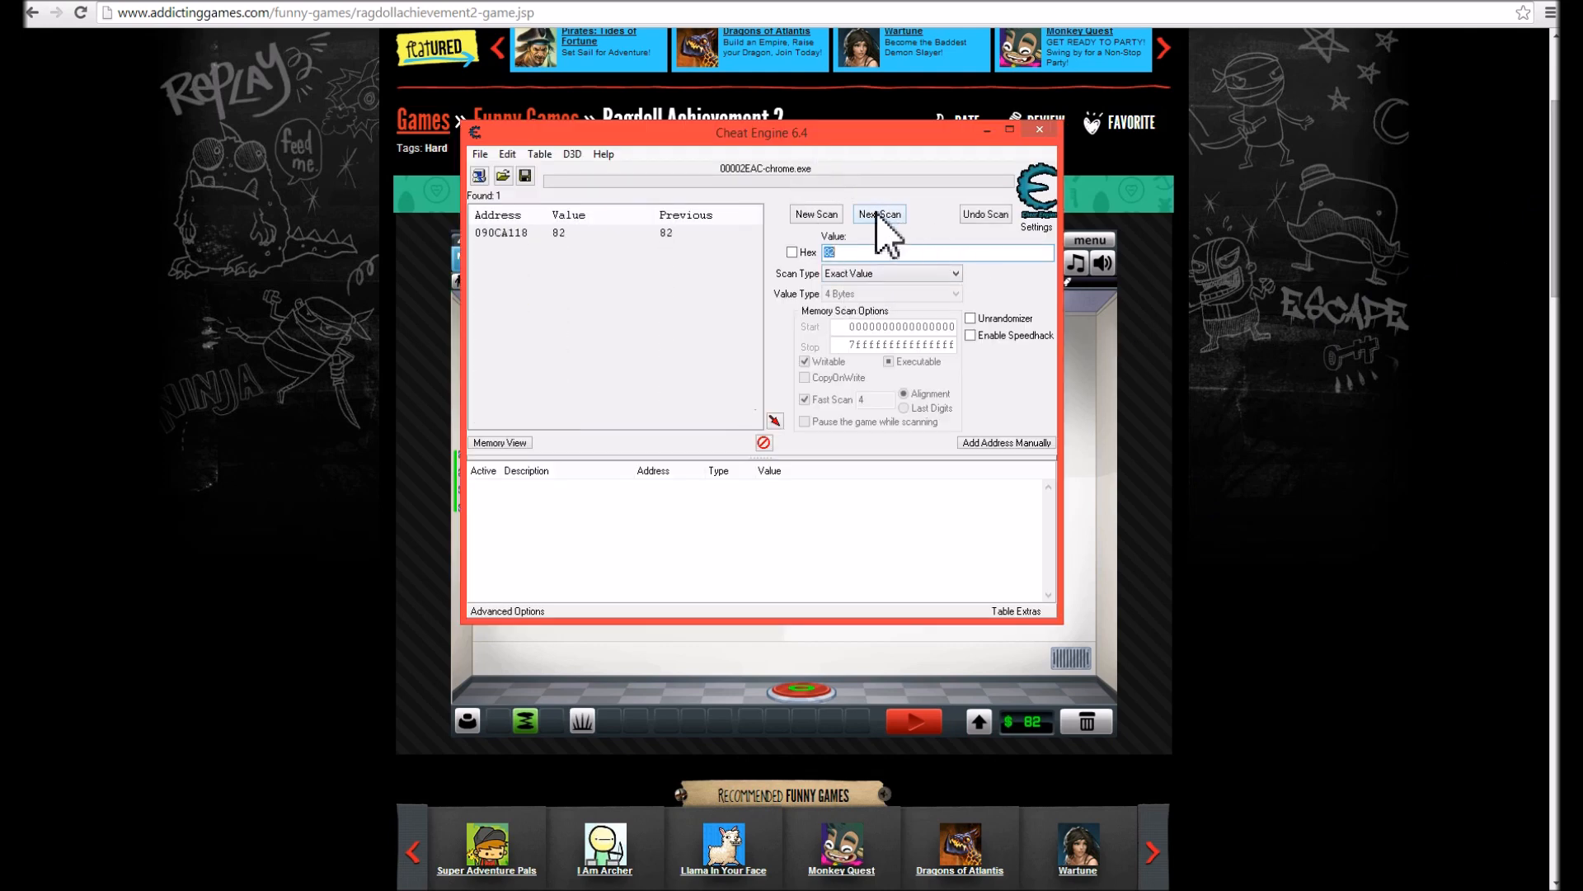
pyautogui.moveTo(621, 247)
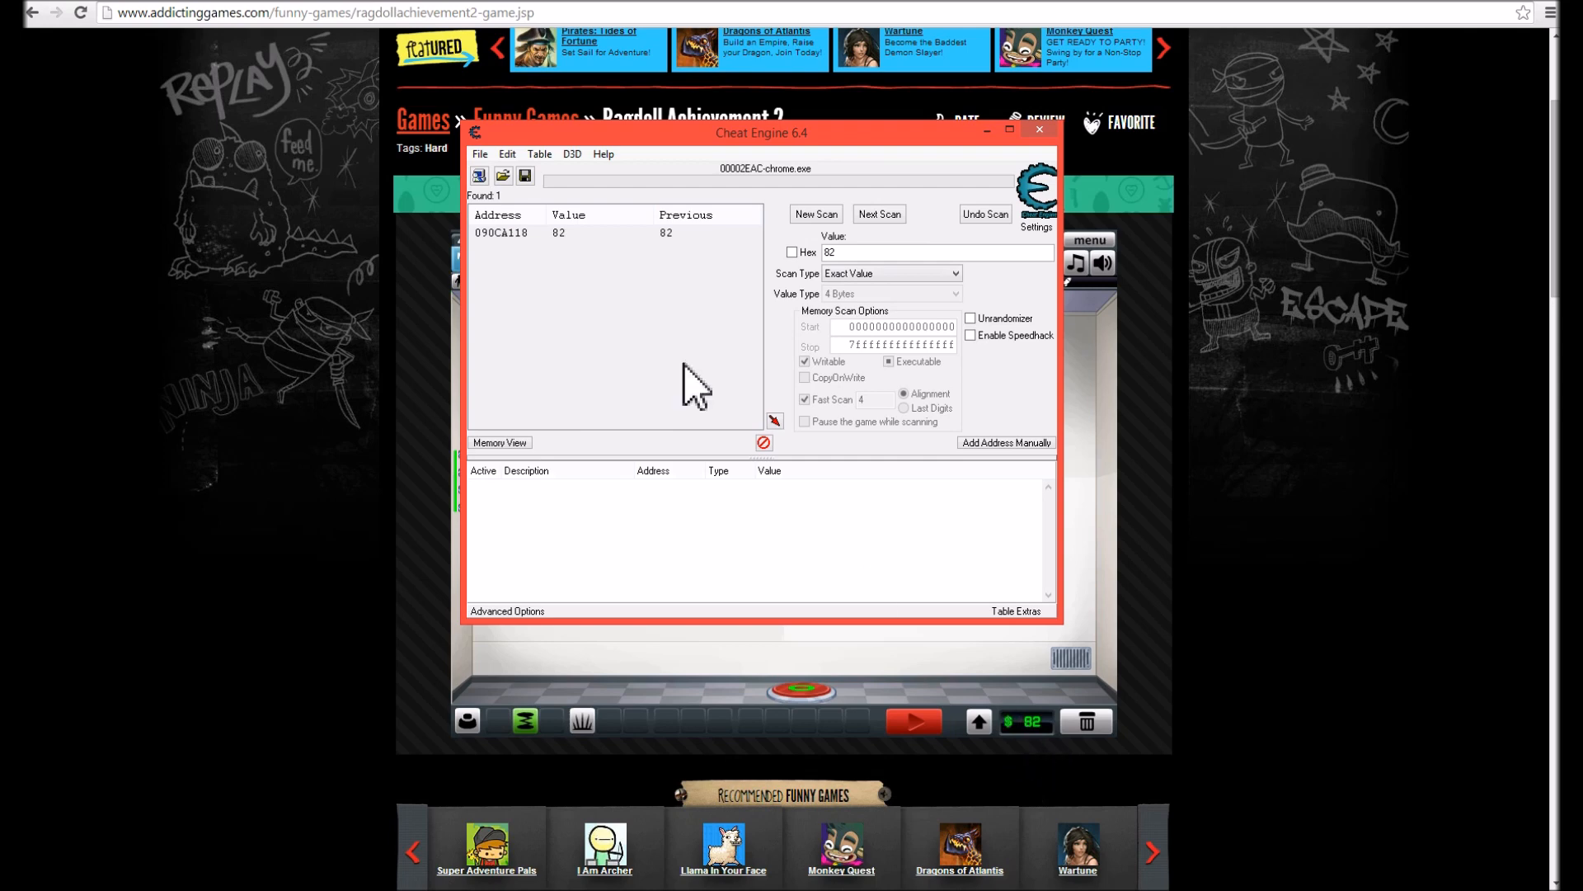
# - Write 99999 into the found money address and check the game
pyautogui.doubleClick(500, 233)
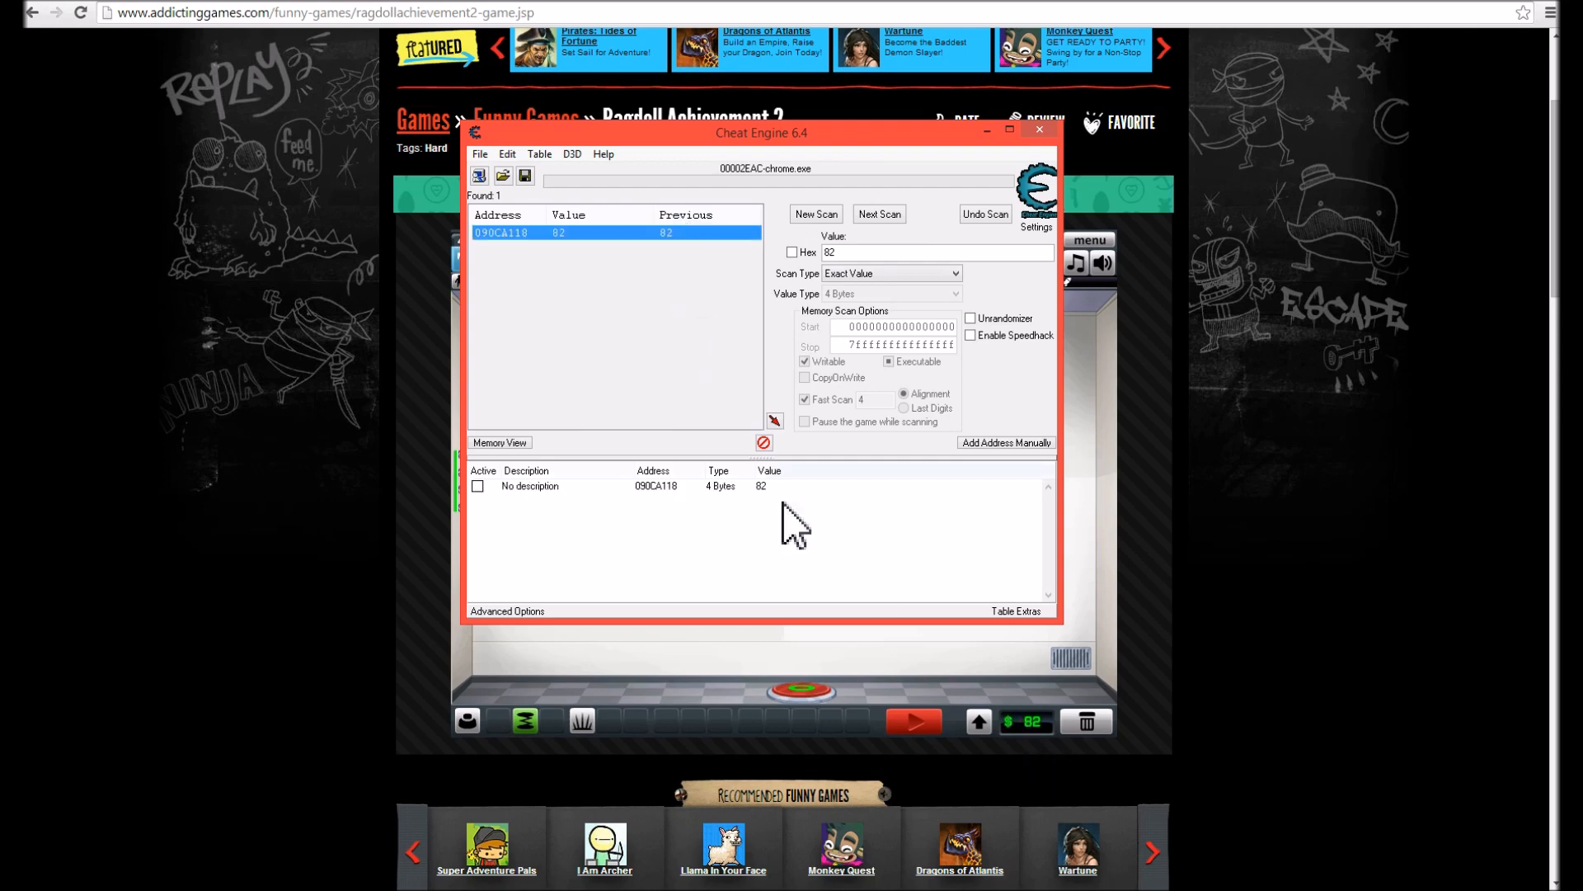
pyautogui.moveTo(1035, 652)
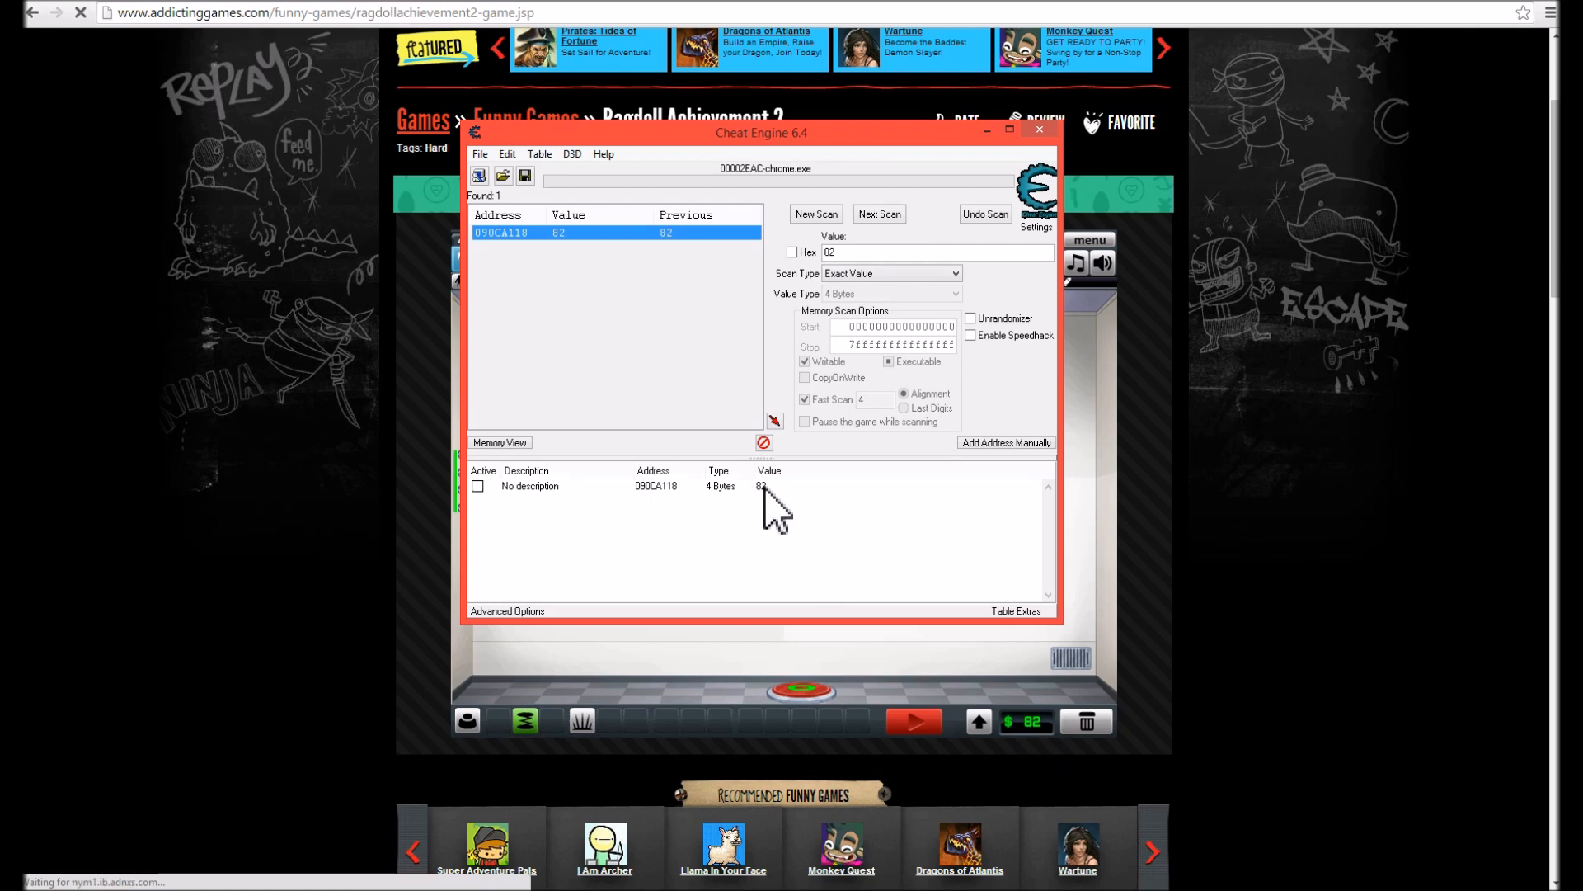
pyautogui.doubleClick(762, 486)
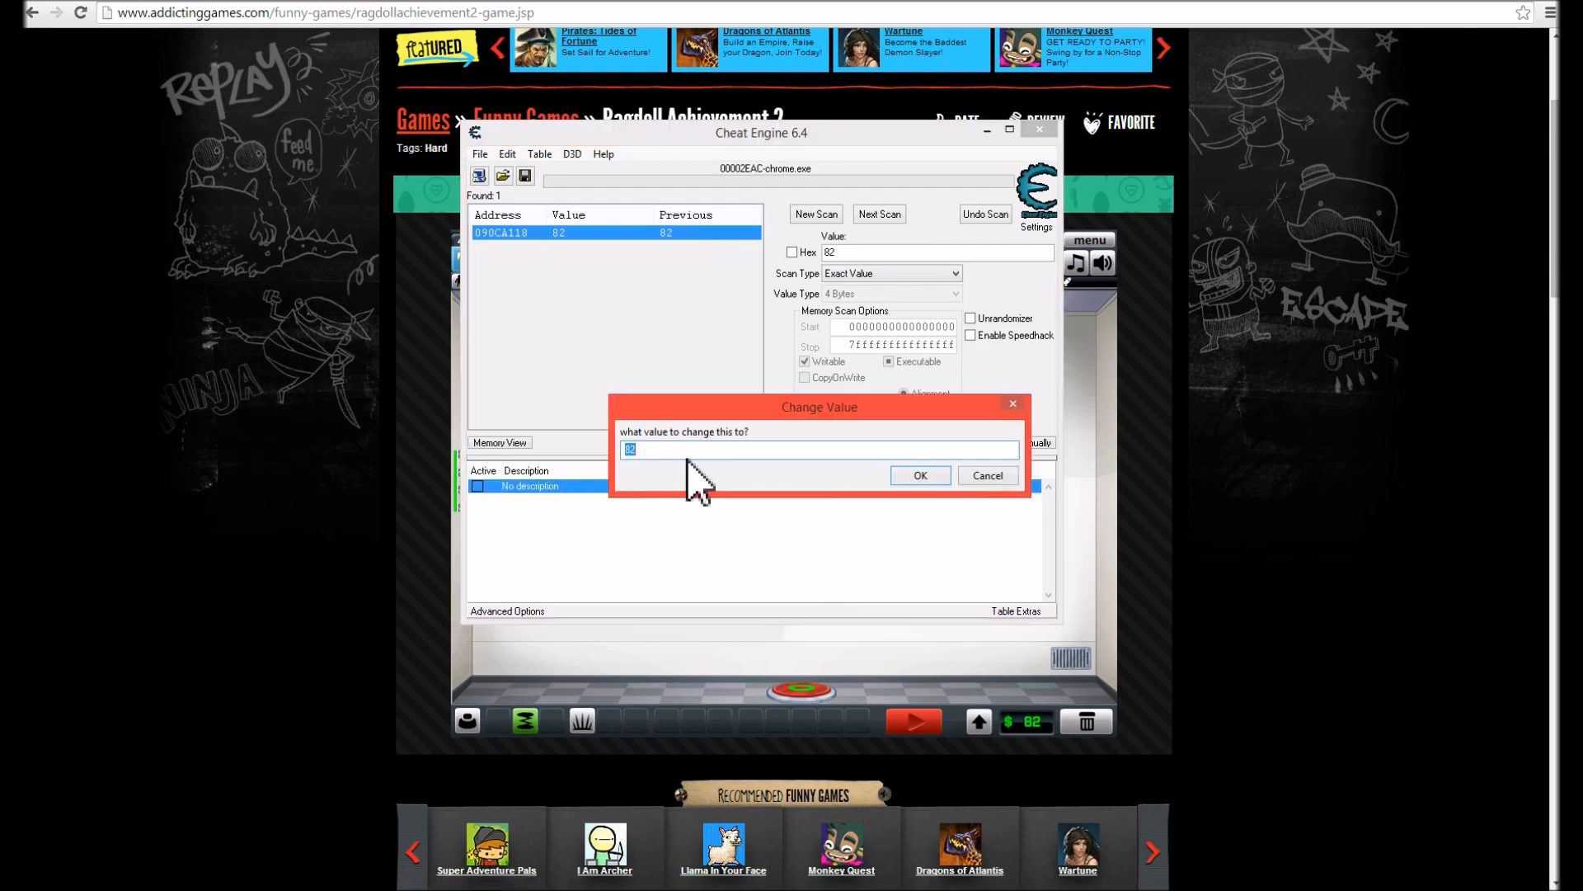
pyautogui.click(918, 476)
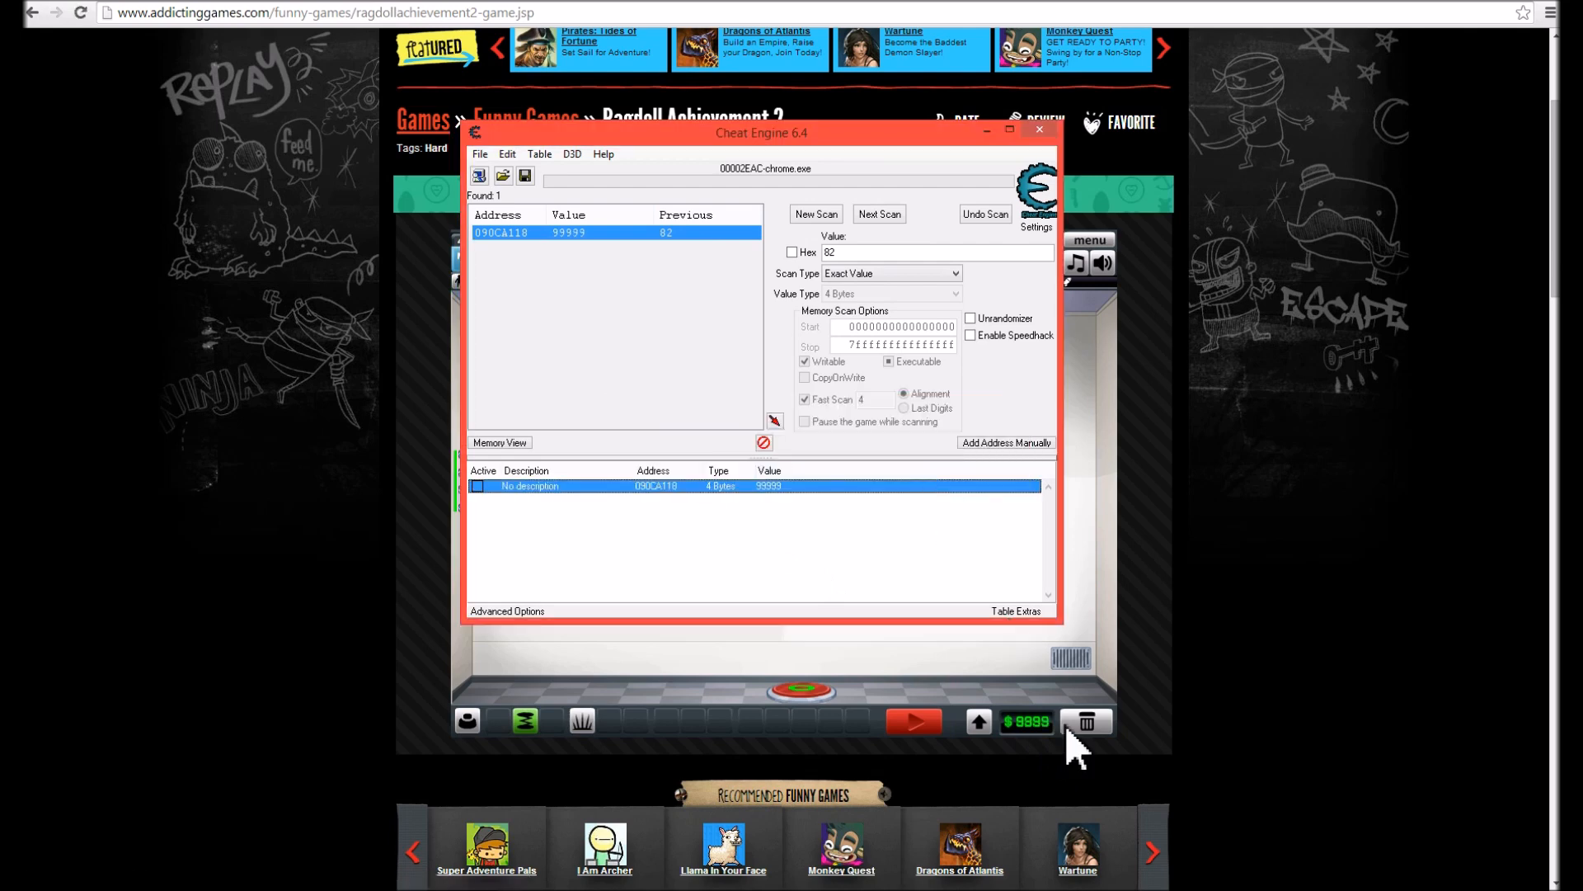
pyautogui.click(1039, 130)
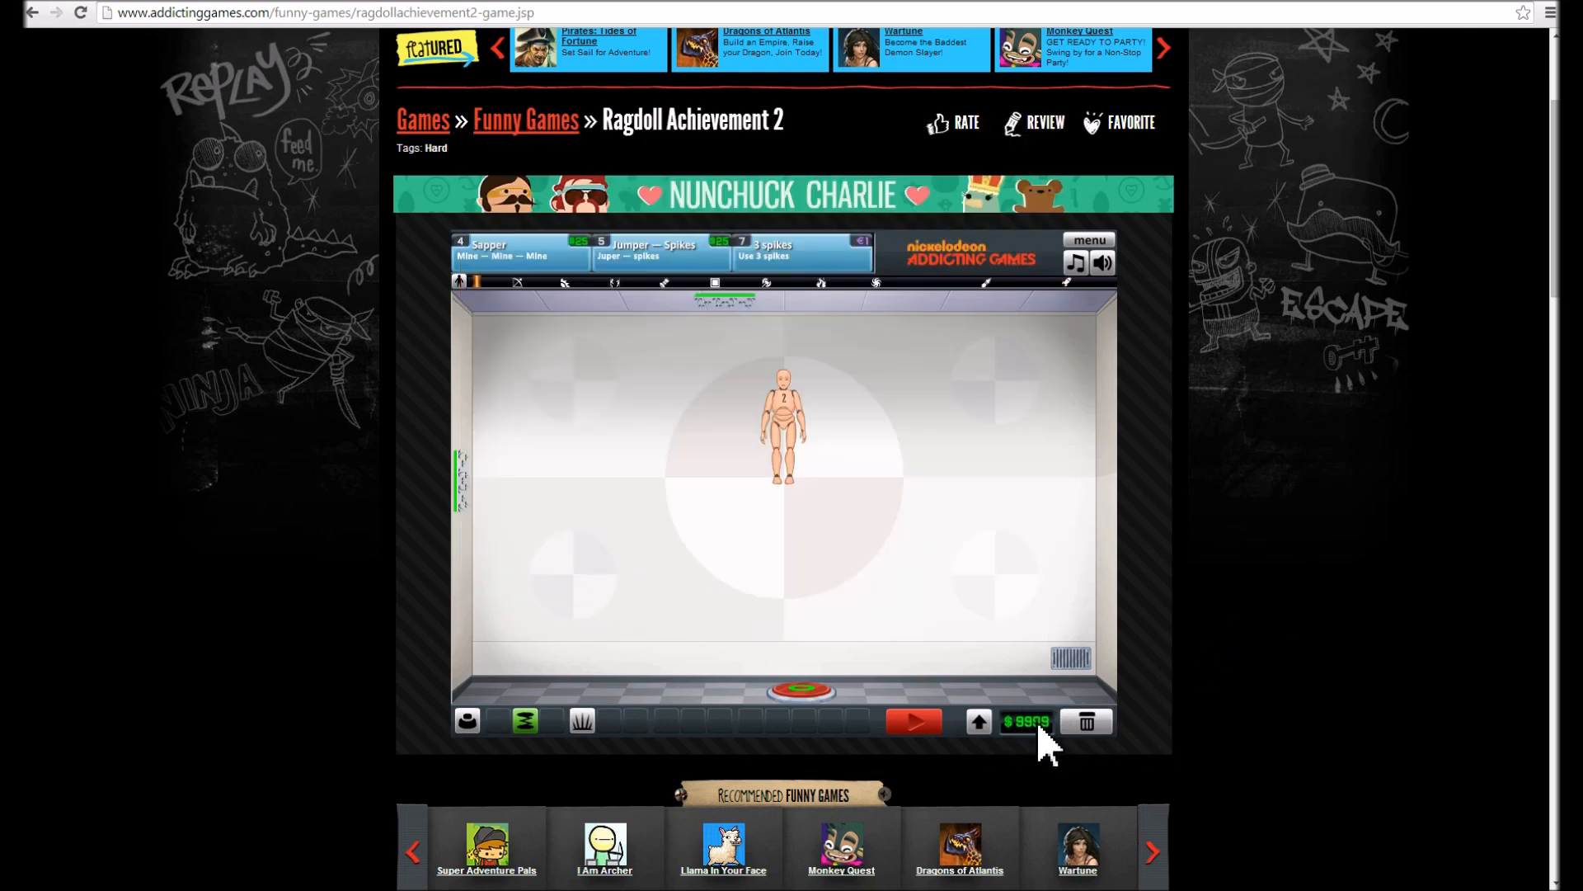
pyautogui.moveTo(1555, 192)
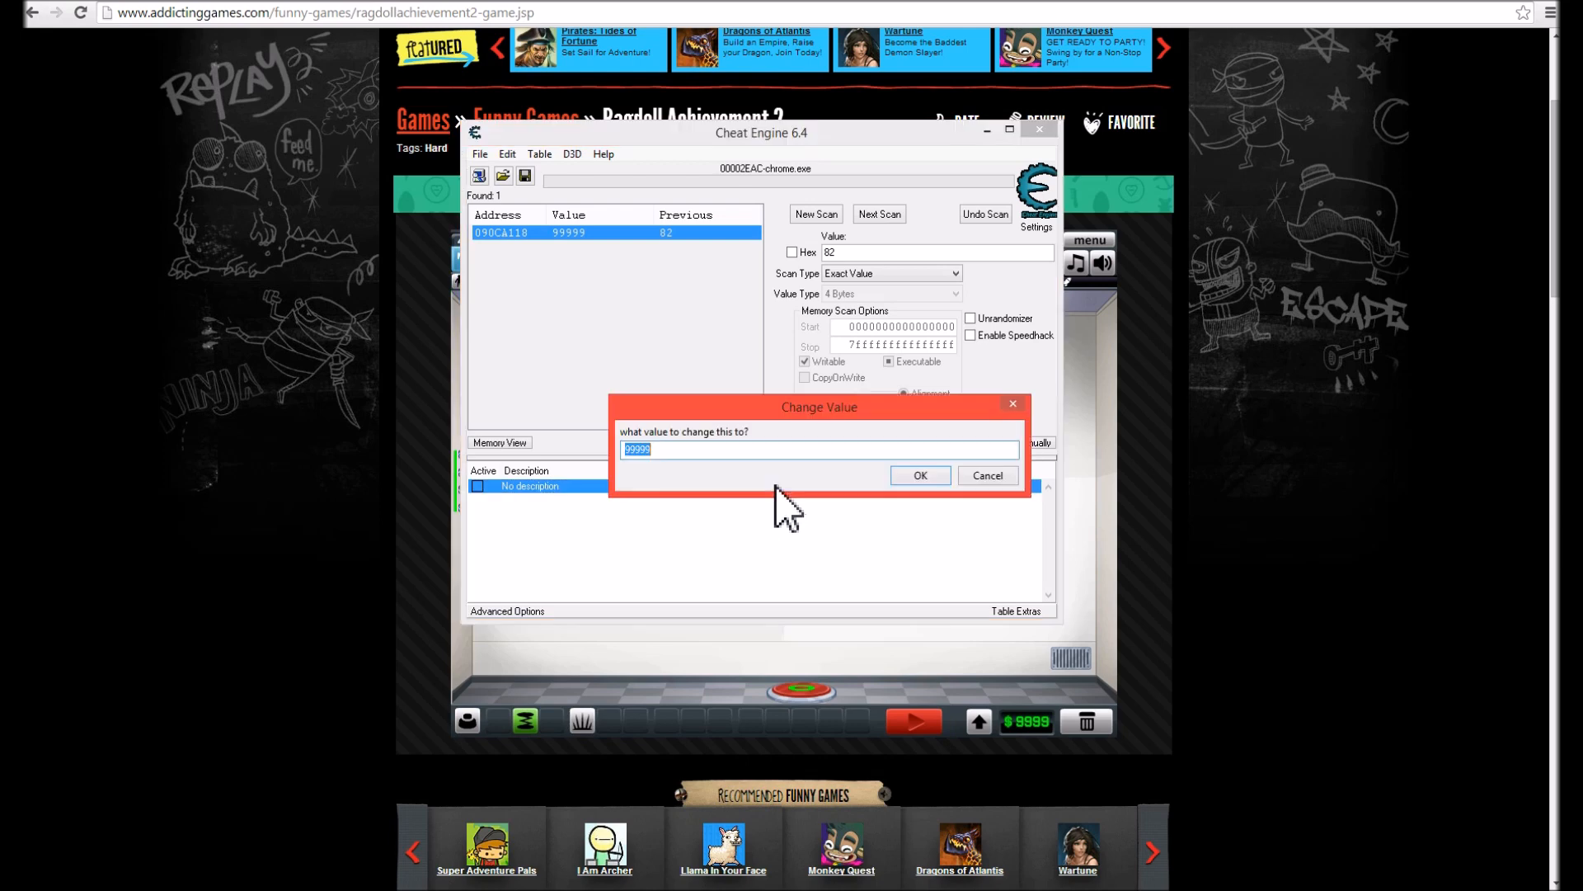
# - Rewrite the money address to 12345 and return to the game
pyautogui.write('12')
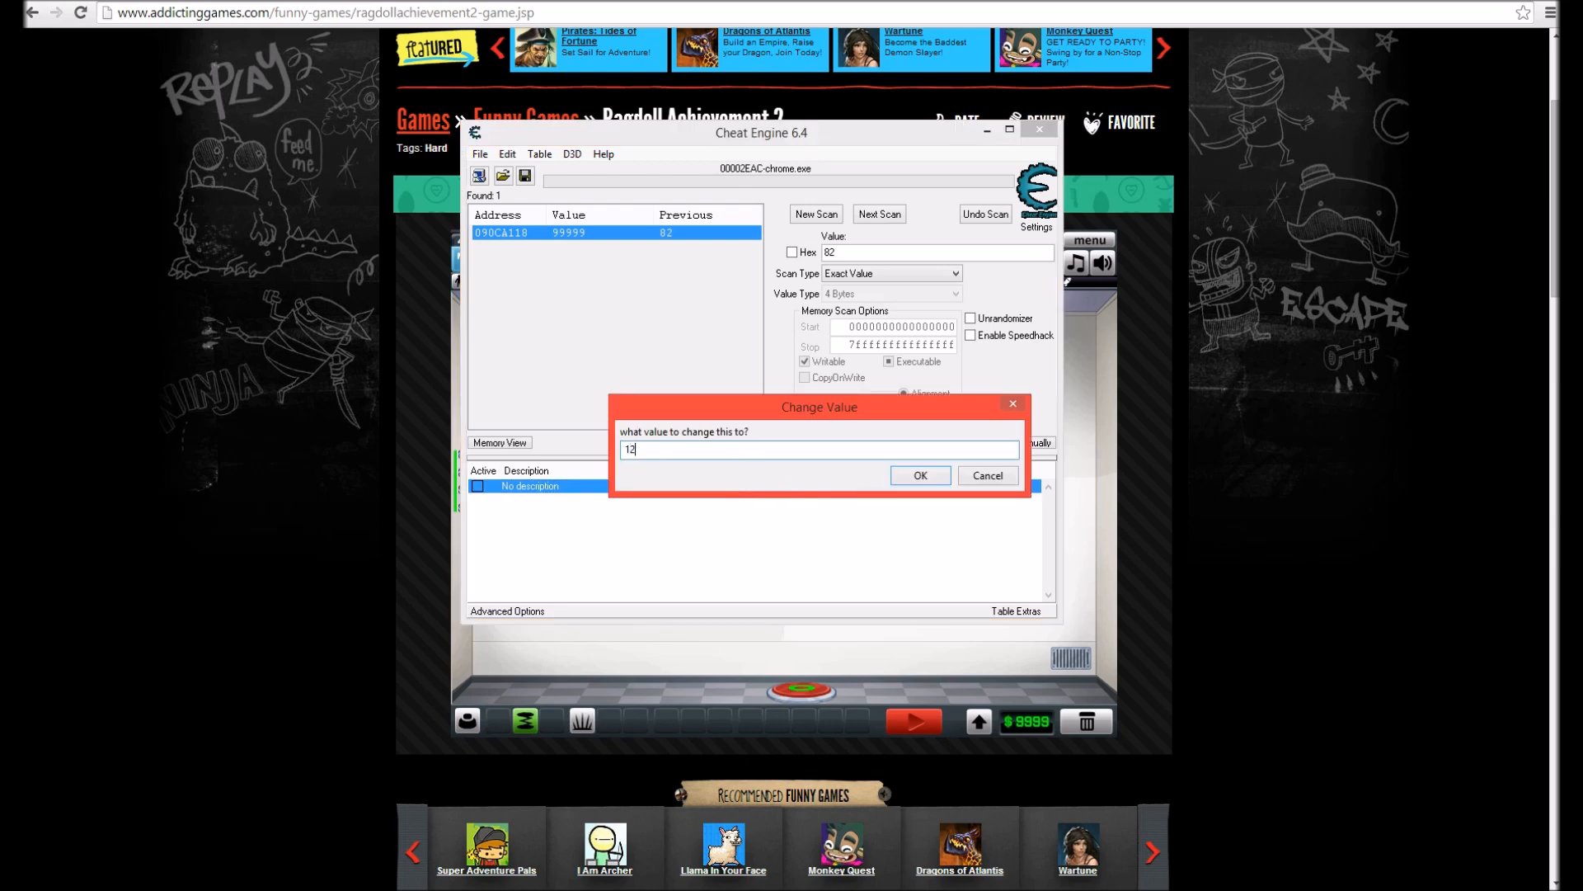
pyautogui.click(919, 476)
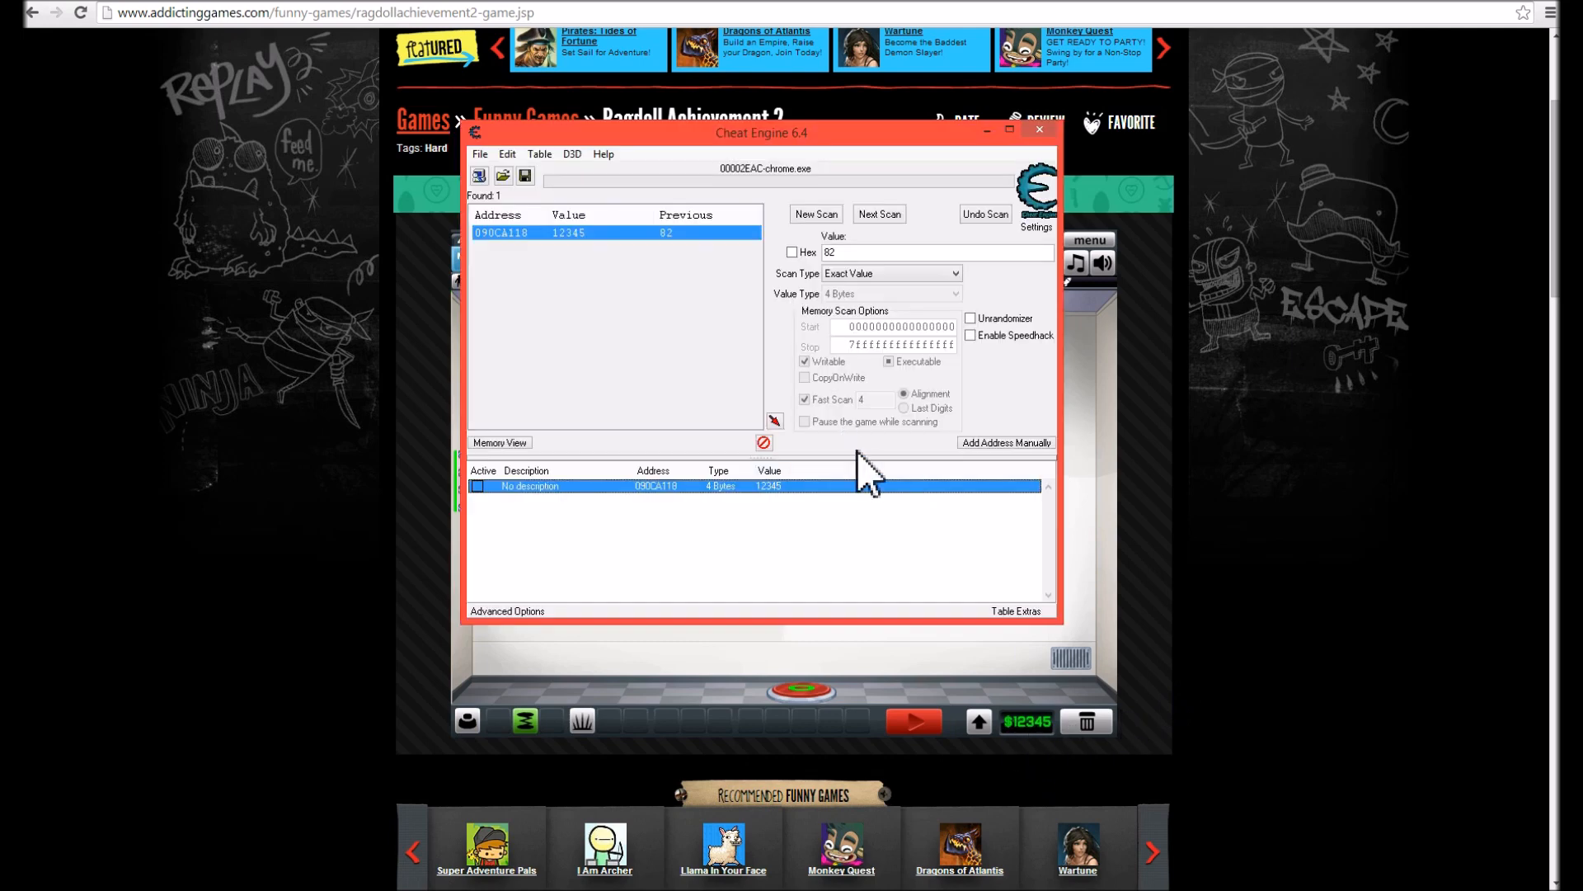
pyautogui.moveTo(737, 399)
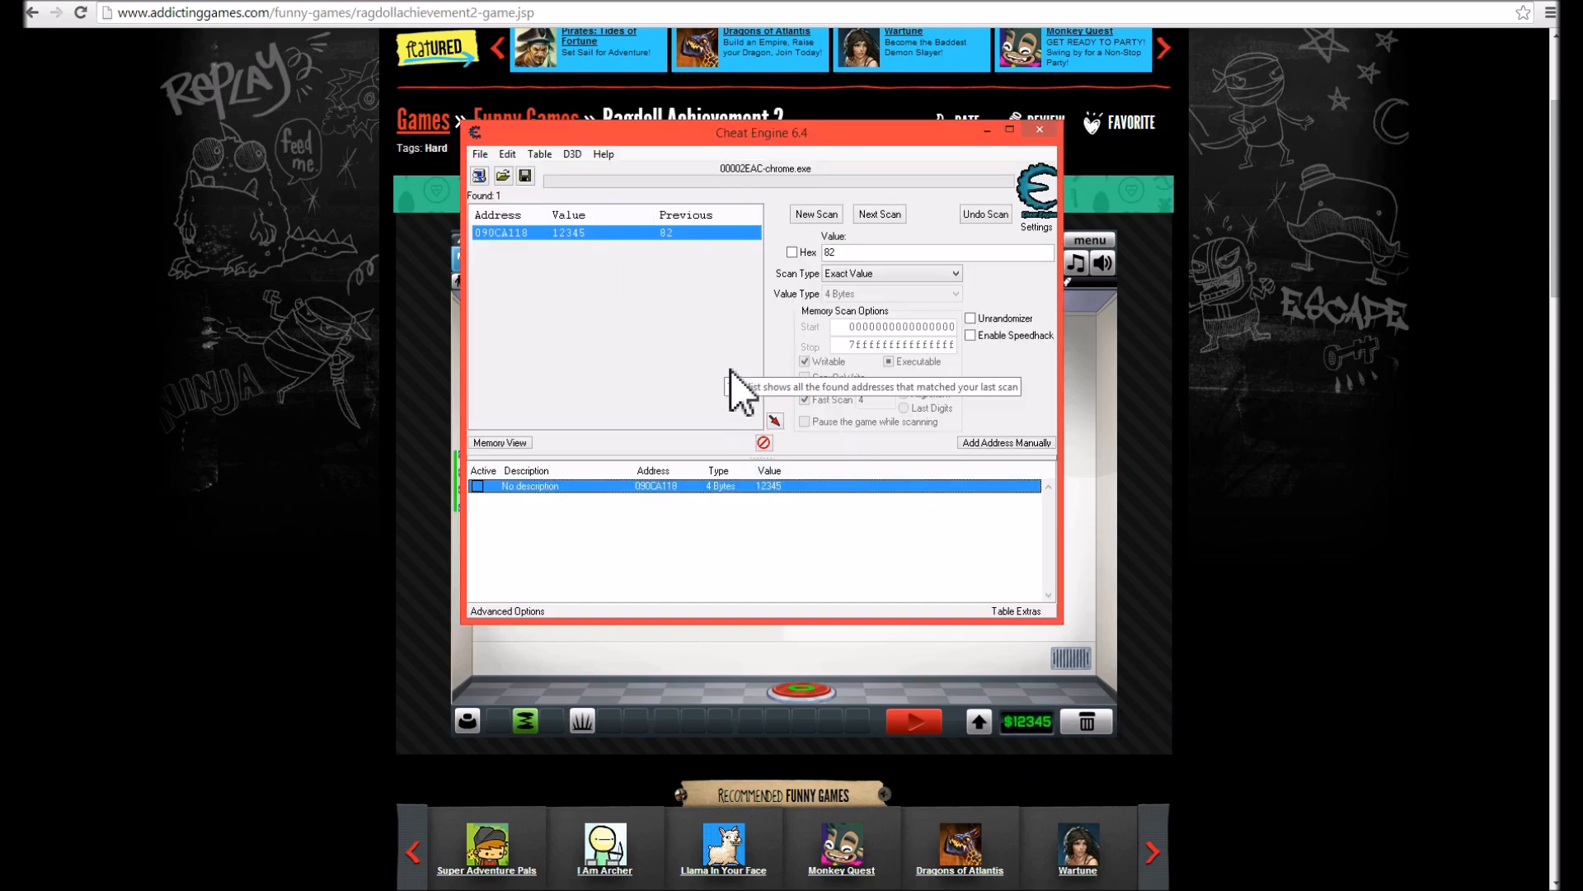
pyautogui.moveTo(988, 364)
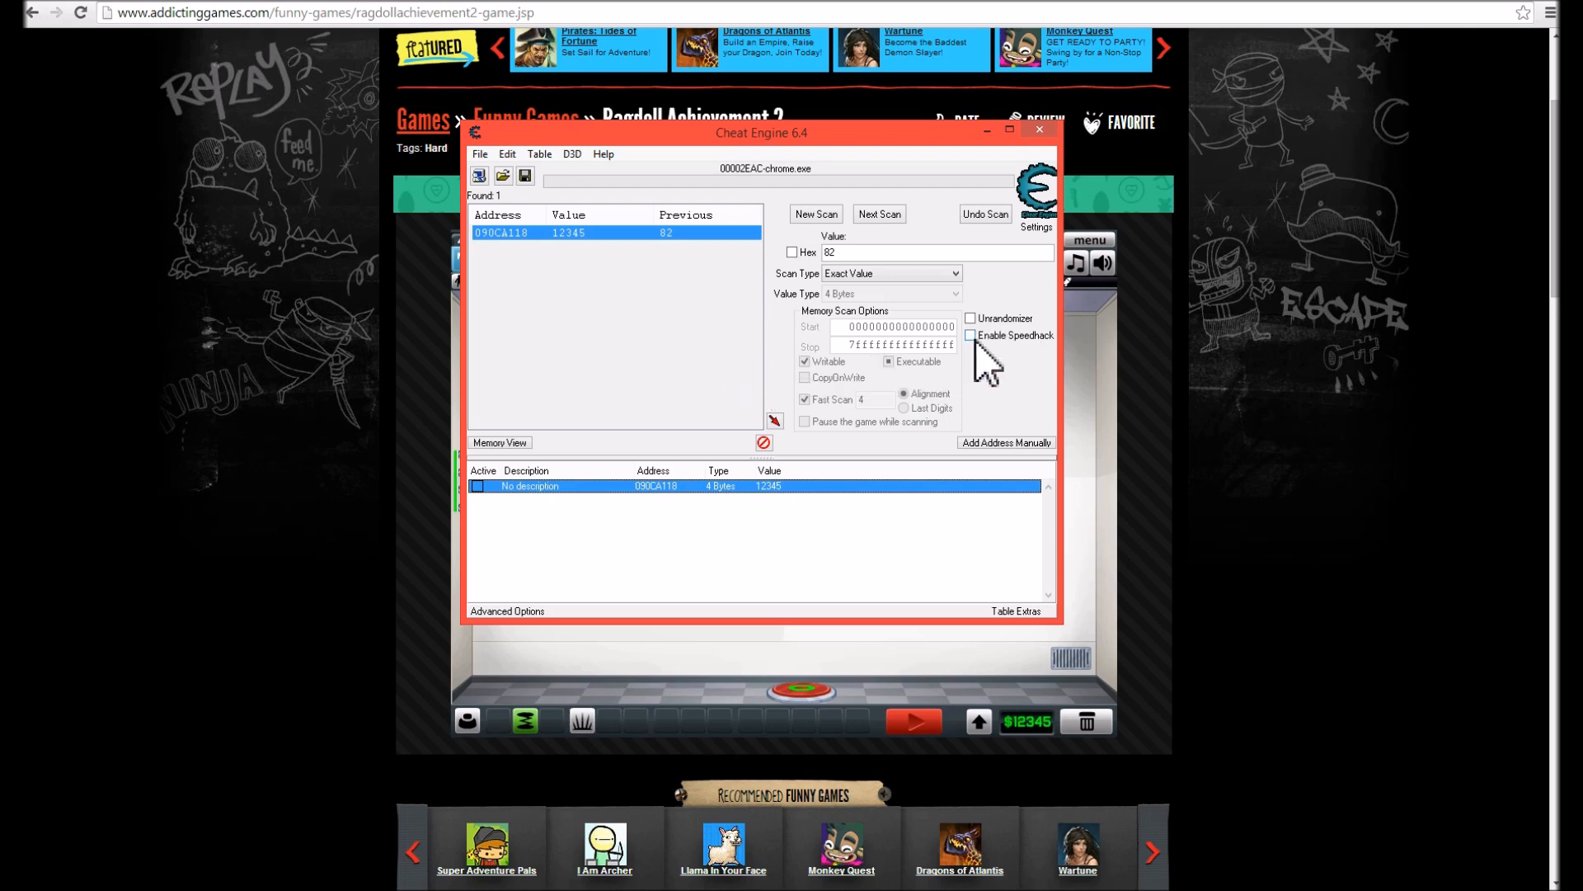
pyautogui.moveTo(1373, 585)
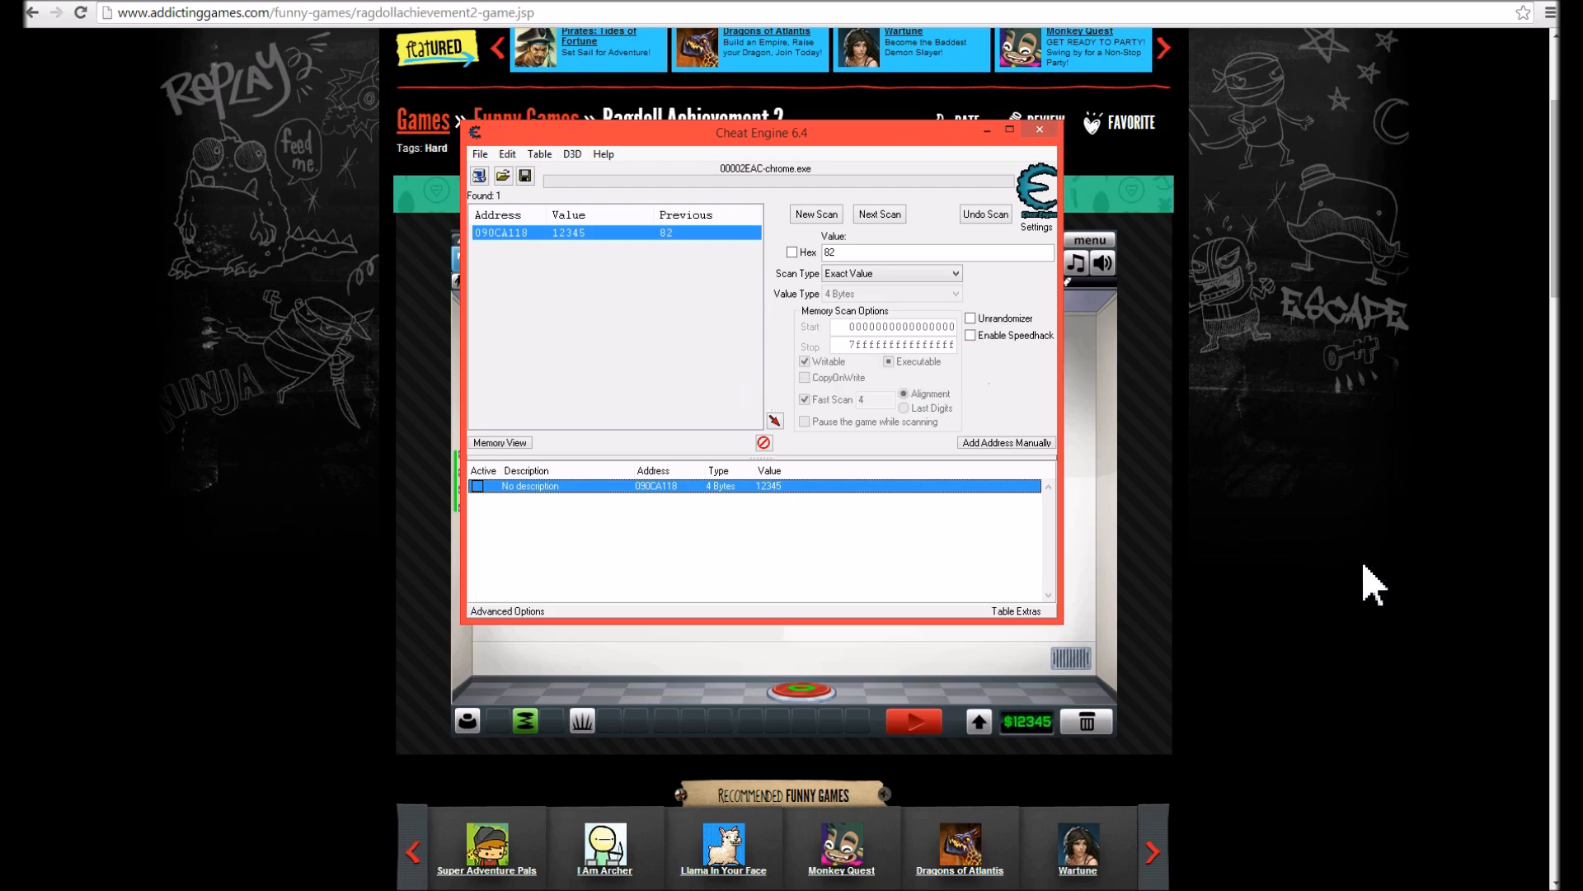
pyautogui.click(1038, 129)
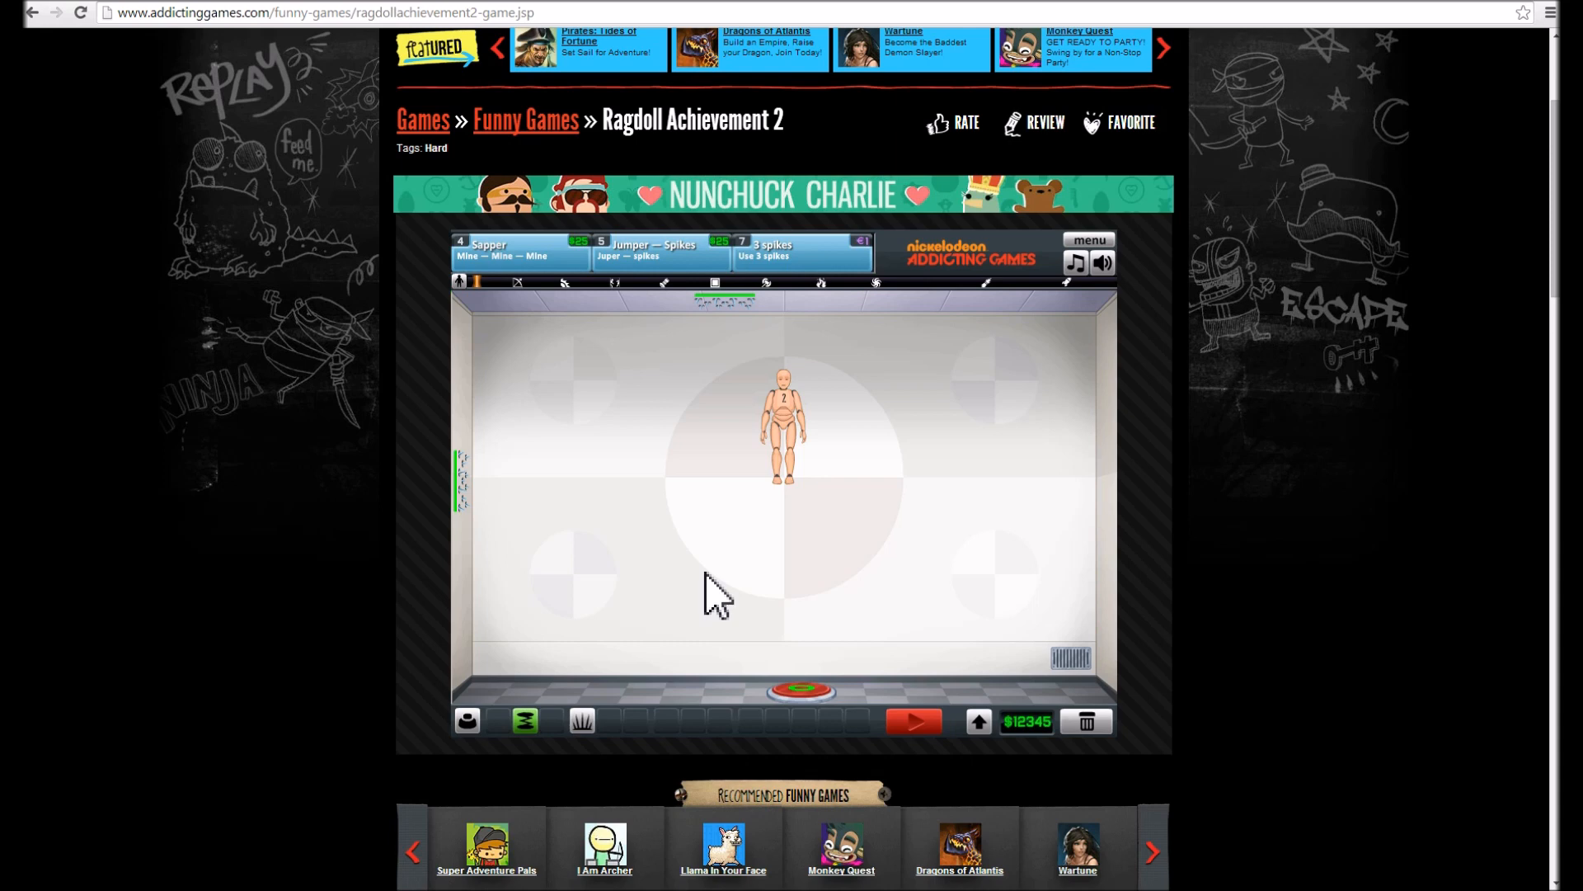
pyautogui.moveTo(716, 552)
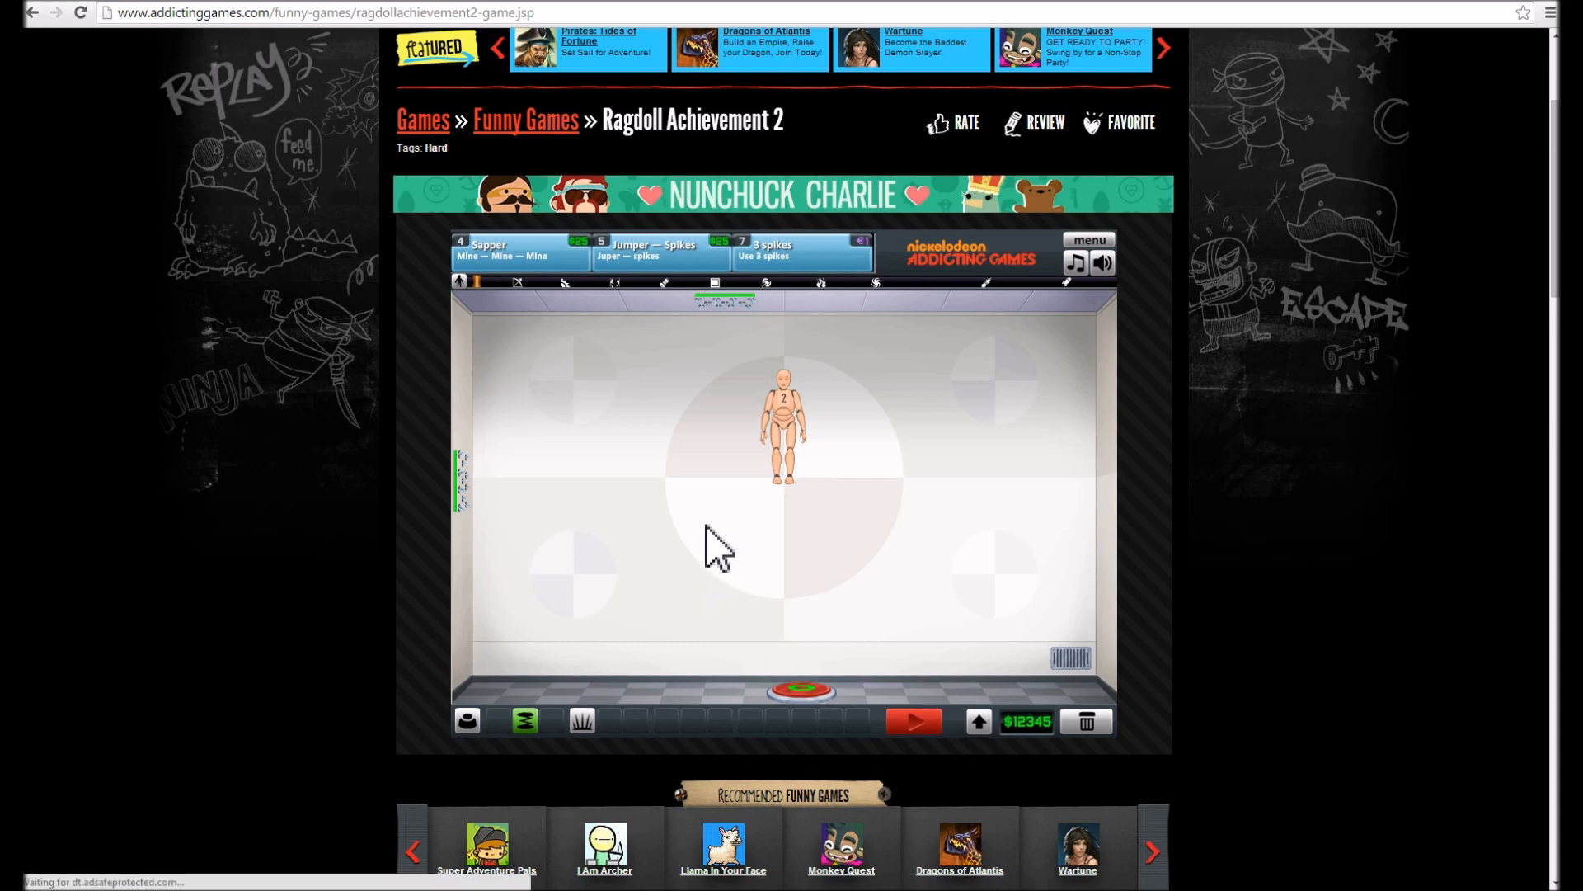
pyautogui.moveTo(740, 485)
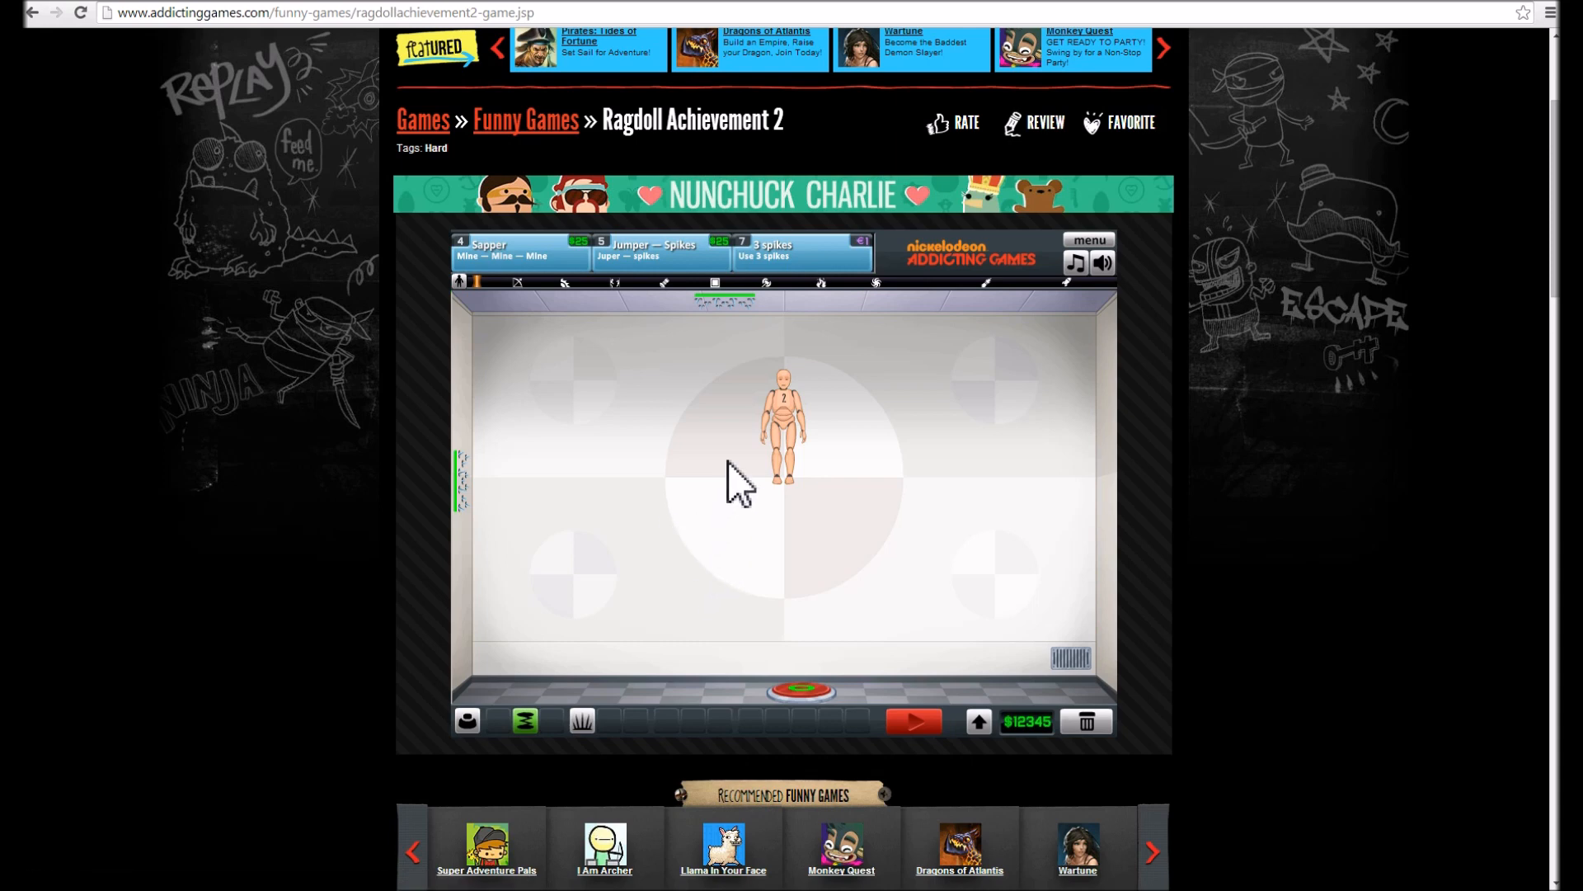
pyautogui.moveTo(1555, 12)
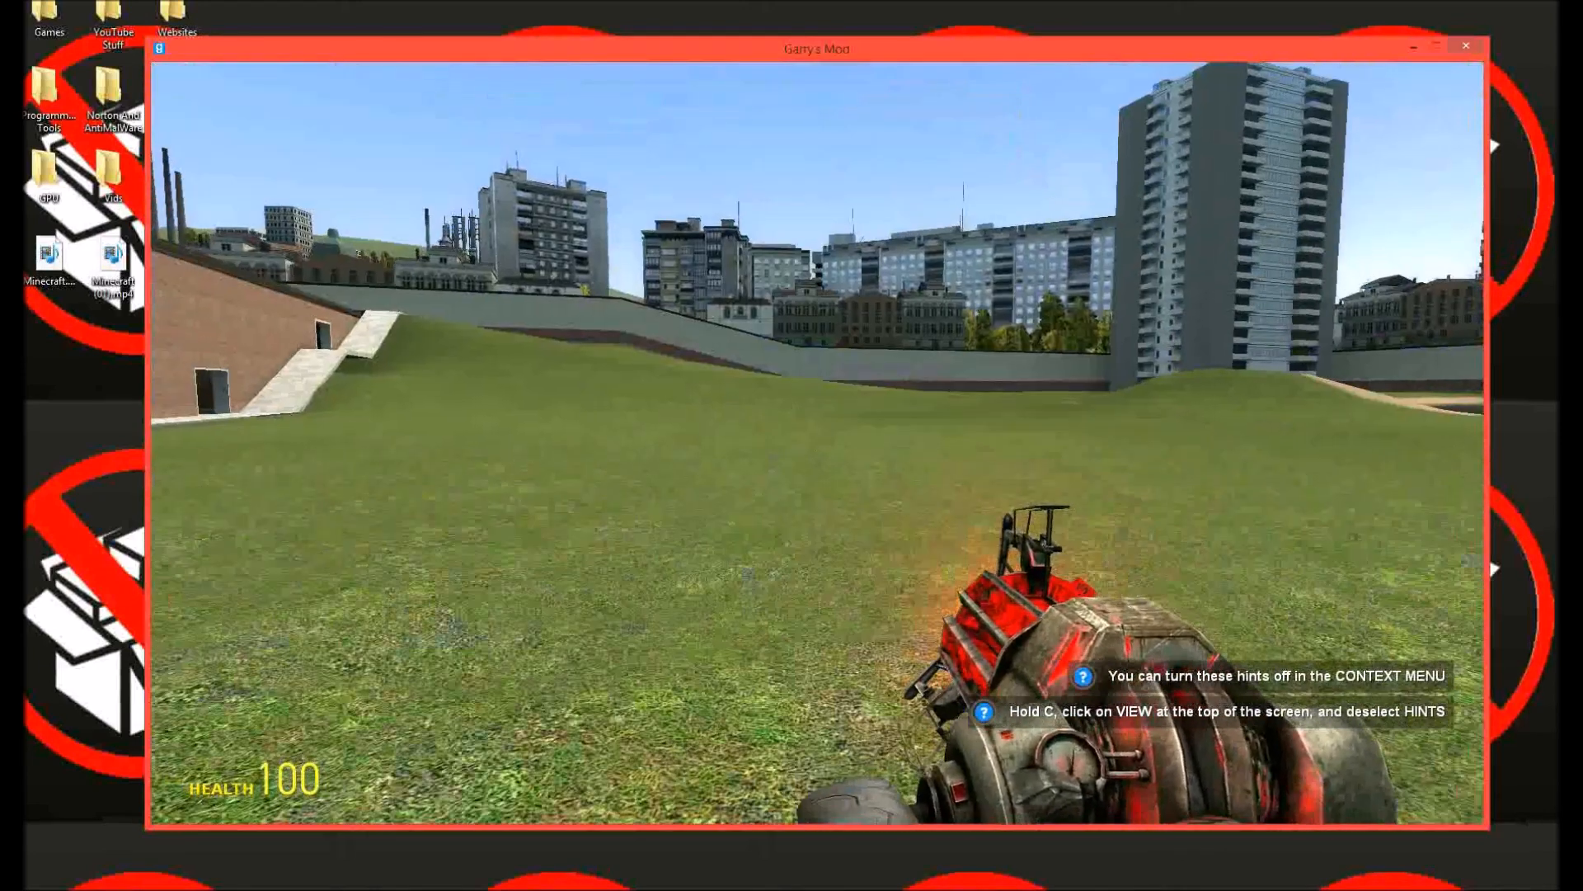
# - Pause Garry's Mod and try the speedhack, dismissing its failure error
pyautogui.press('Escape')
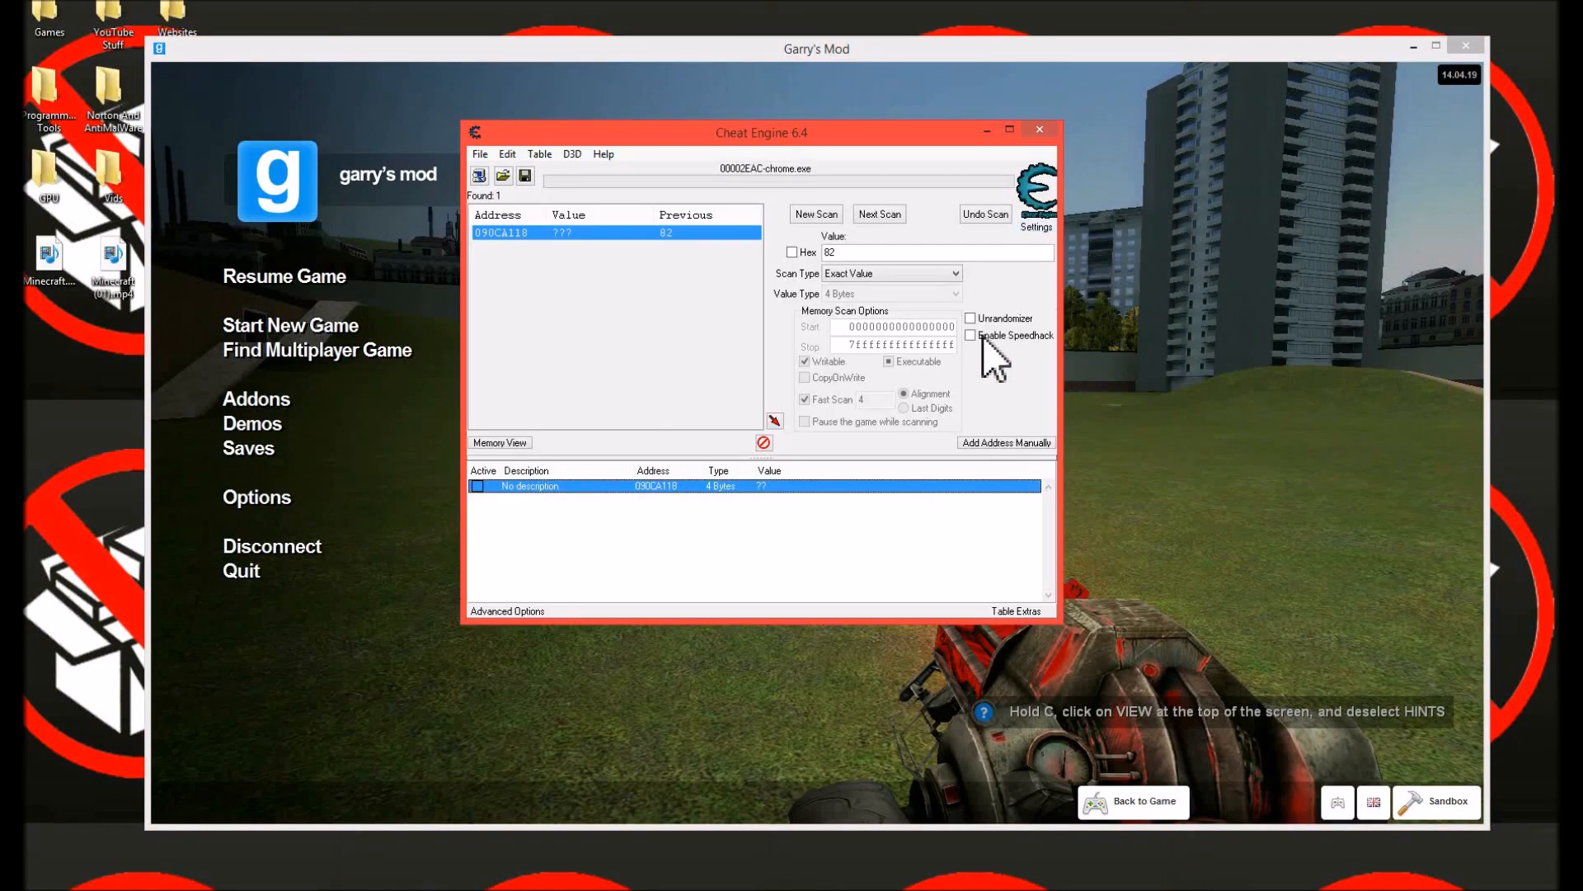
pyautogui.click(970, 333)
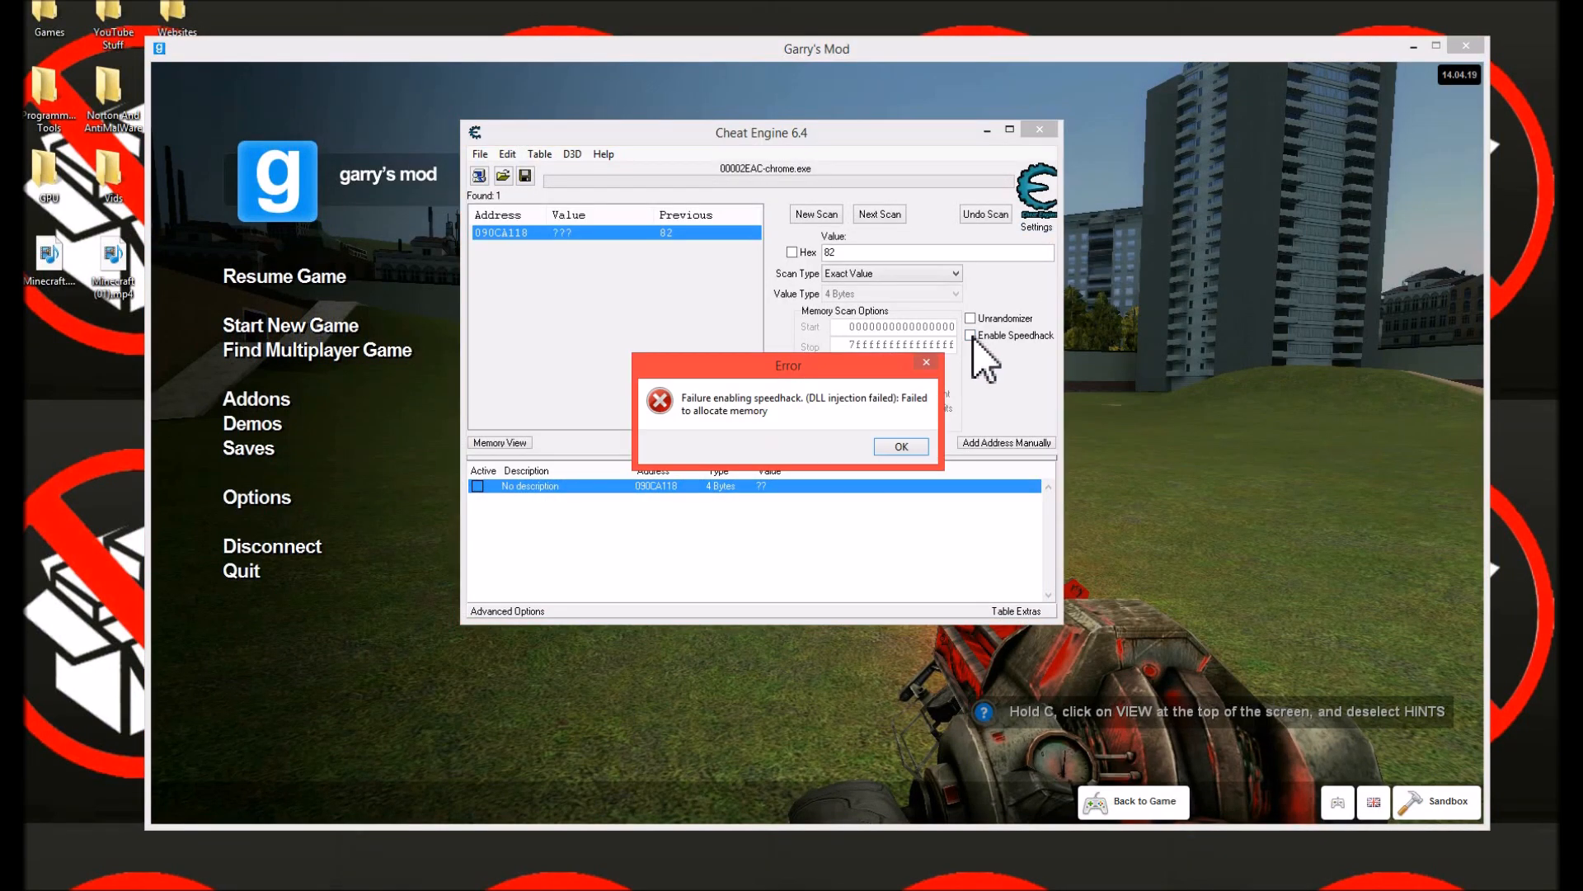
pyautogui.moveTo(798, 440)
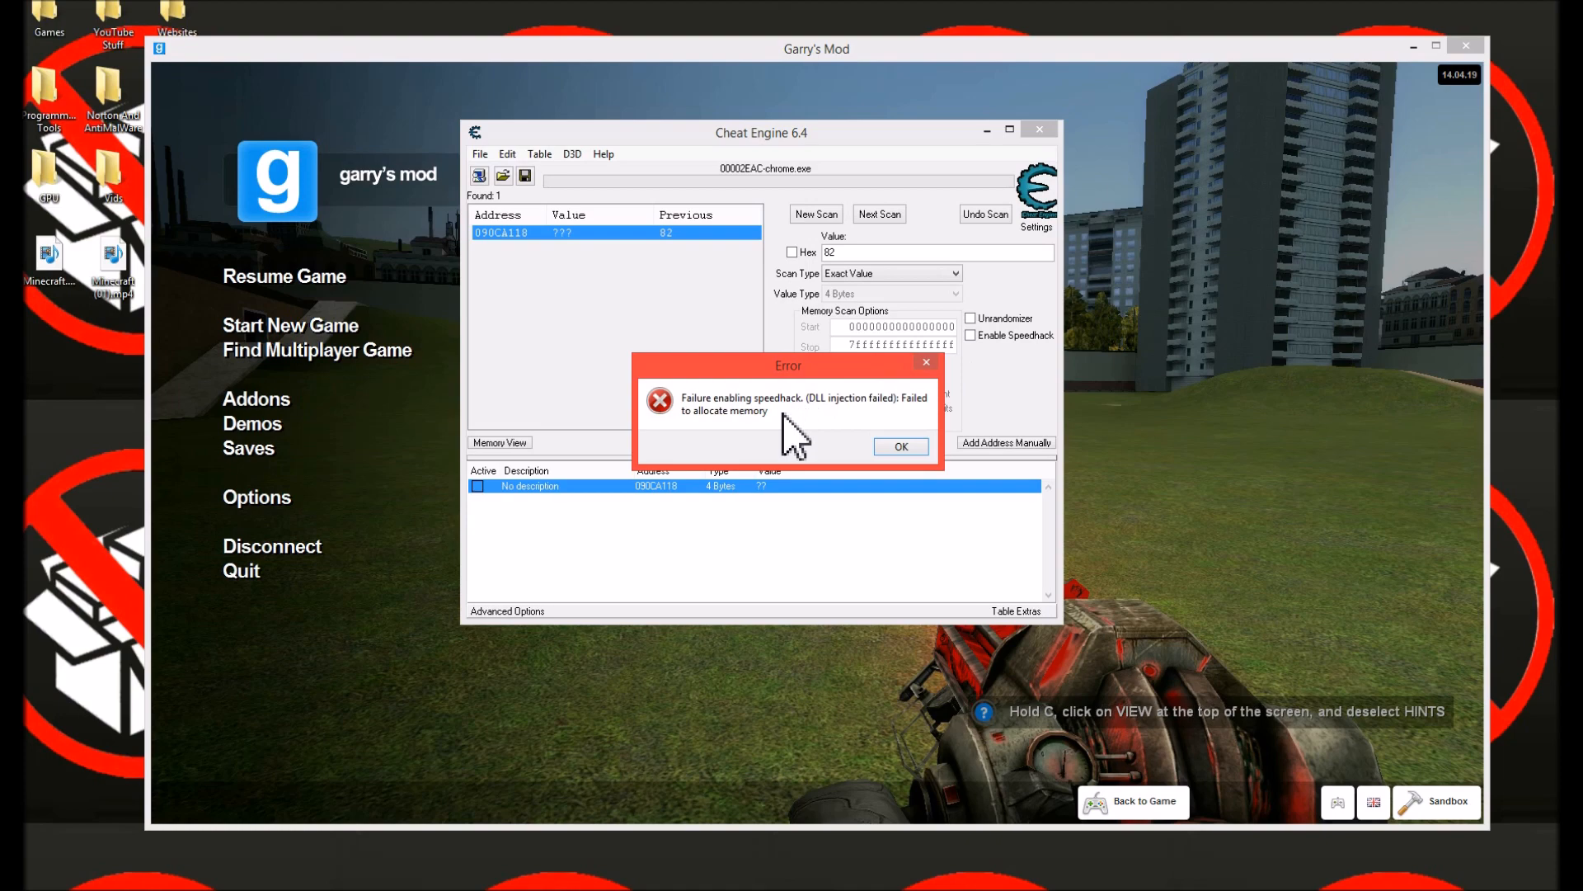
pyautogui.click(898, 446)
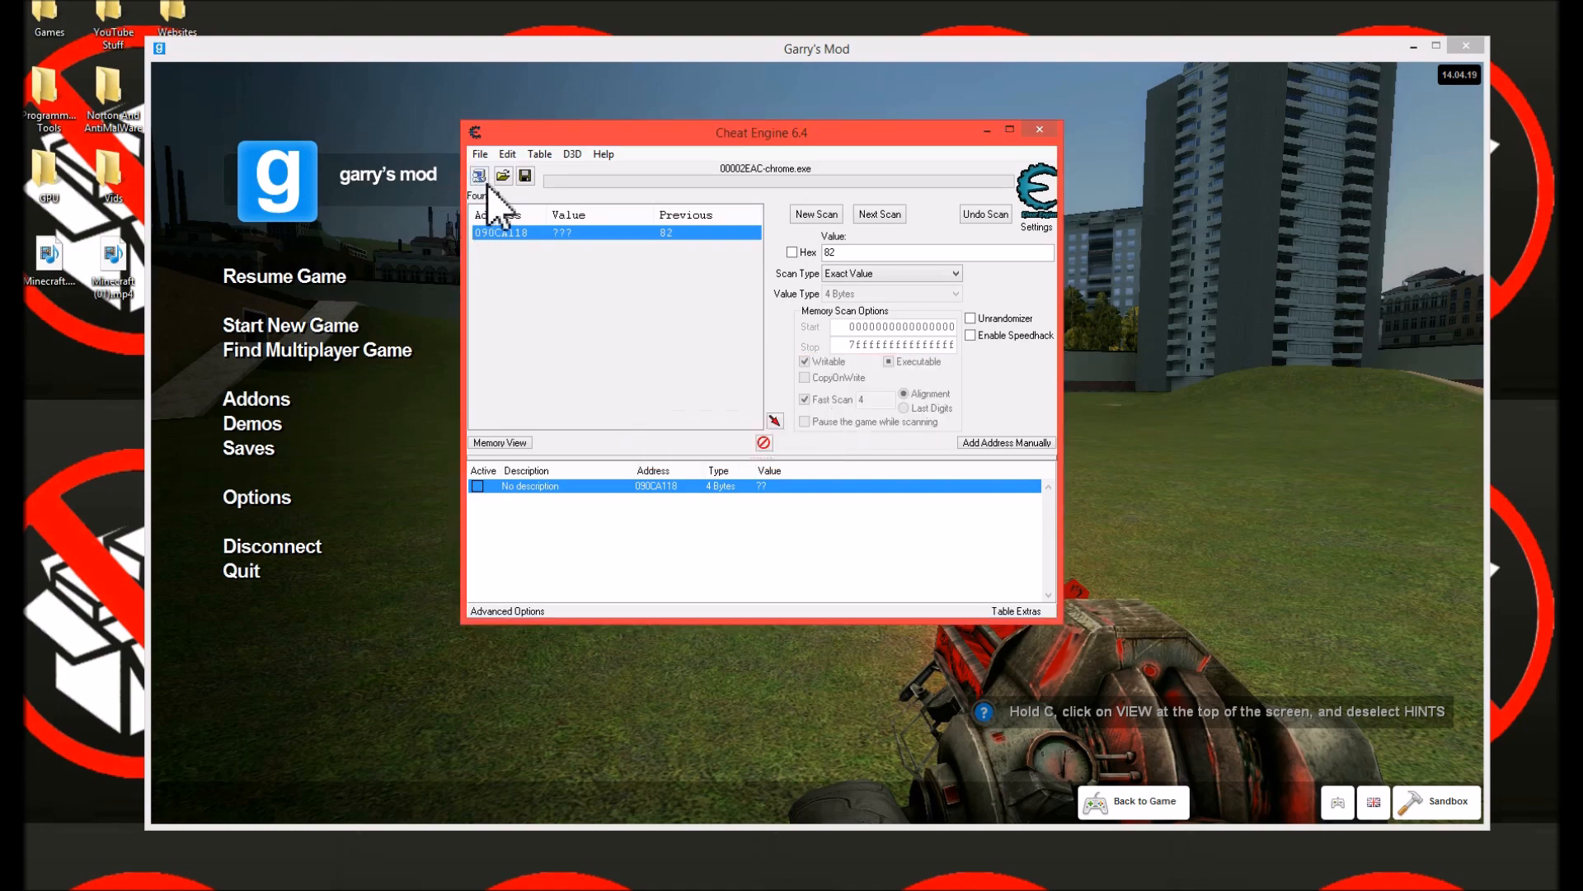
# - Attach Cheat Engine to the hl2.exe process from the Process List
pyautogui.click(479, 175)
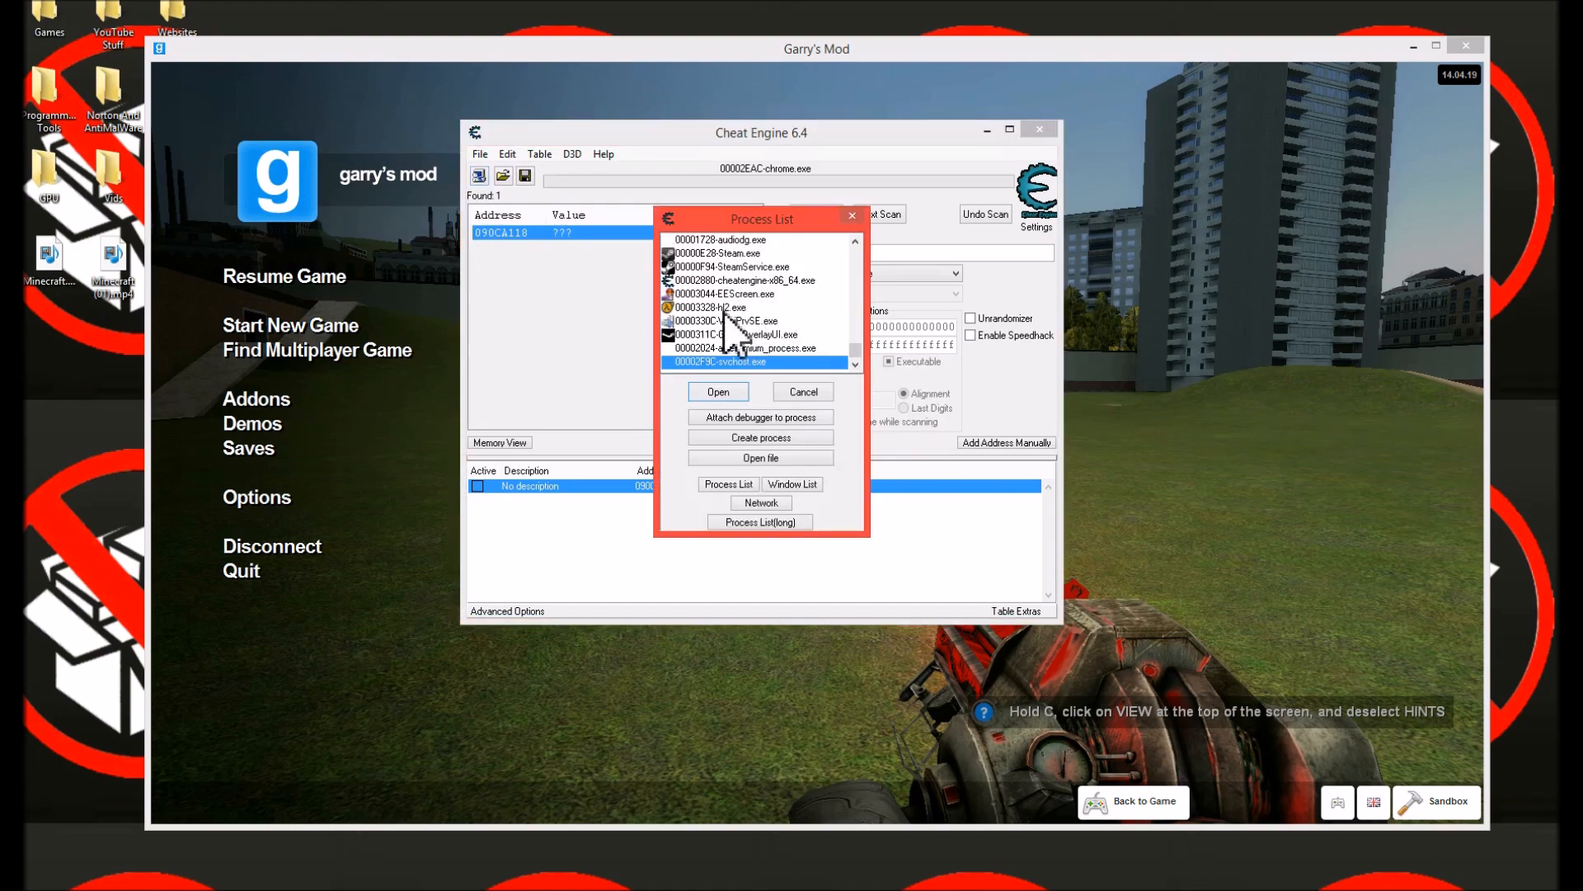
pyautogui.click(747, 307)
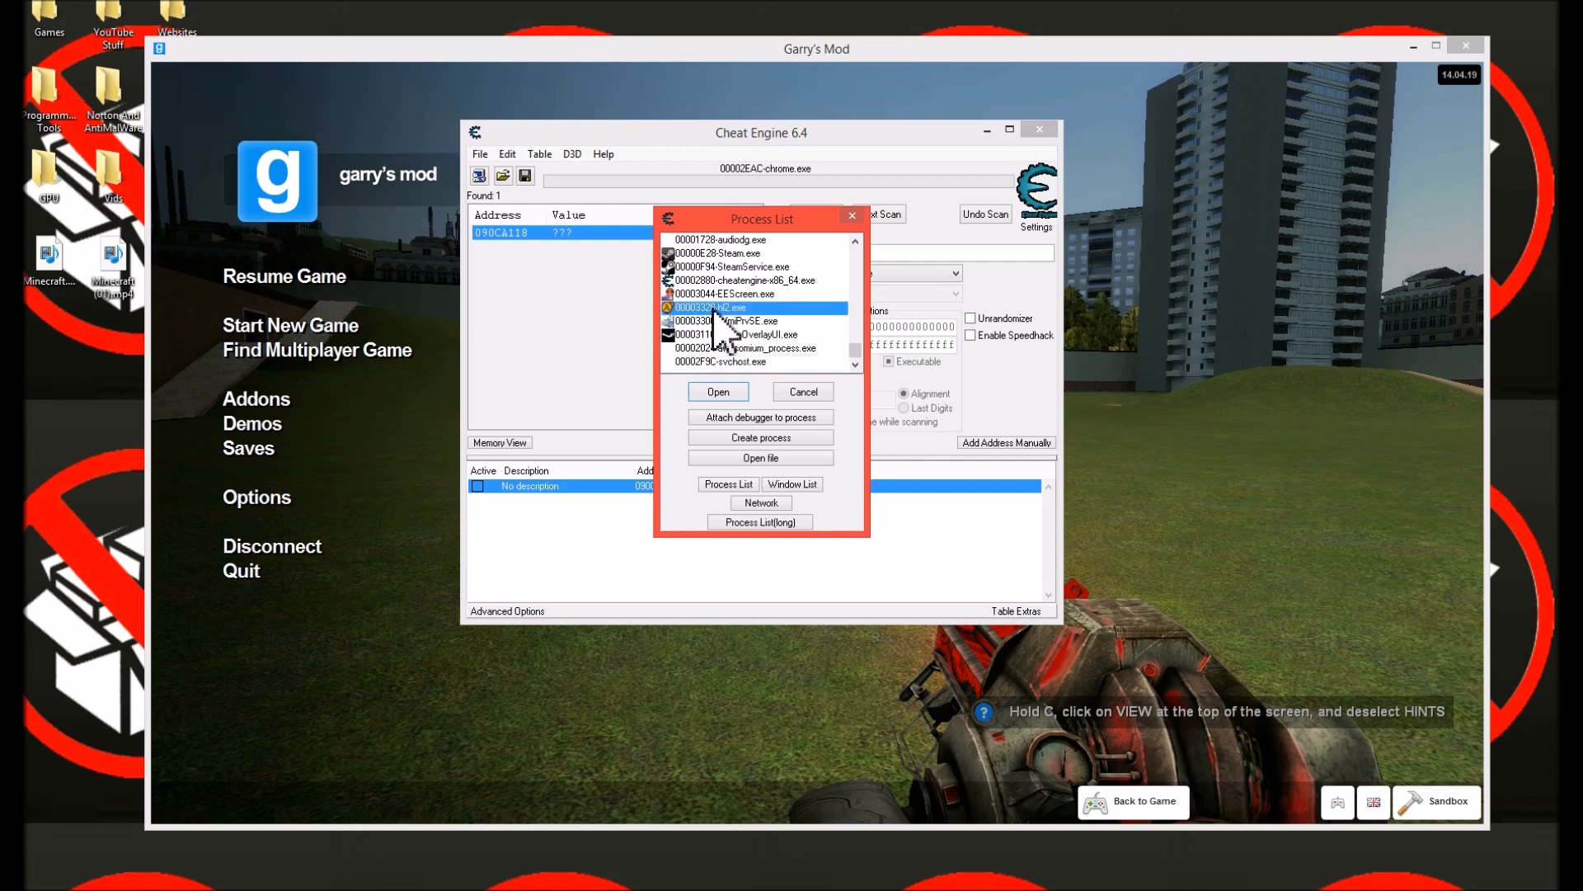
pyautogui.click(717, 392)
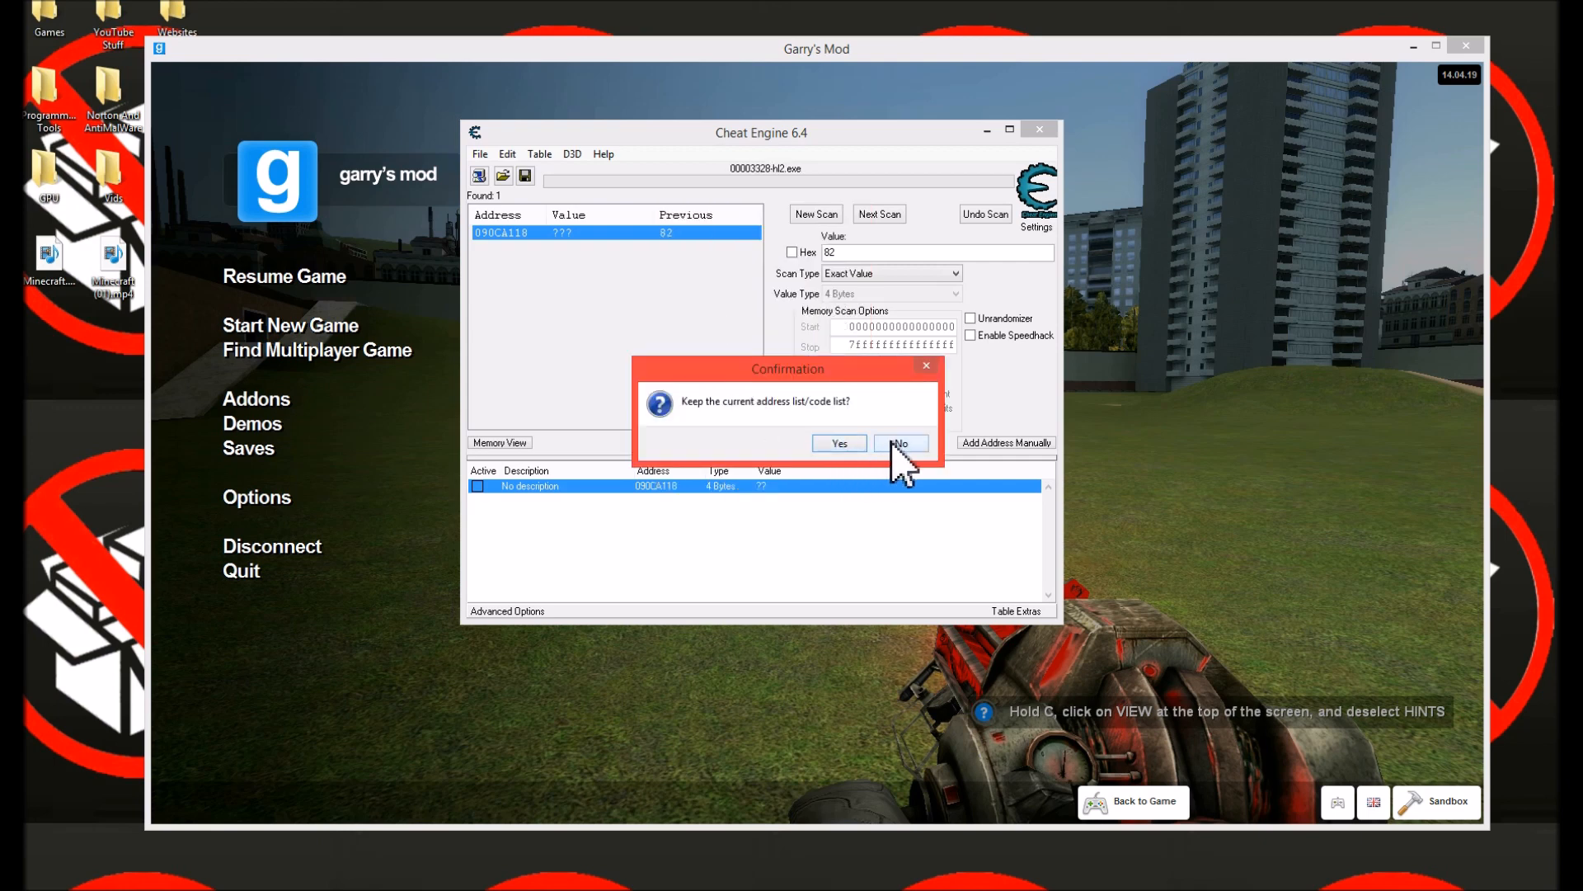
# - Discard the address list and enable Speedhack at speed 0.5 for hl2.exe
pyautogui.click(899, 443)
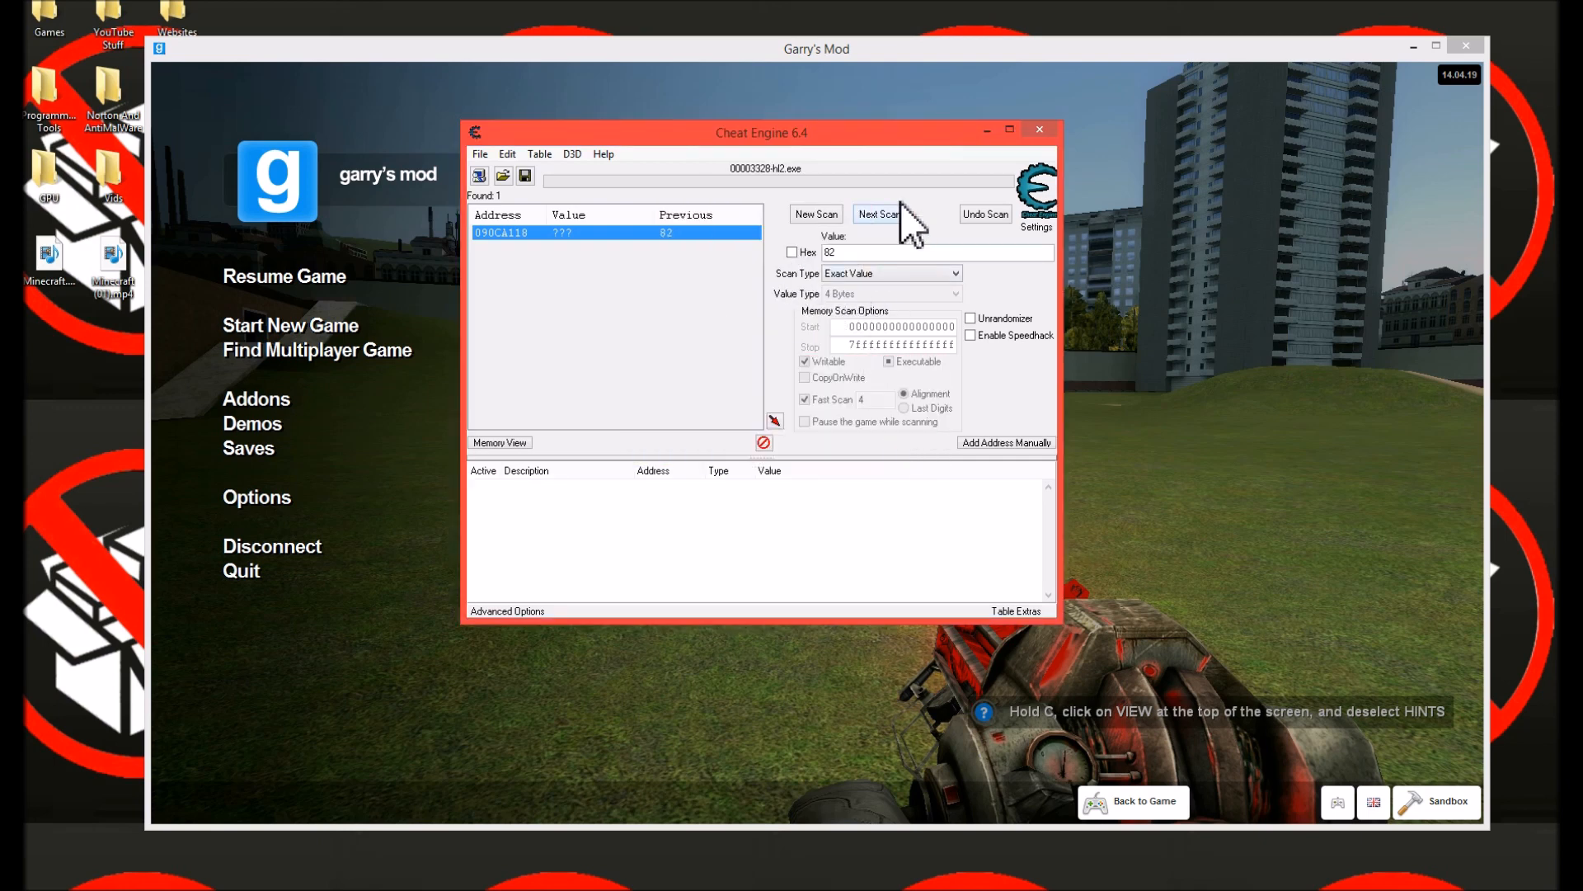
pyautogui.moveTo(975, 220)
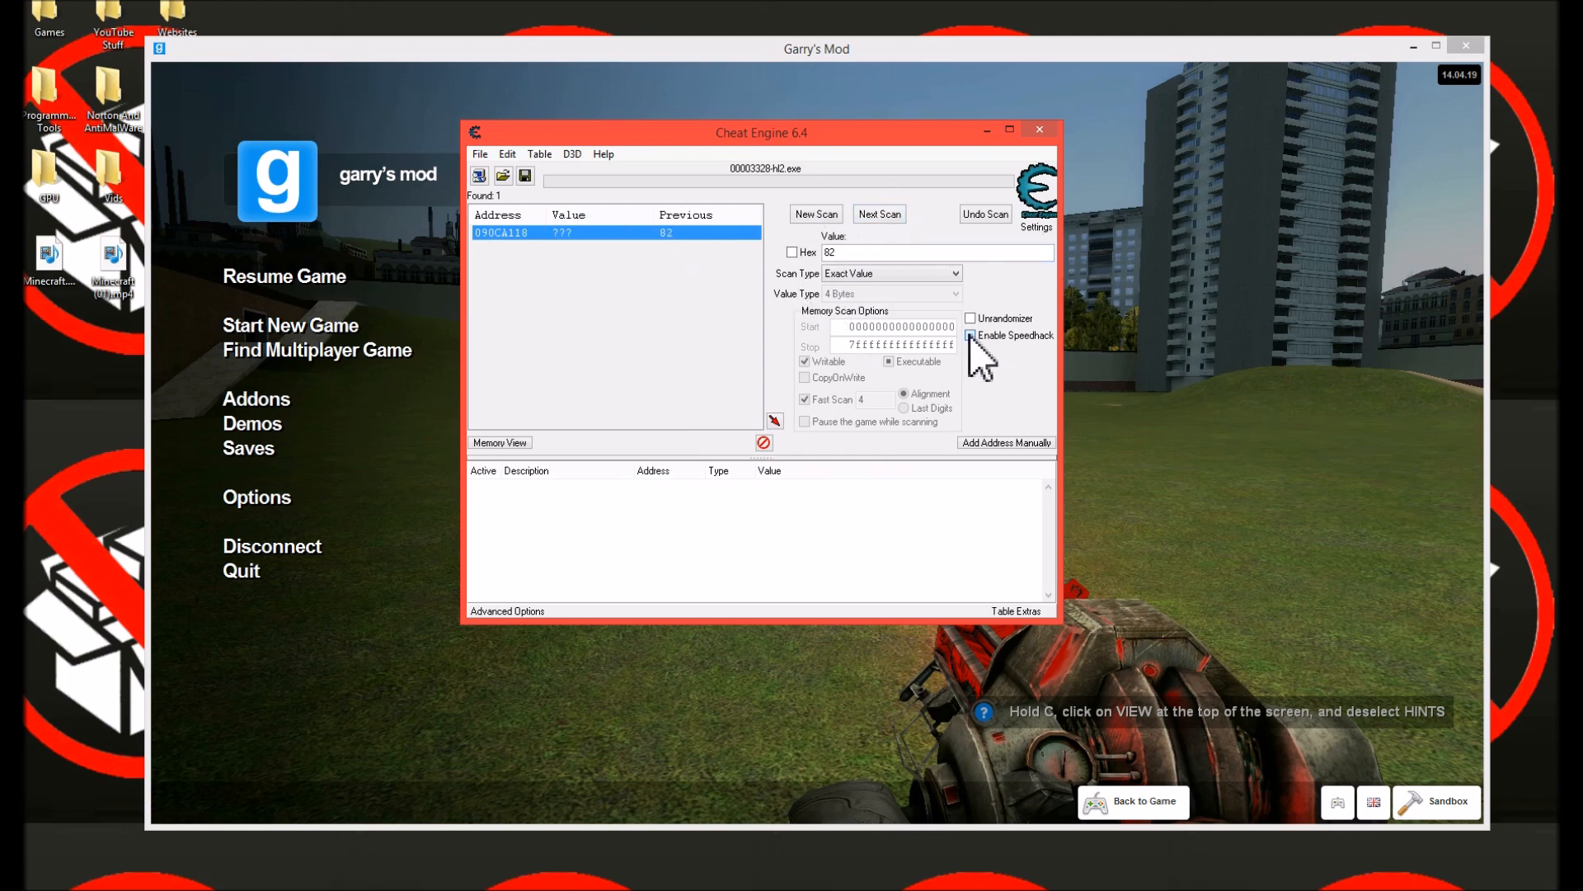
pyautogui.click(970, 334)
pyautogui.write('0.5')
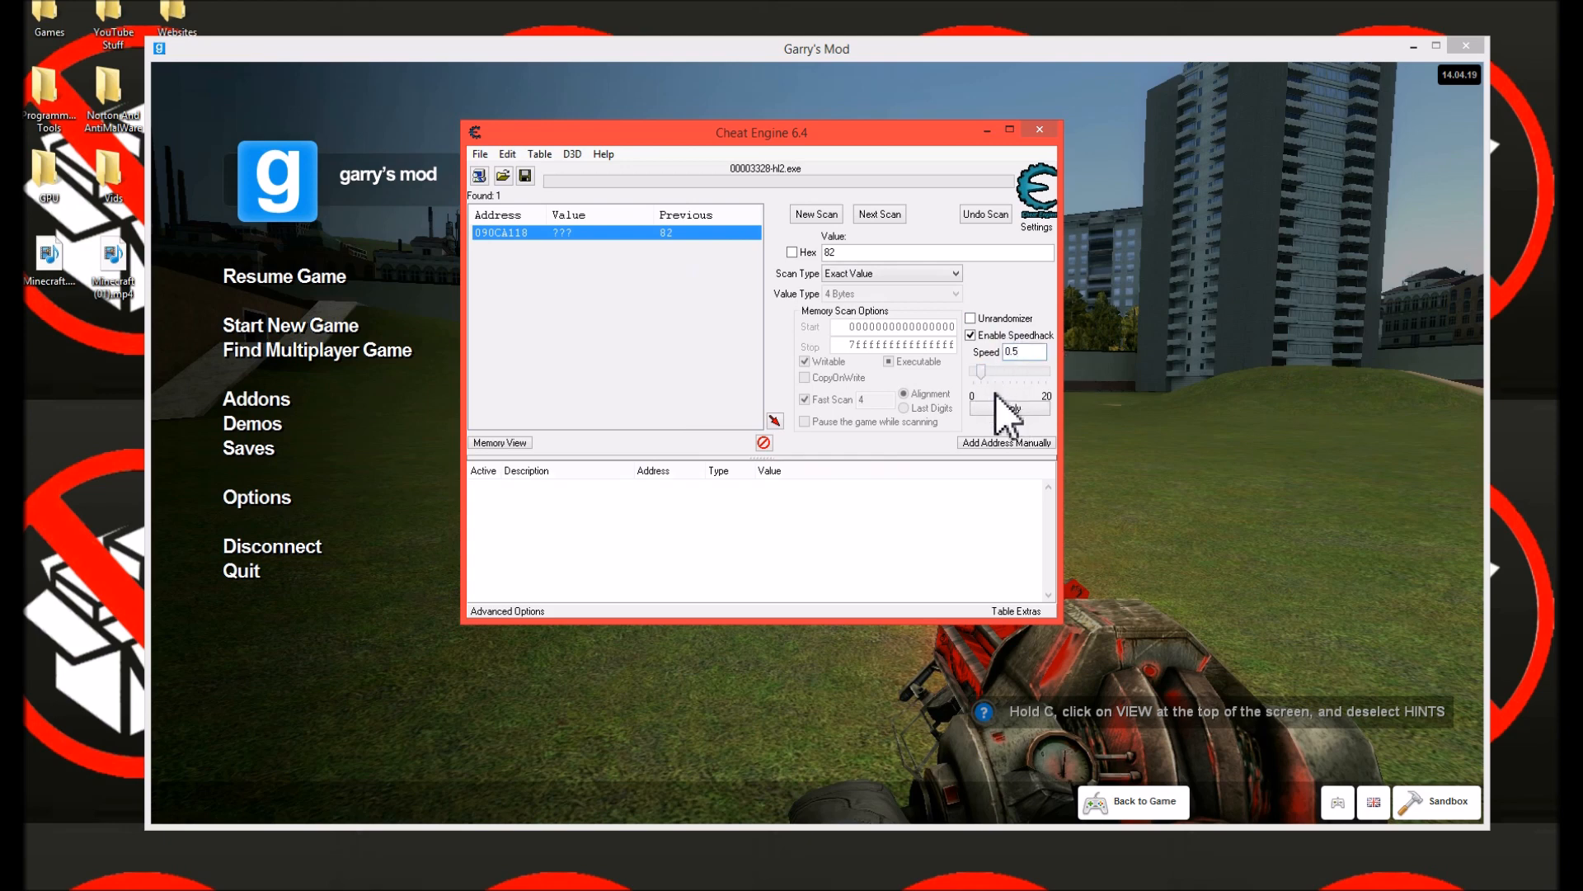
pyautogui.click(1039, 129)
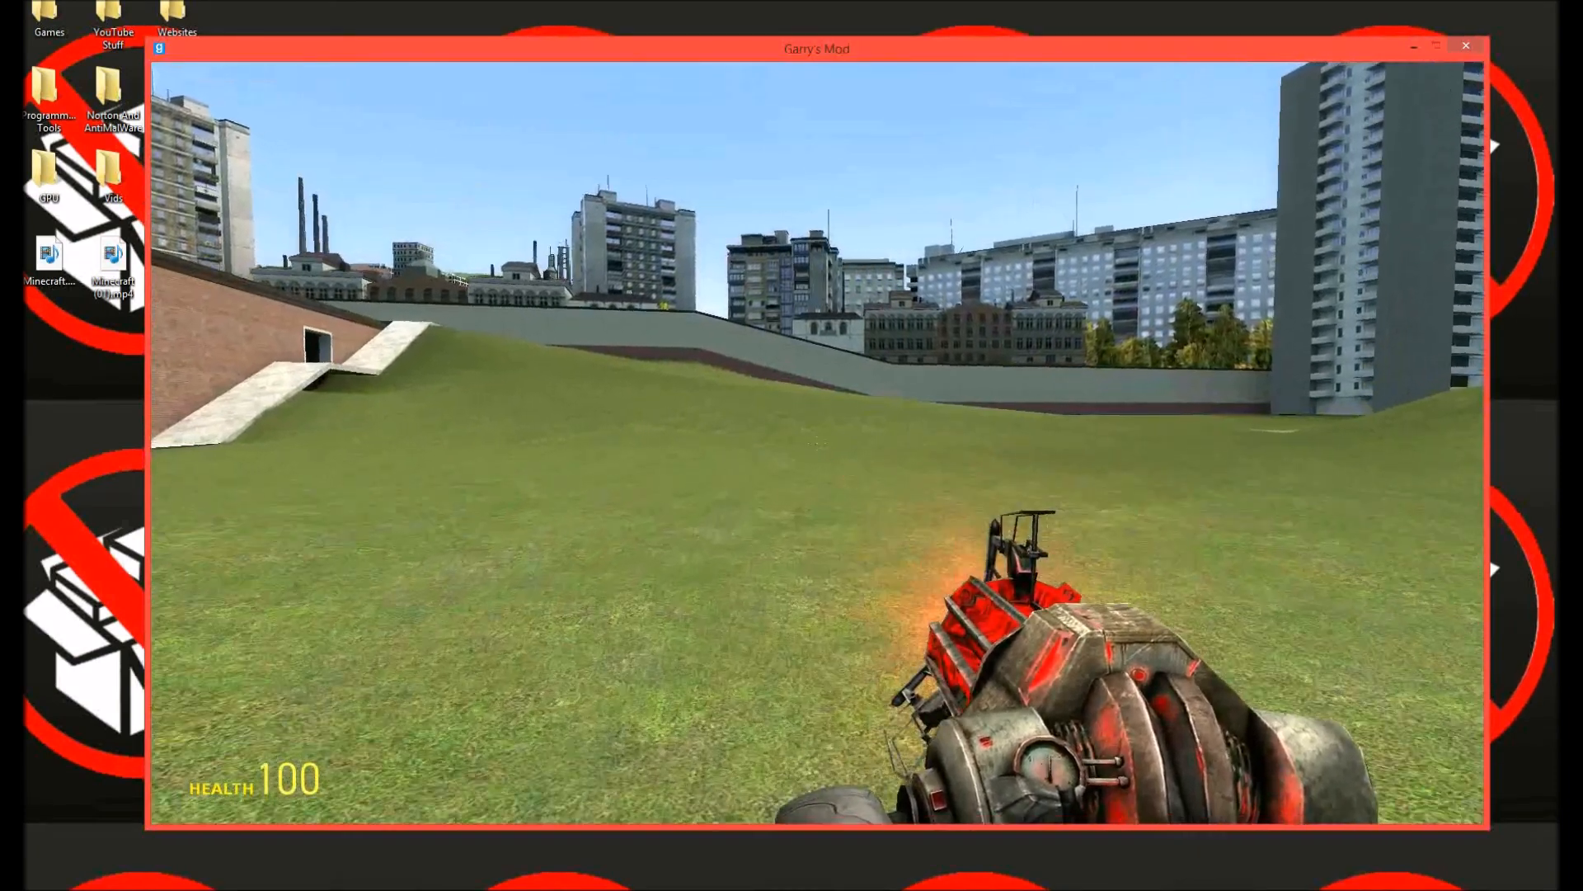
pyautogui.press('Escape')
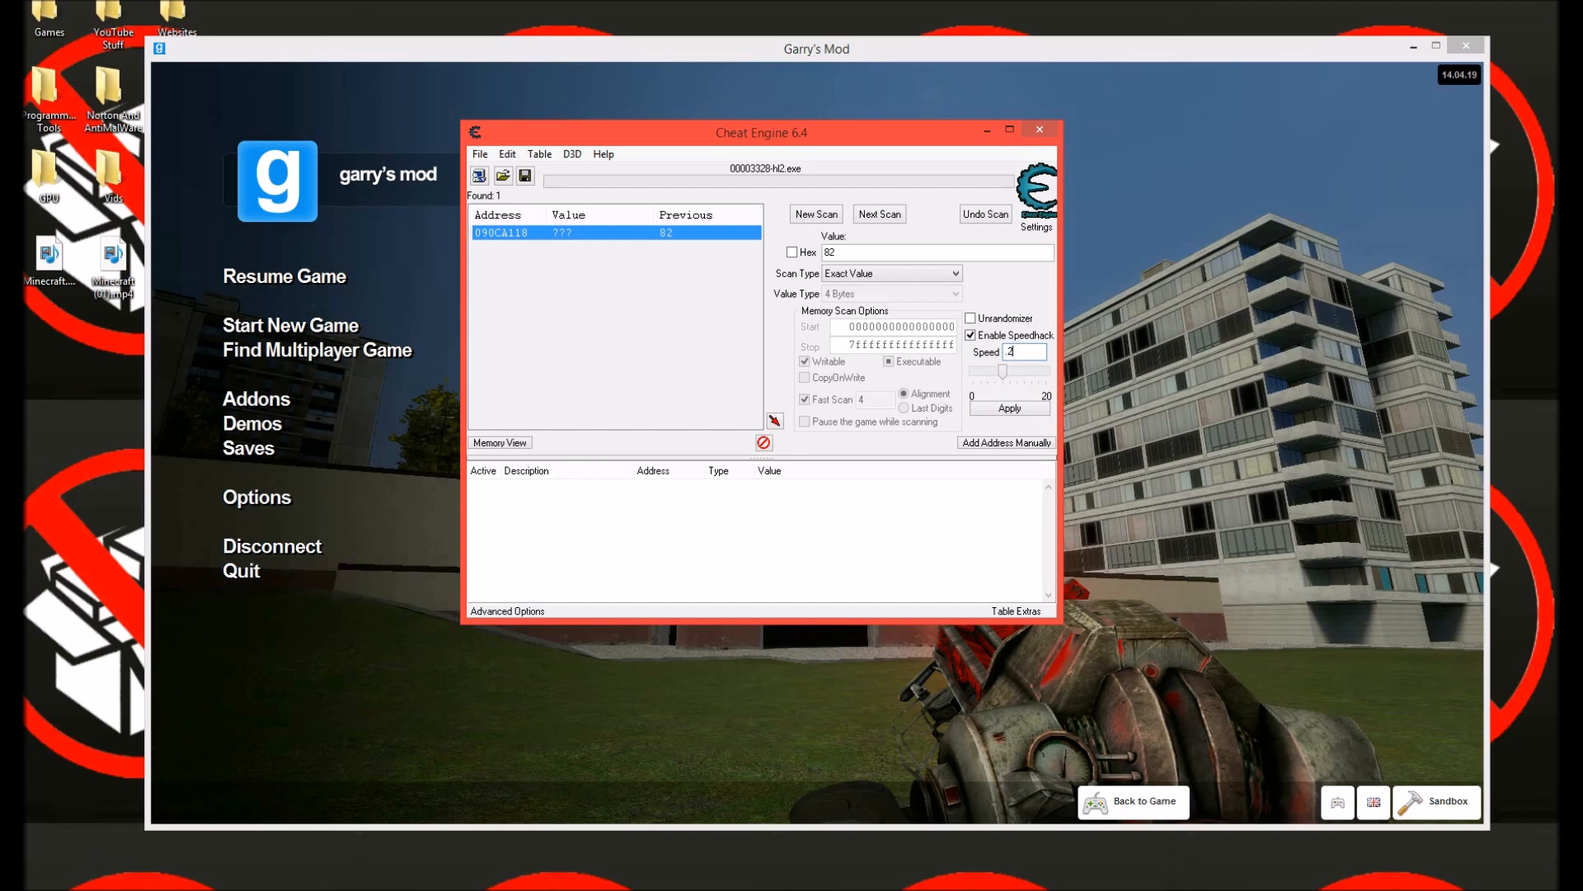
pyautogui.moveTo(1007, 406)
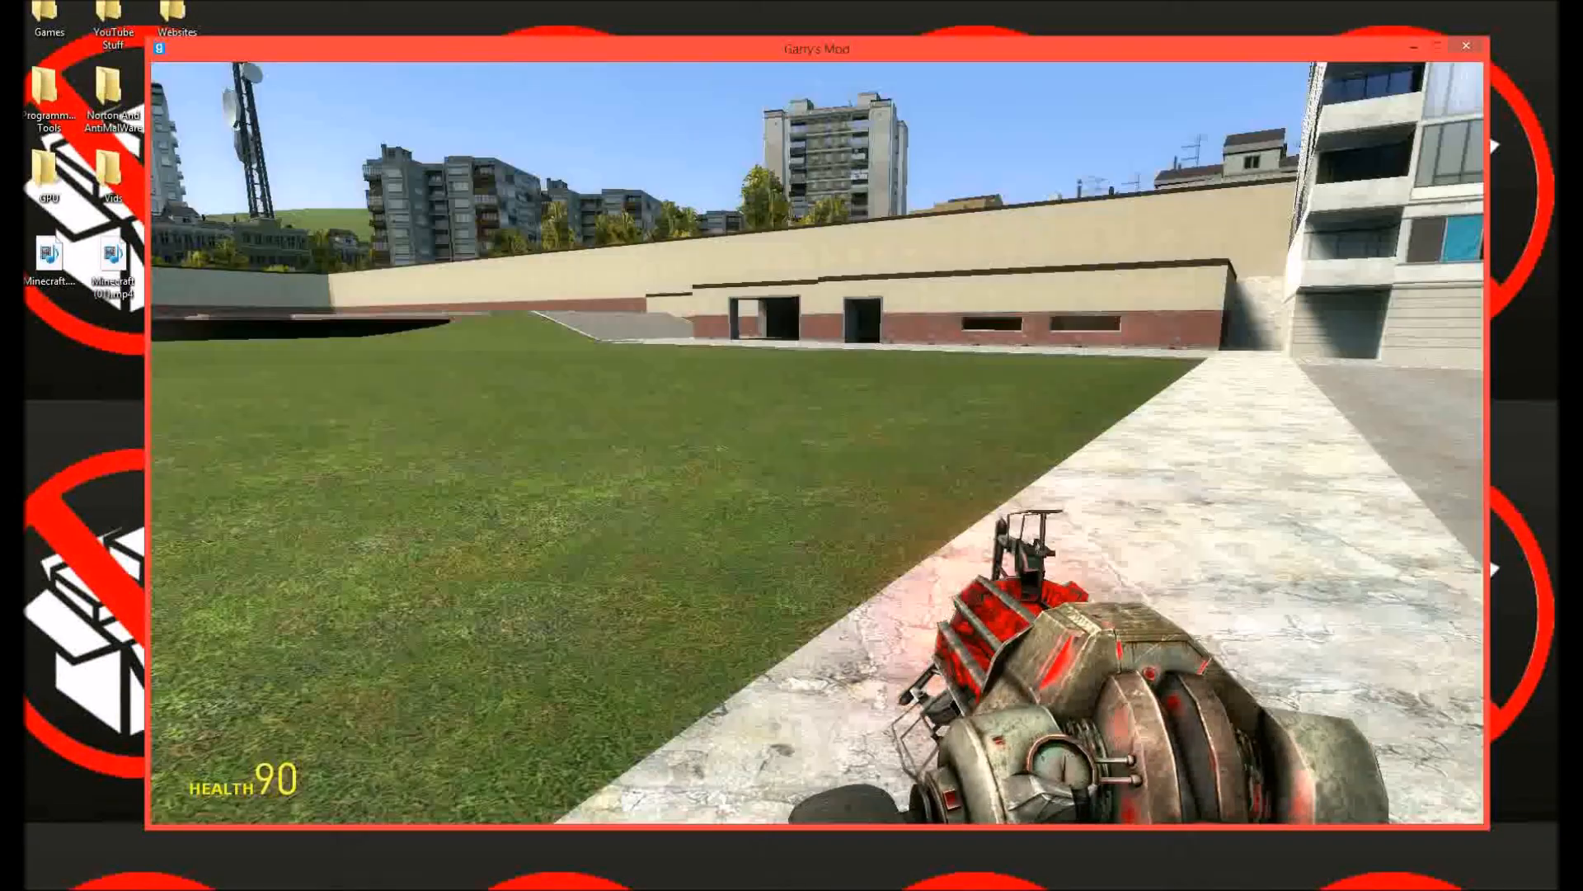
# - Bring up Garry's Mod's pause menu after testing speed 2
pyautogui.press('Escape')
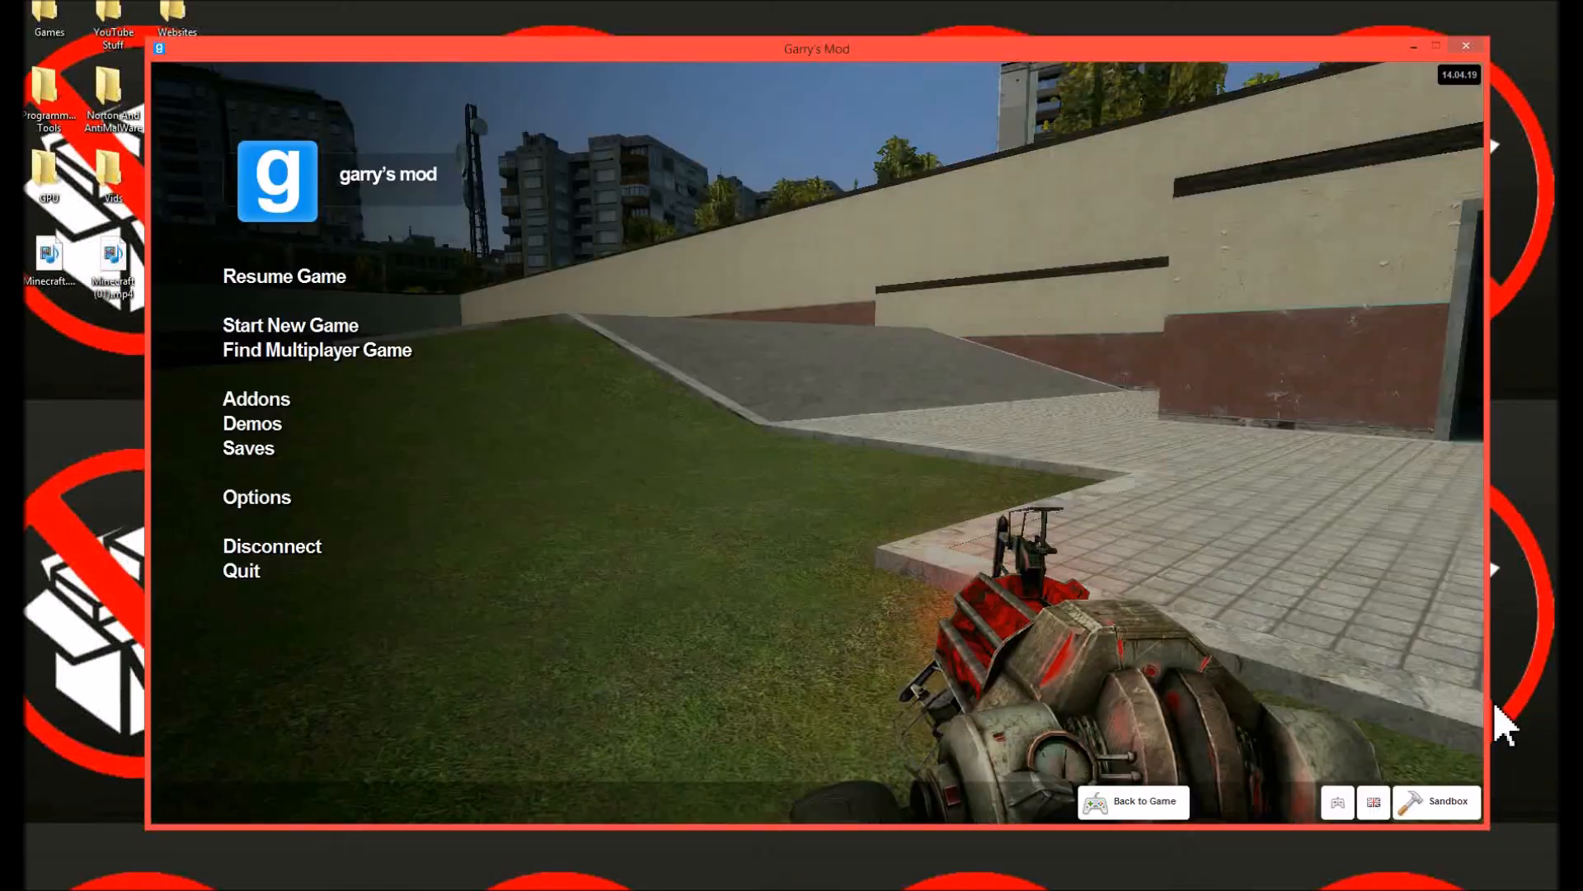